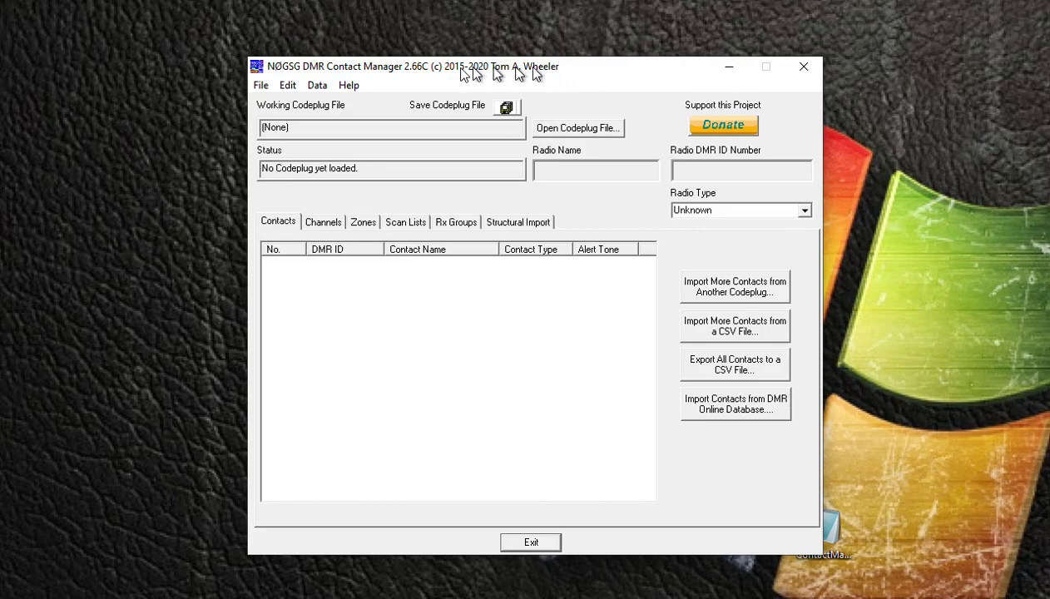
{"action": "mouse_move", "coordinate": [292, 80]}
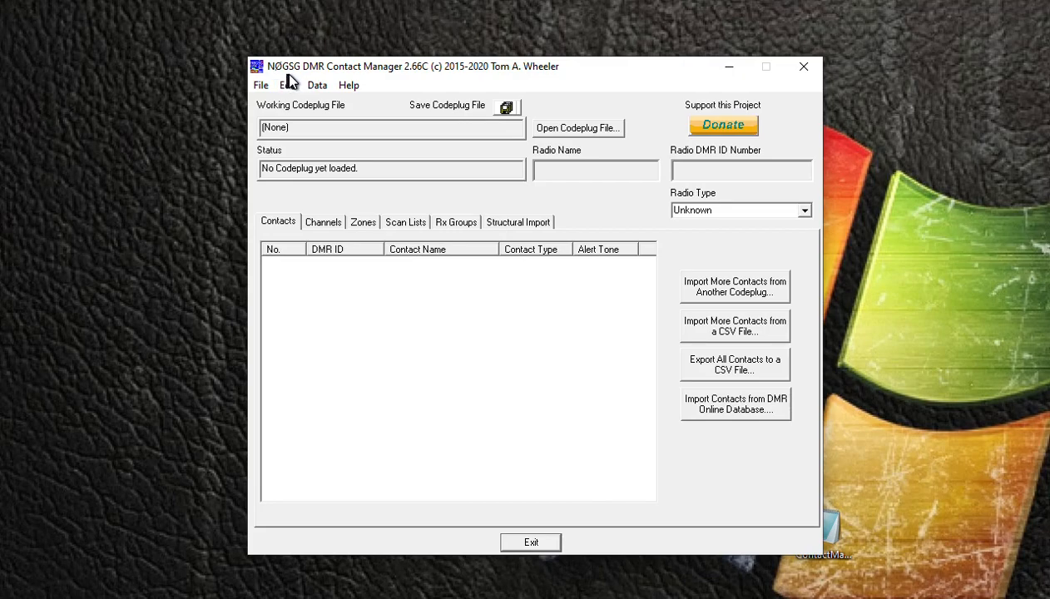
{"action": "mouse_move", "coordinate": [346, 85]}
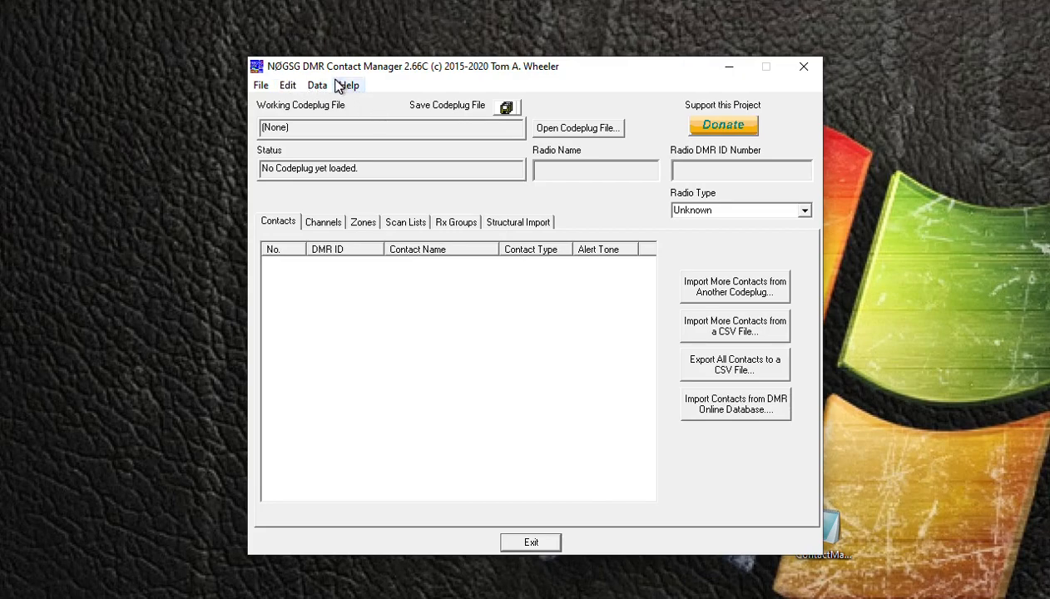
{"action": "mouse_move", "coordinate": [729, 67]}
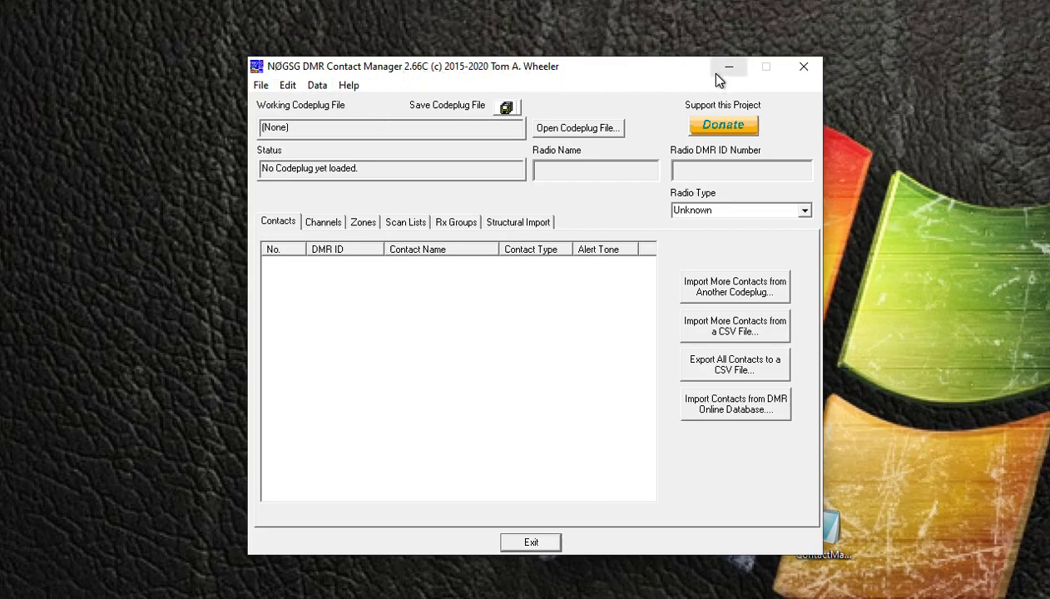
{"action": "mouse_move", "coordinate": [620, 92]}
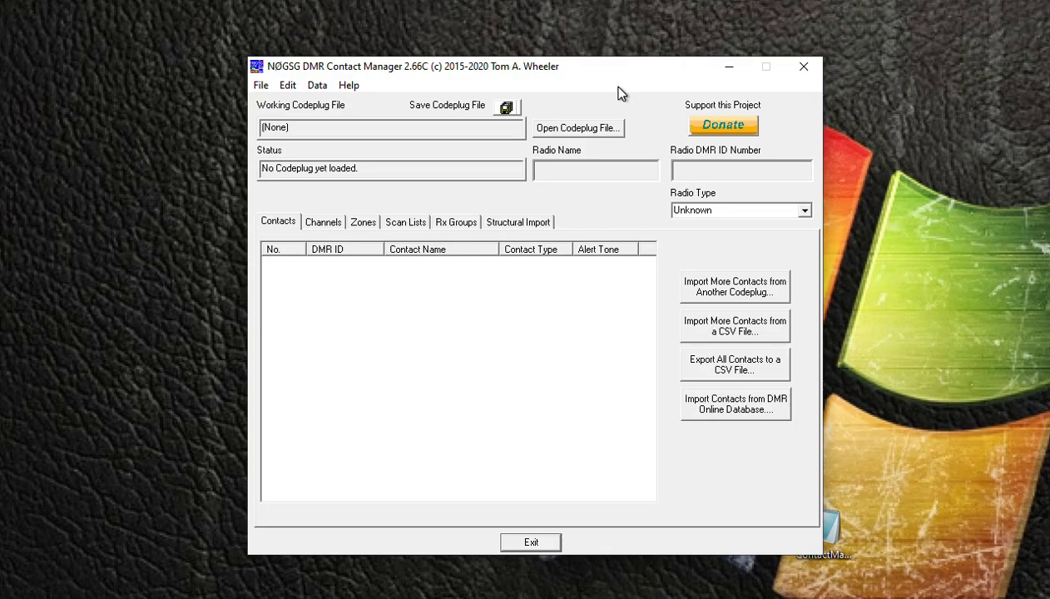
{"action": "mouse_move", "coordinate": [602, 103]}
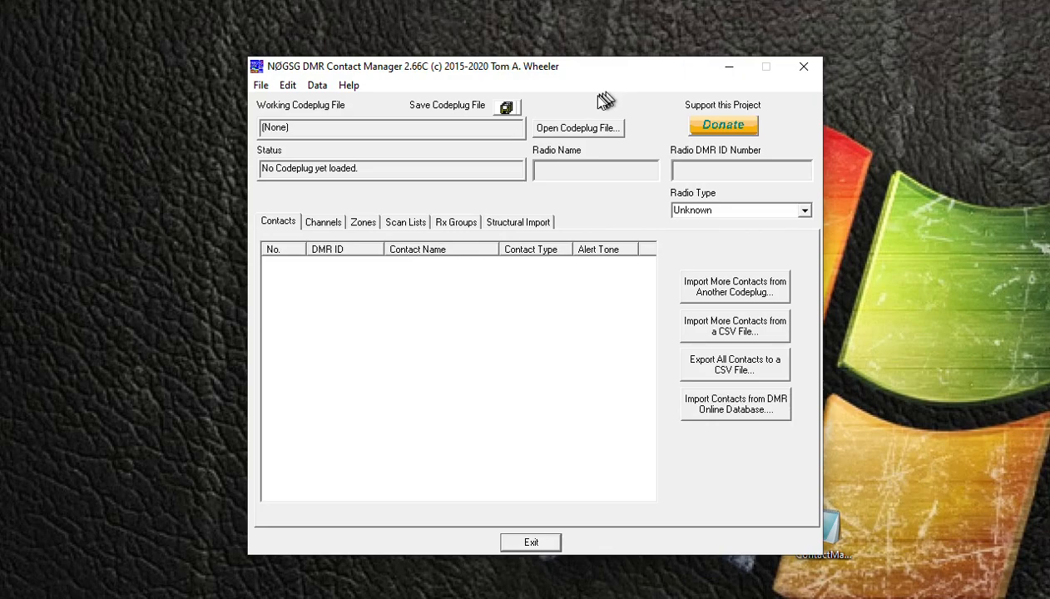
{"action": "mouse_move", "coordinate": [598, 131]}
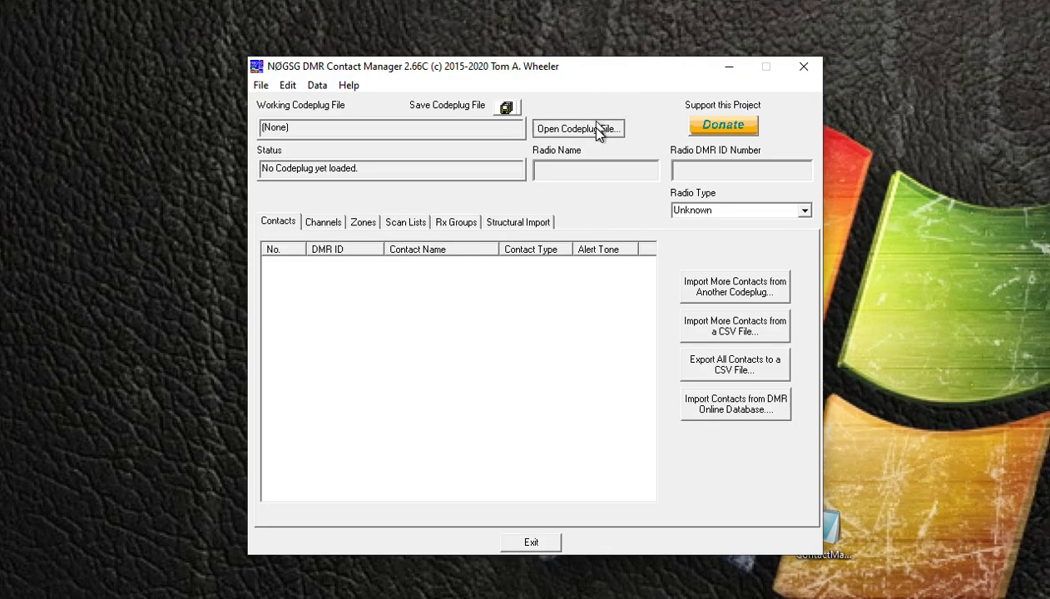
Load the KB2MXV D578 Pro 14.dcf codeplug from the Codeplugs folder
{"action": "left_click", "coordinate": [578, 128]}
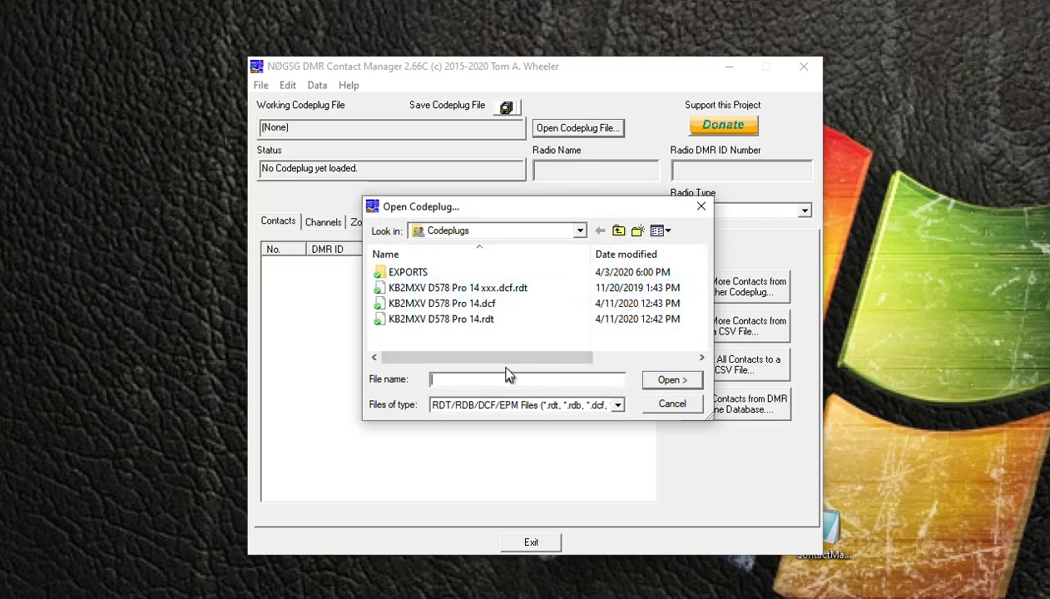
{"action": "mouse_move", "coordinate": [503, 337]}
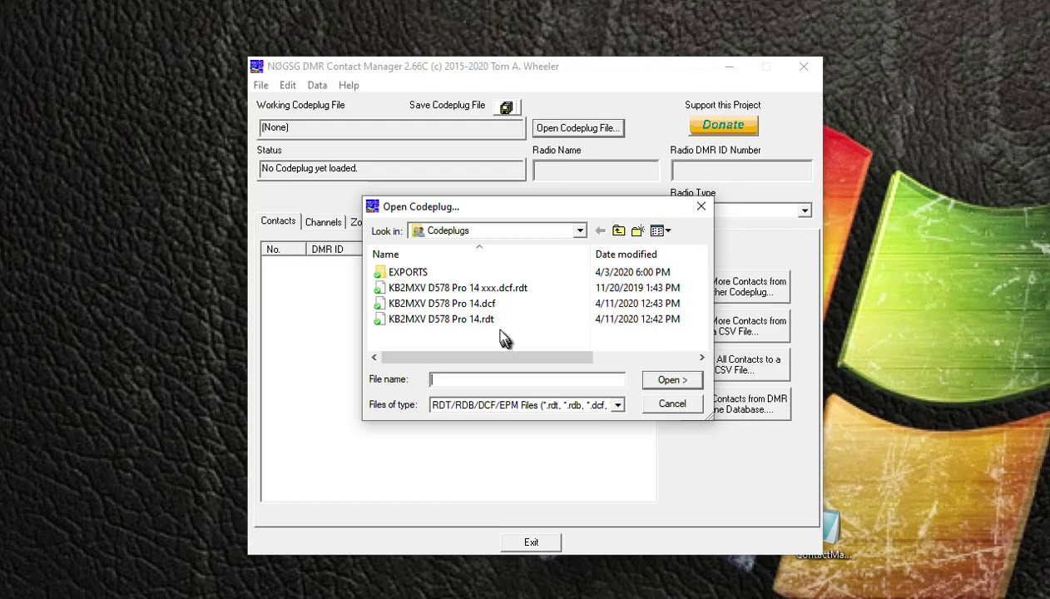
{"action": "left_click", "coordinate": [443, 303]}
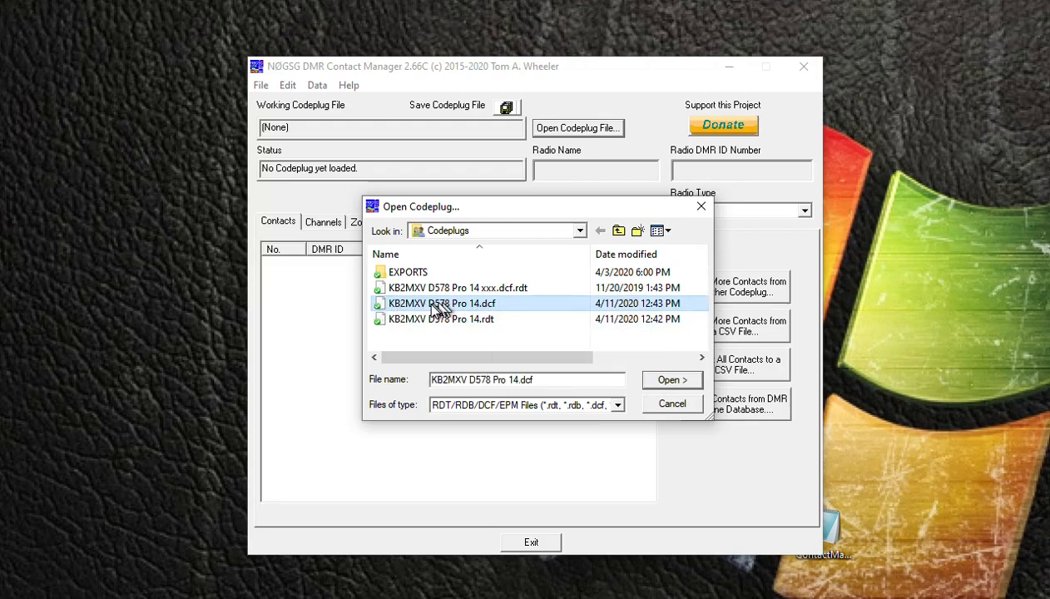
{"action": "mouse_move", "coordinate": [673, 392]}
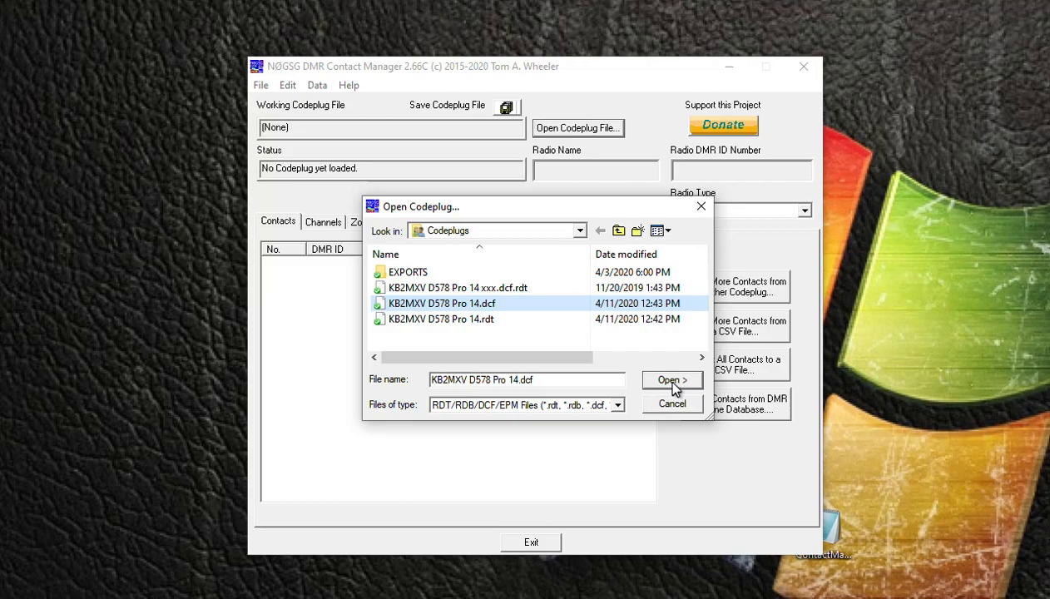
{"action": "left_click", "coordinate": [672, 380]}
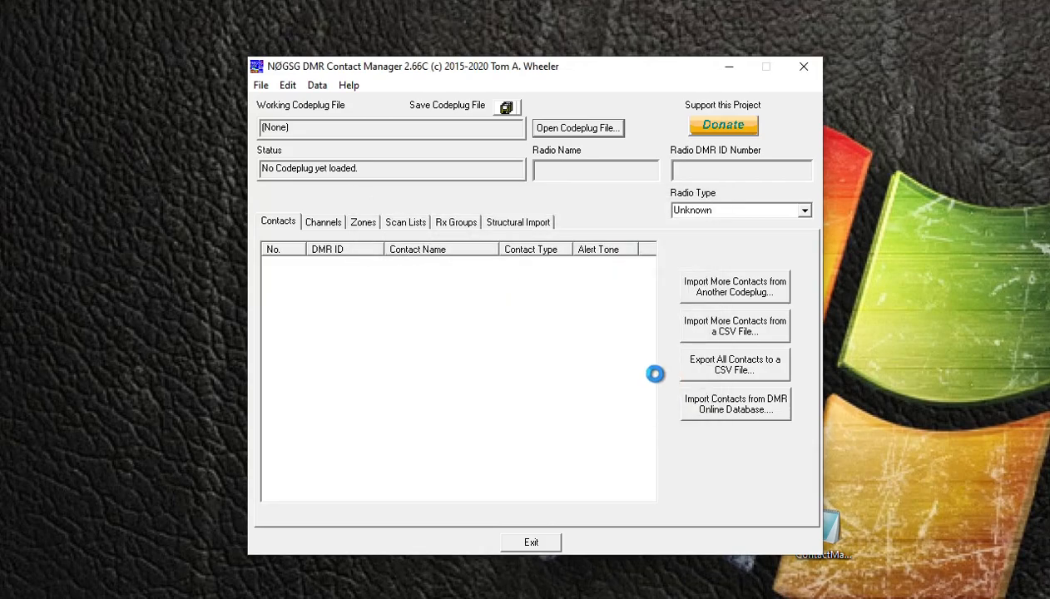
{"action": "left_click", "coordinate": [578, 127]}
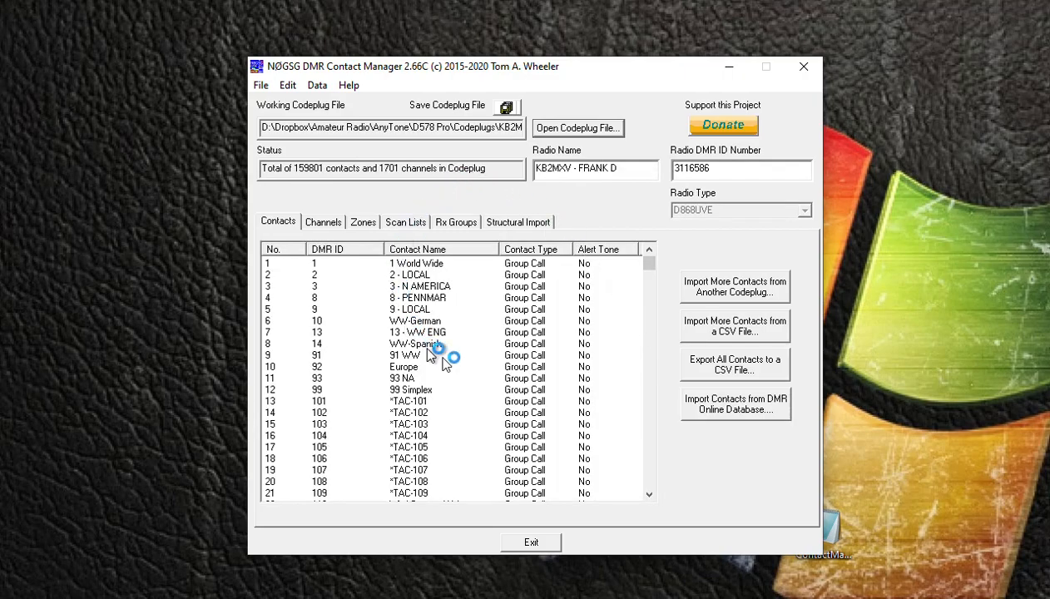
{"action": "mouse_move", "coordinate": [452, 322]}
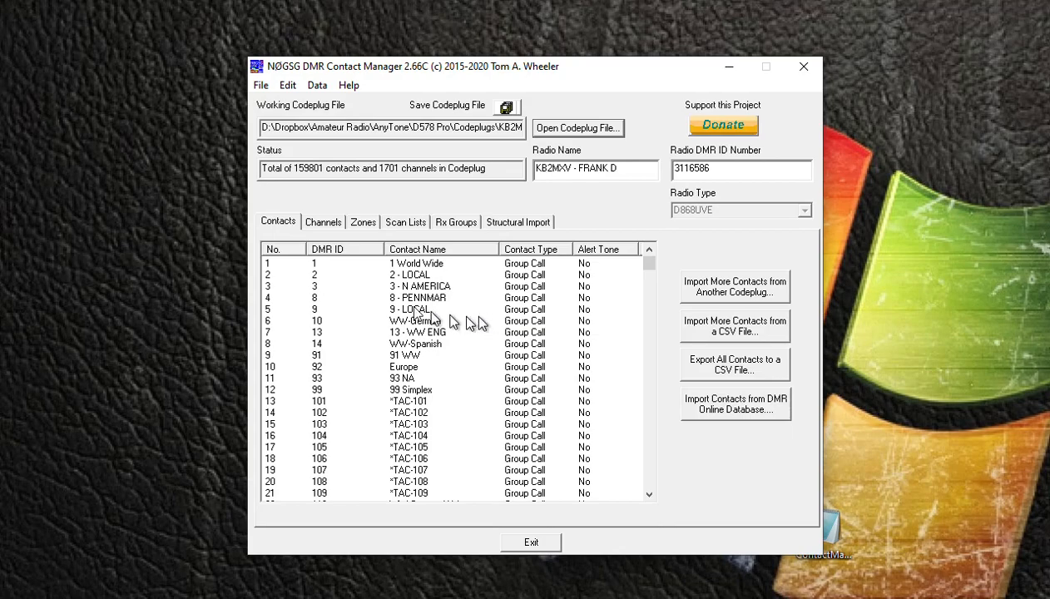
Show the channel list and highlight channel 854 MXV WorldWide near the end of the MXV group
{"action": "left_click", "coordinate": [323, 222]}
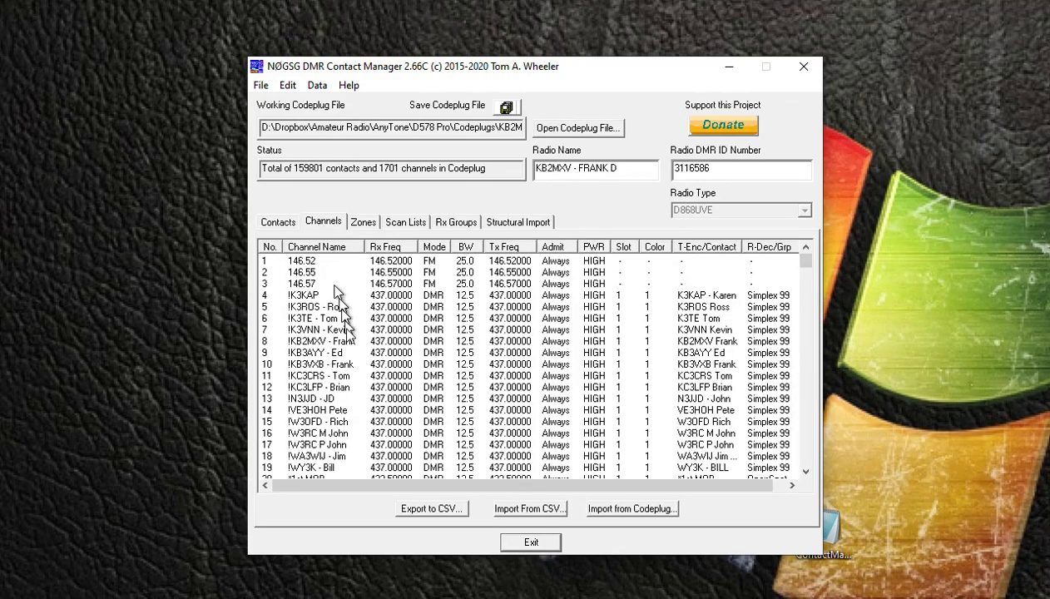
{"action": "mouse_move", "coordinate": [519, 353]}
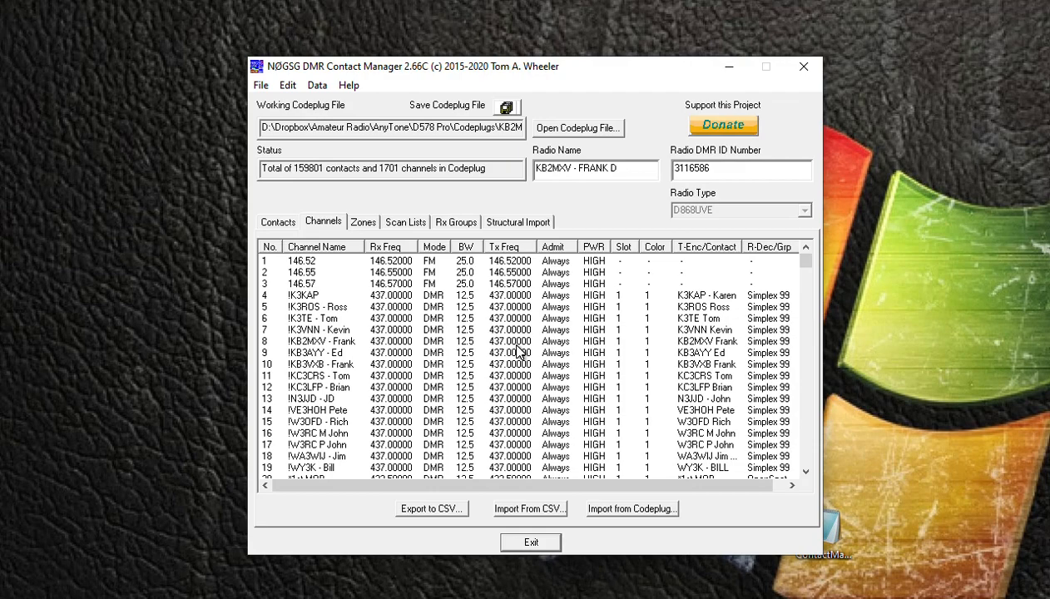
{"action": "mouse_move", "coordinate": [612, 306]}
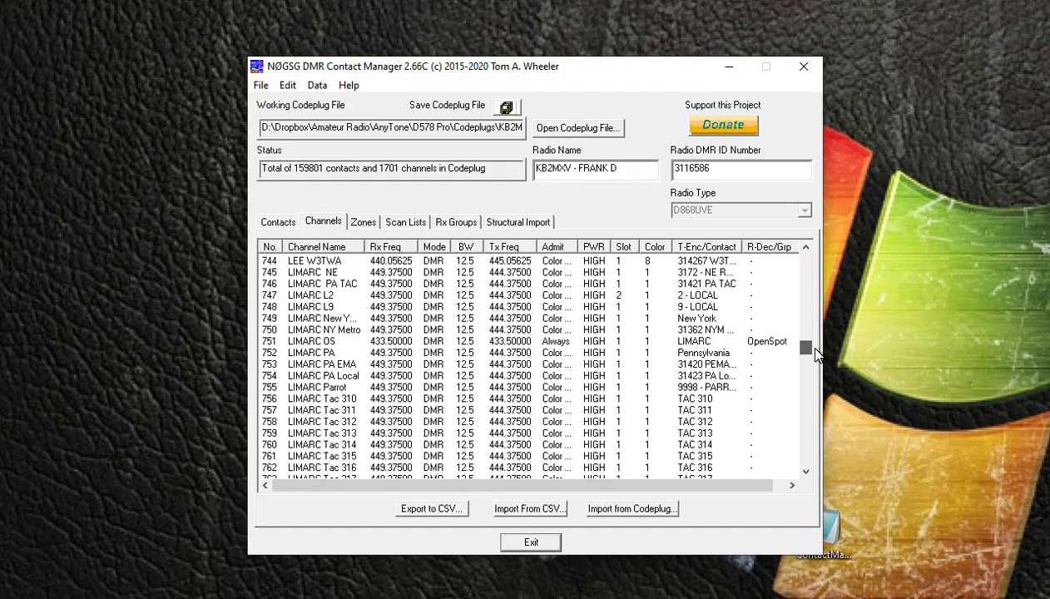
{"action": "scroll", "scroll_direction": "down", "scroll_amount": 3}
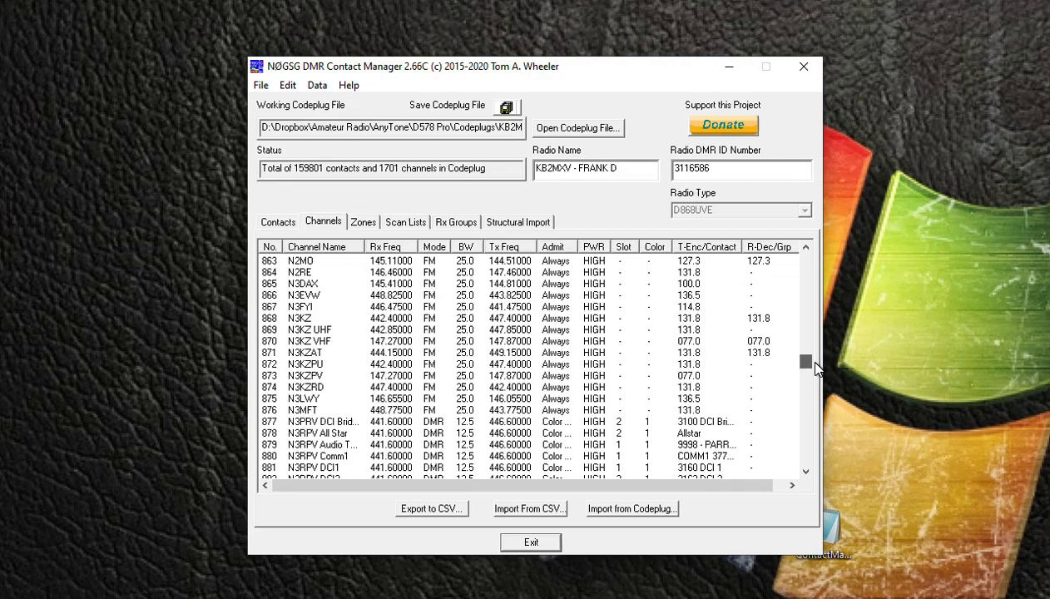
{"action": "scroll", "scroll_direction": "up", "scroll_amount": 3}
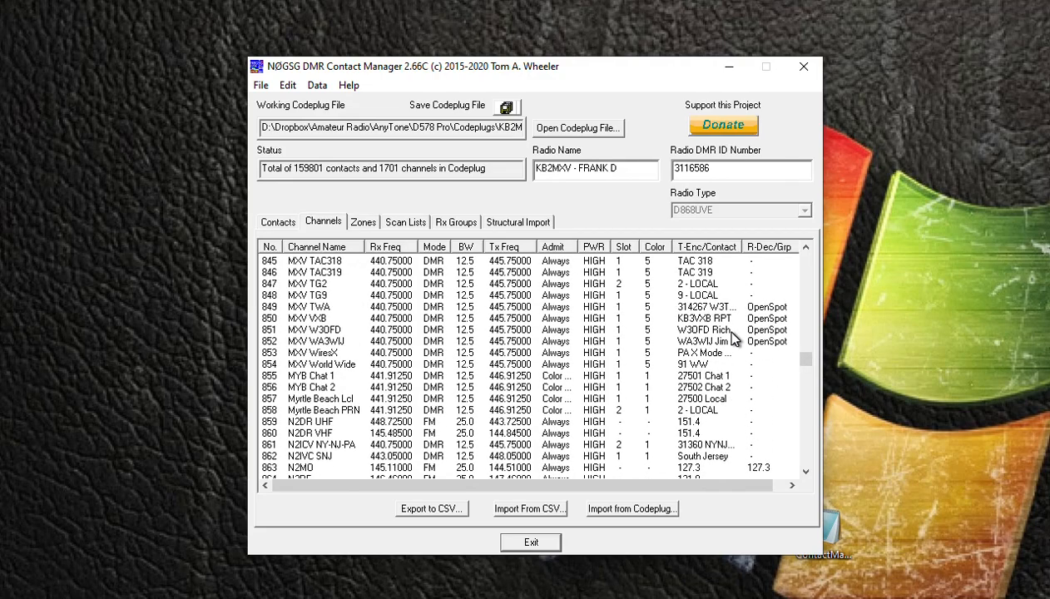
{"action": "mouse_move", "coordinate": [566, 386]}
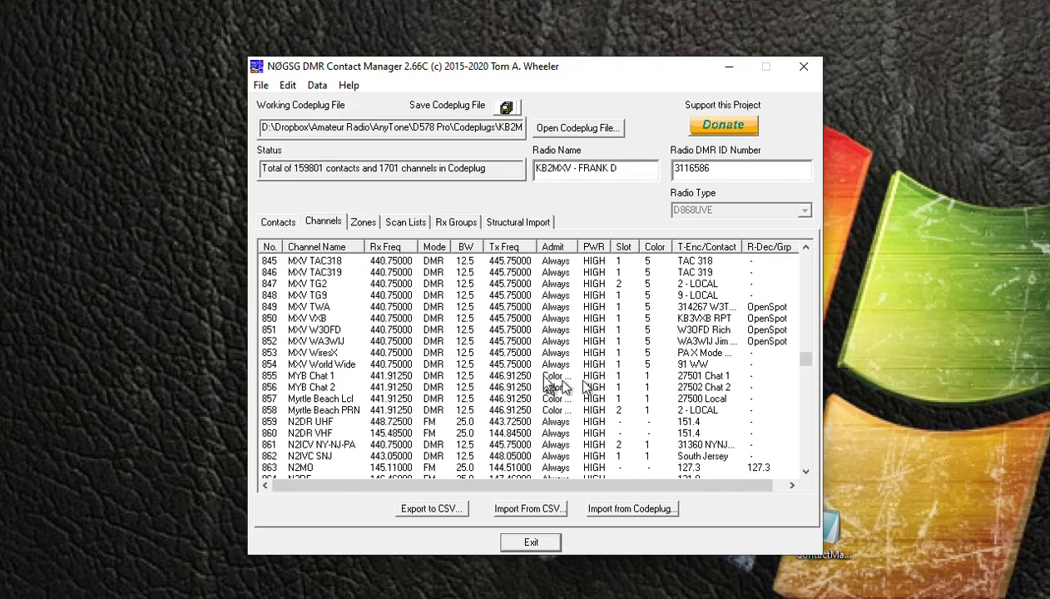
{"action": "scroll", "scroll_direction": "up", "scroll_amount": 3}
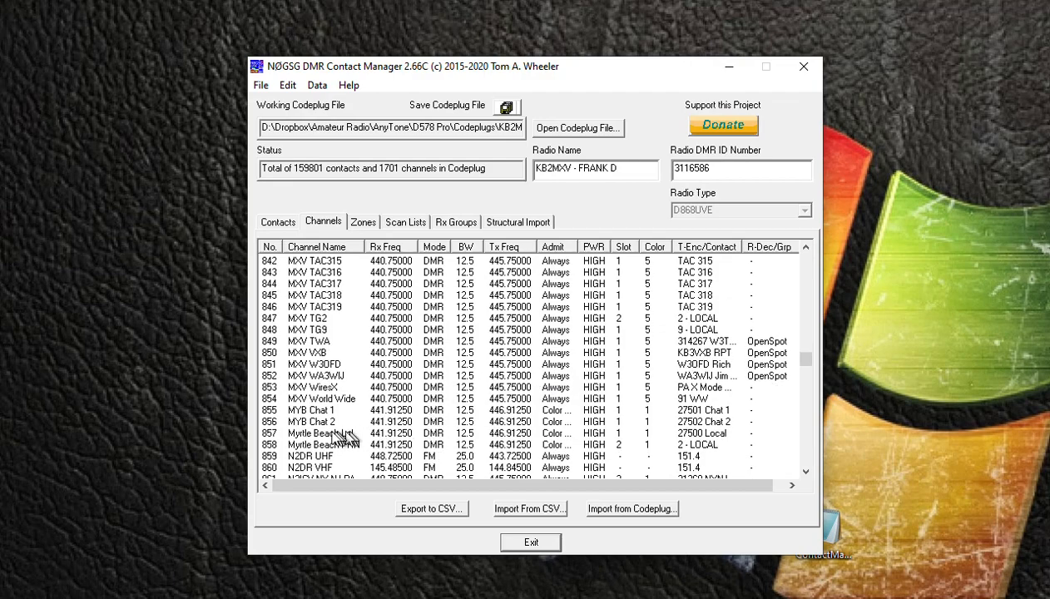
{"action": "left_click", "coordinate": [322, 399]}
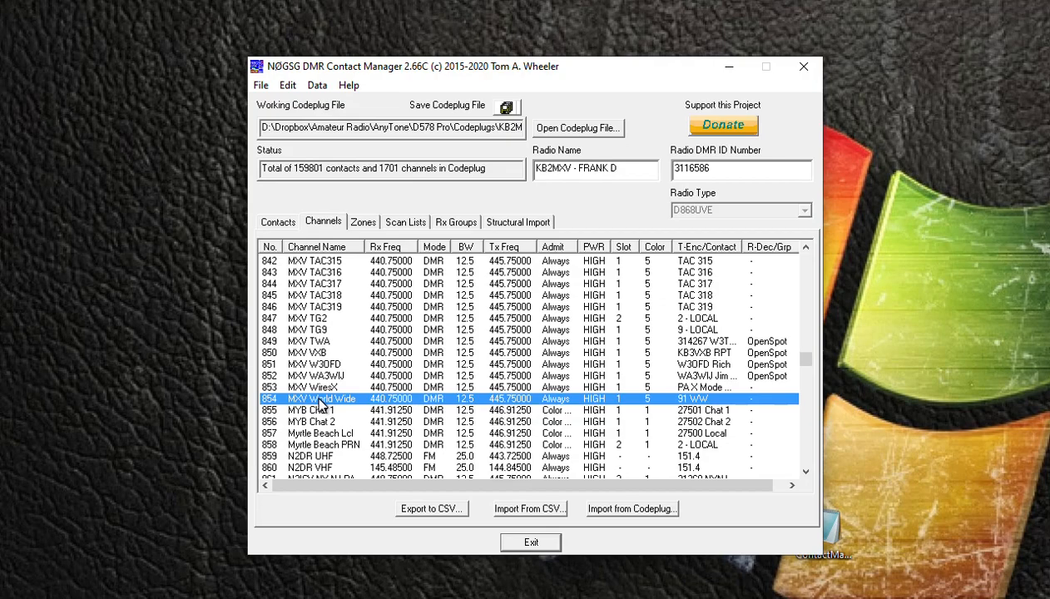
{"action": "mouse_move", "coordinate": [359, 263]}
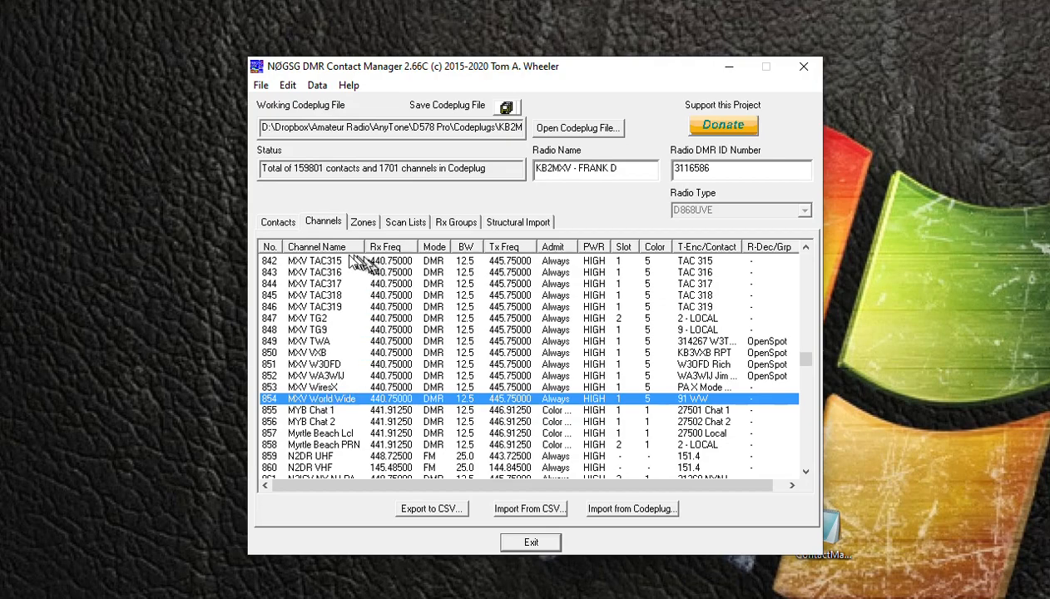
{"action": "mouse_move", "coordinate": [308, 408]}
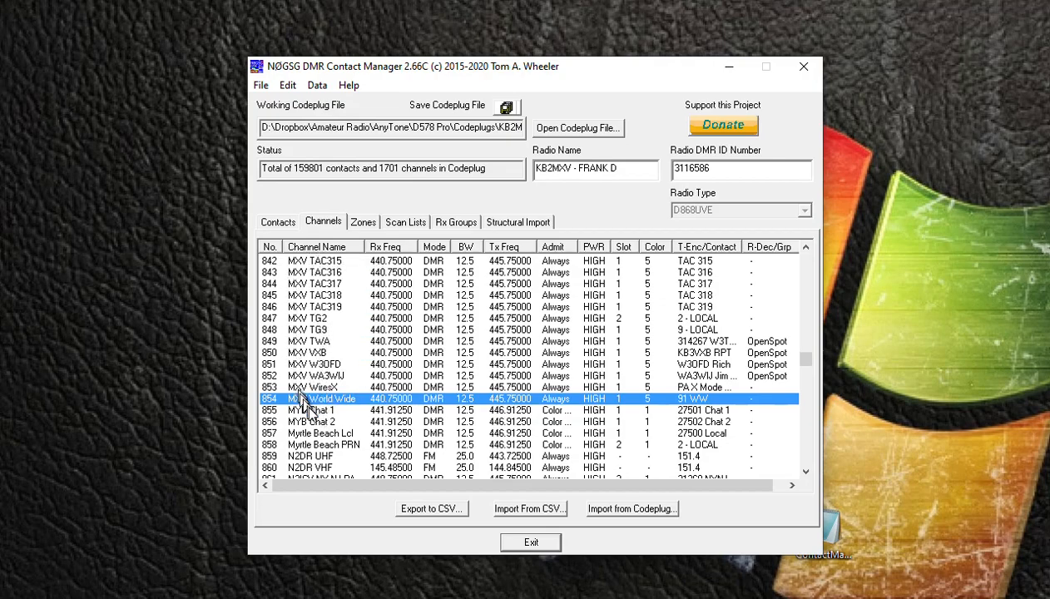
{"action": "mouse_move", "coordinate": [325, 413]}
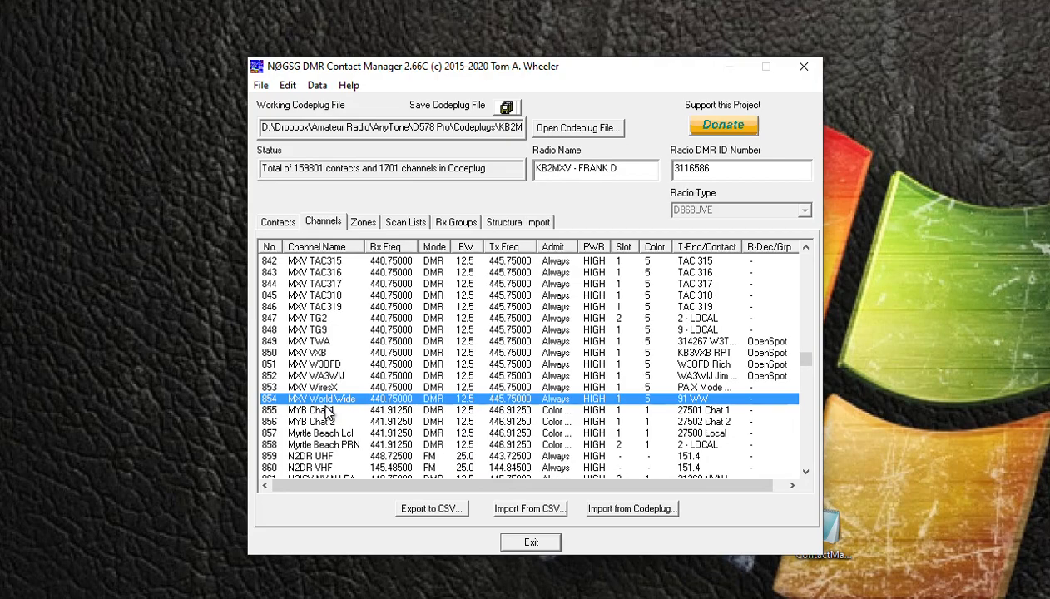
{"action": "mouse_move", "coordinate": [325, 406]}
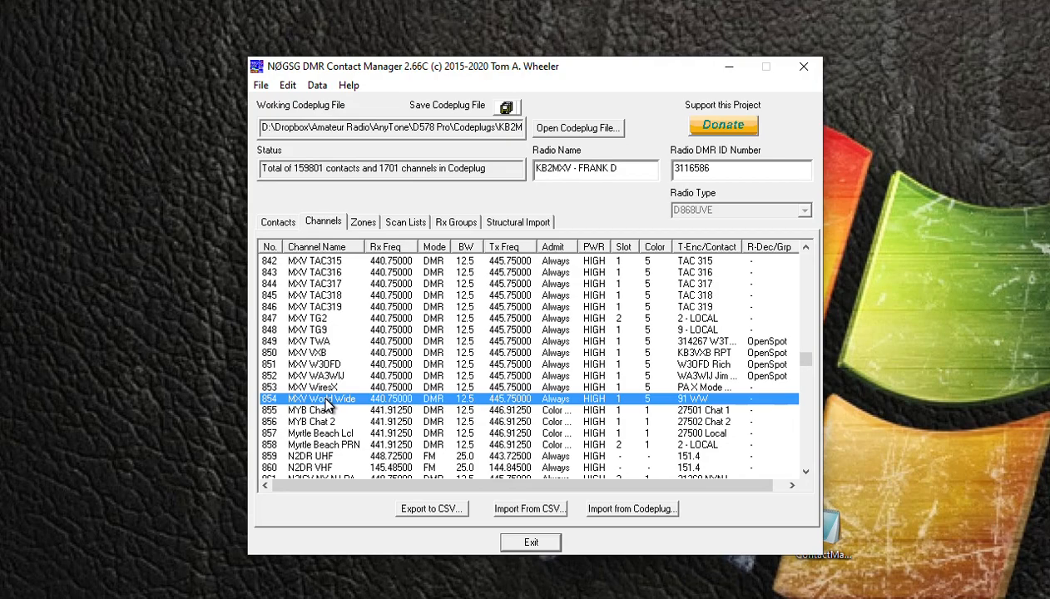
Select the block of consecutive MXV channels from 854 up to about channel 808
{"action": "left_click", "coordinate": [307, 341]}
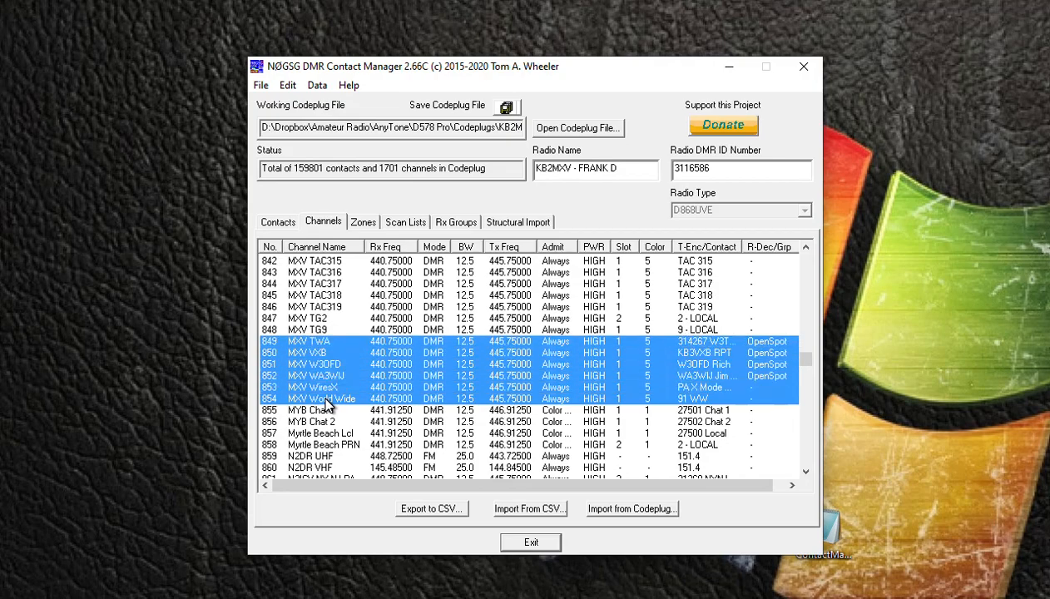
{"action": "scroll", "scroll_direction": "up", "scroll_amount": 3}
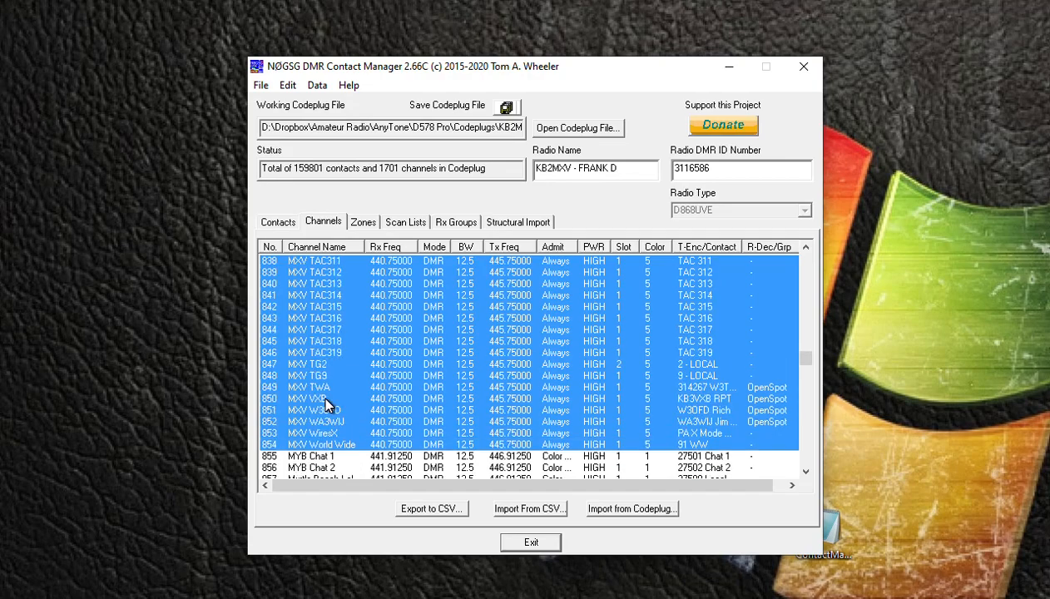
{"action": "scroll", "scroll_direction": "up", "scroll_amount": 3}
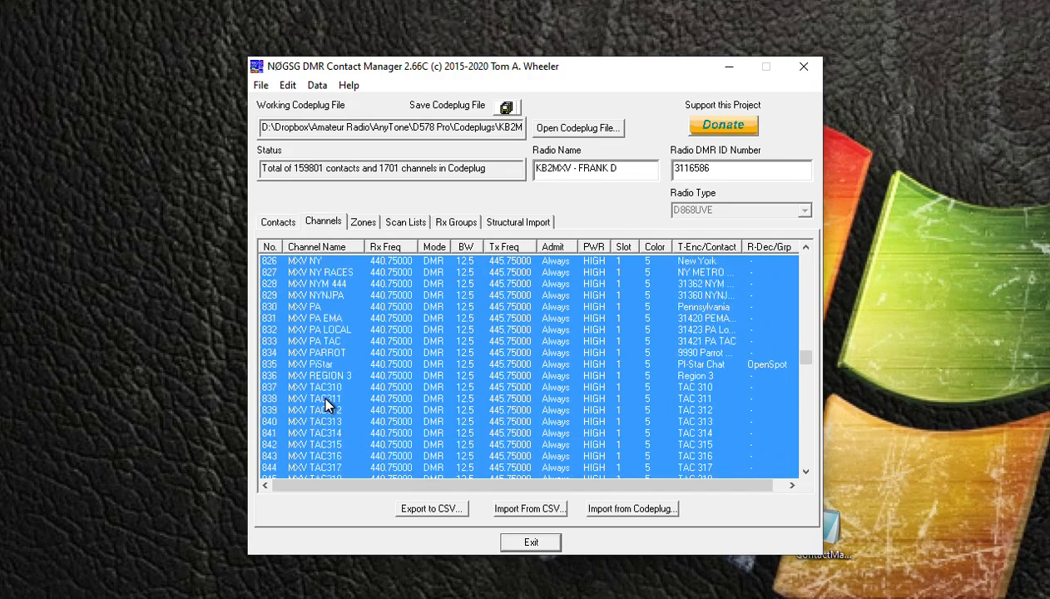
{"action": "scroll", "scroll_direction": "up", "scroll_amount": 3}
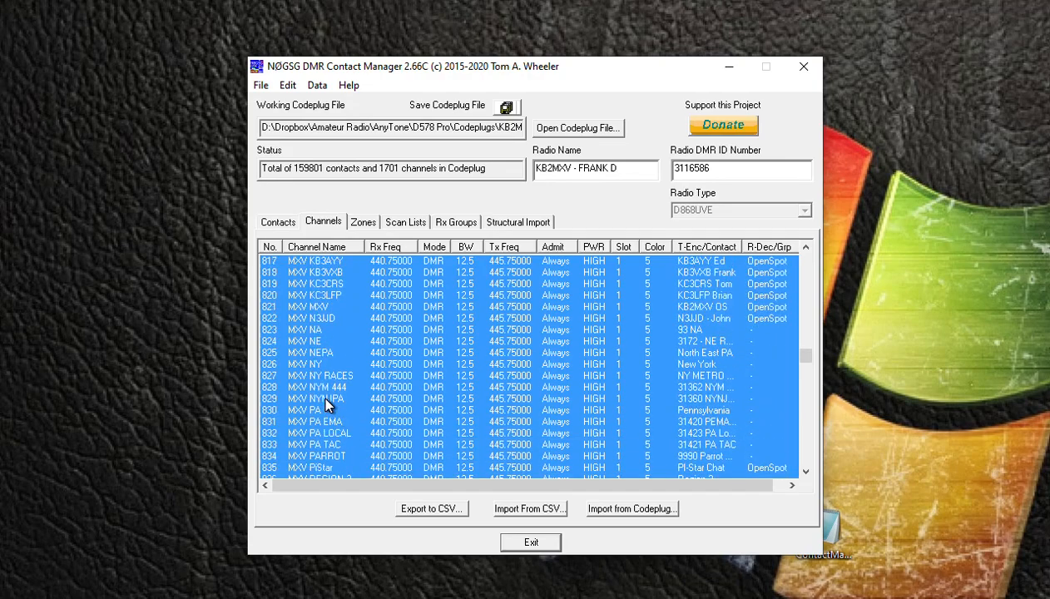
{"action": "scroll", "scroll_direction": "up", "scroll_amount": 3}
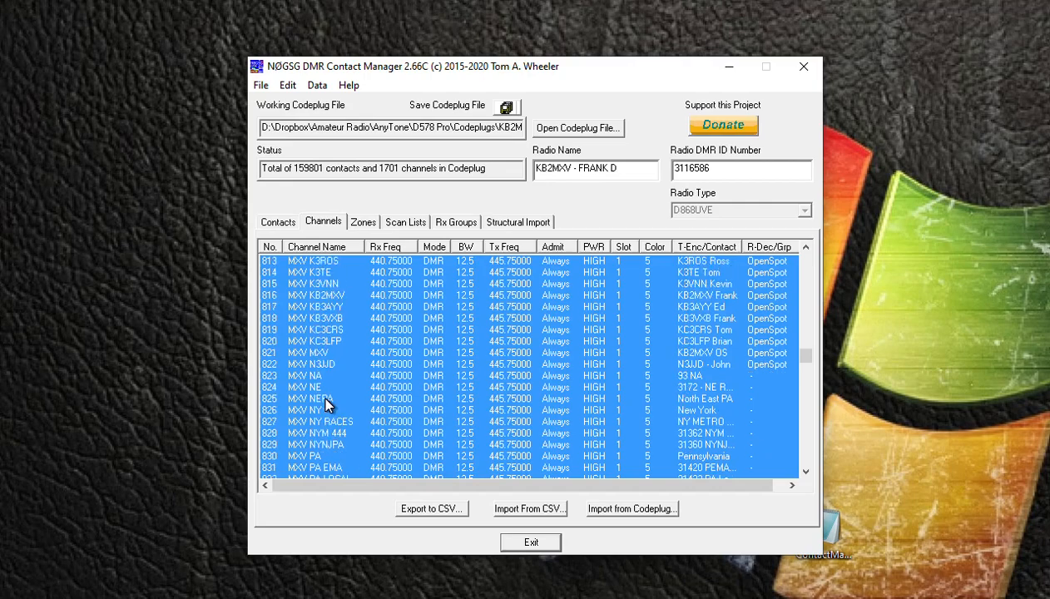
{"action": "scroll", "scroll_direction": "up", "scroll_amount": 3}
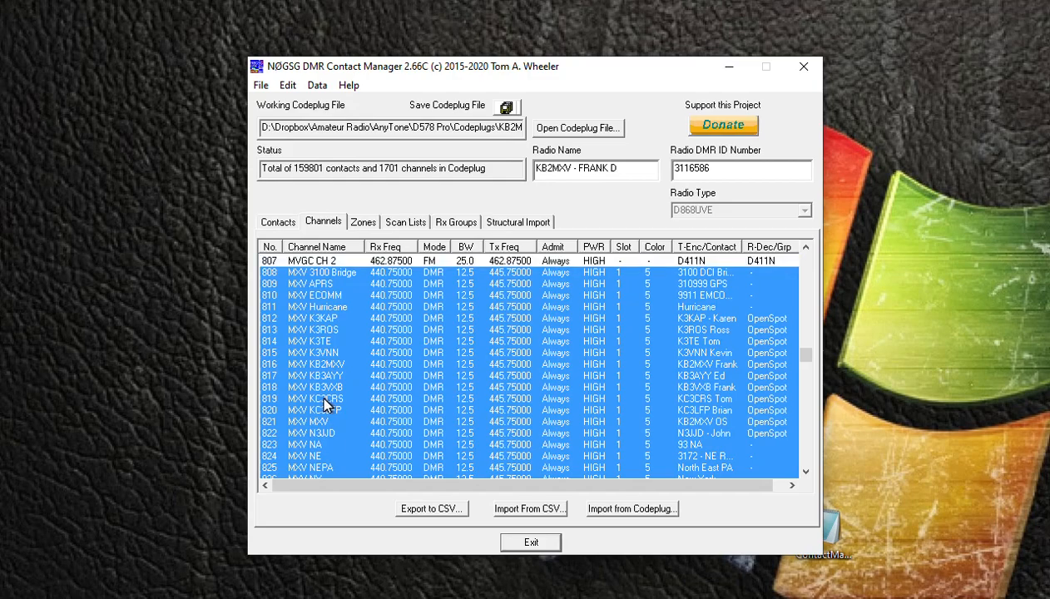
{"action": "mouse_move", "coordinate": [573, 419]}
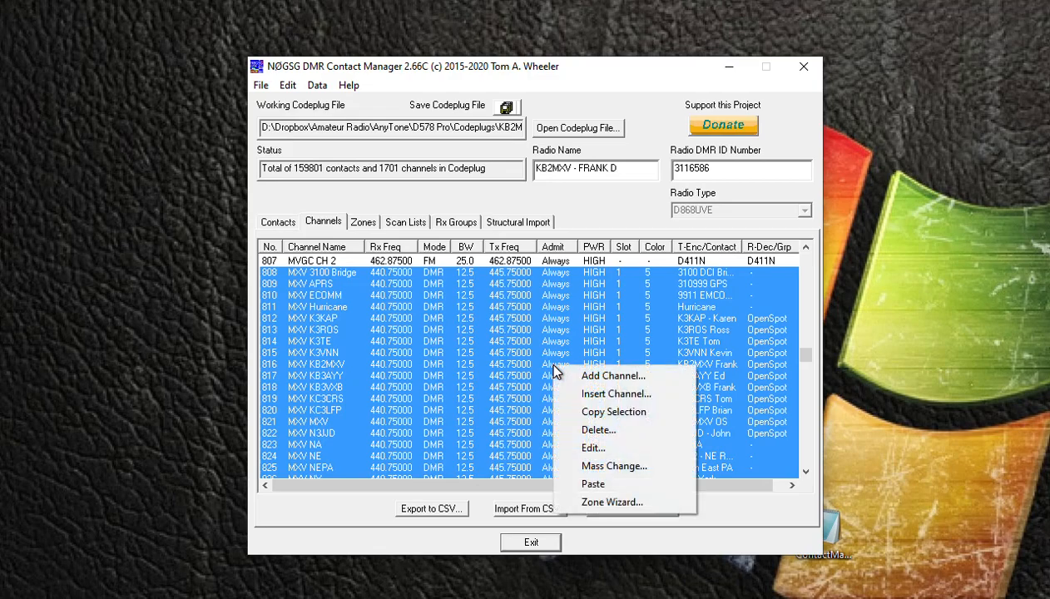
{"action": "mouse_move", "coordinate": [615, 466]}
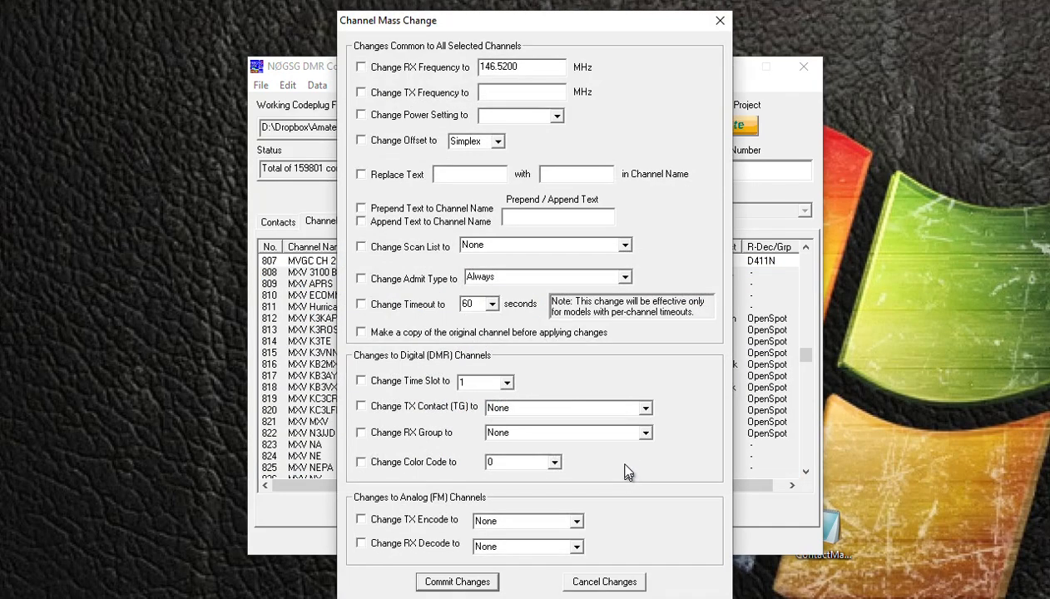
{"action": "mouse_move", "coordinate": [506, 27]}
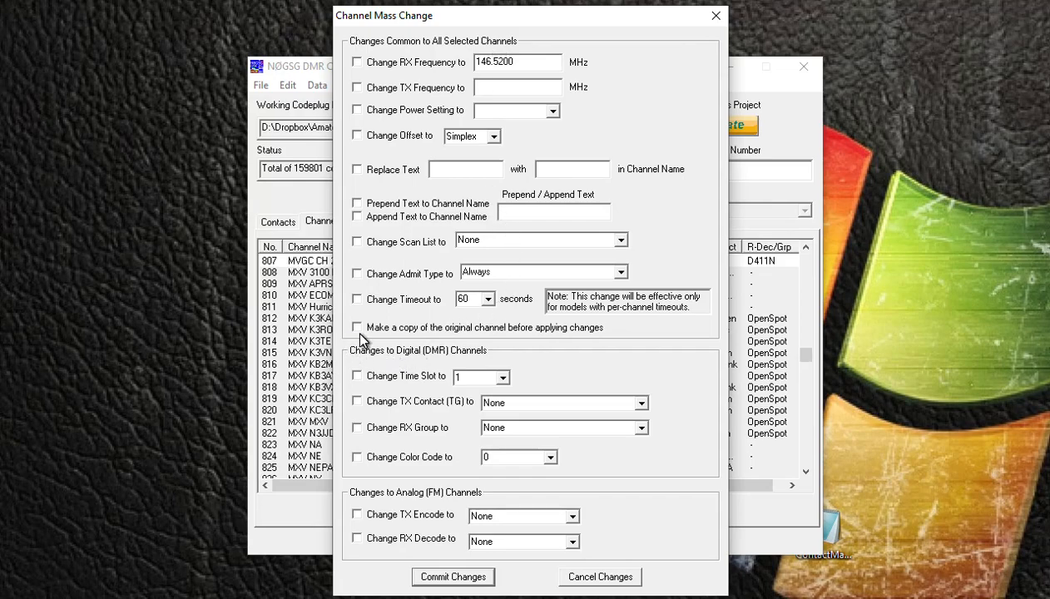
Enable keeping a copy of each original channel before applying the mass change
{"action": "left_click", "coordinate": [357, 326]}
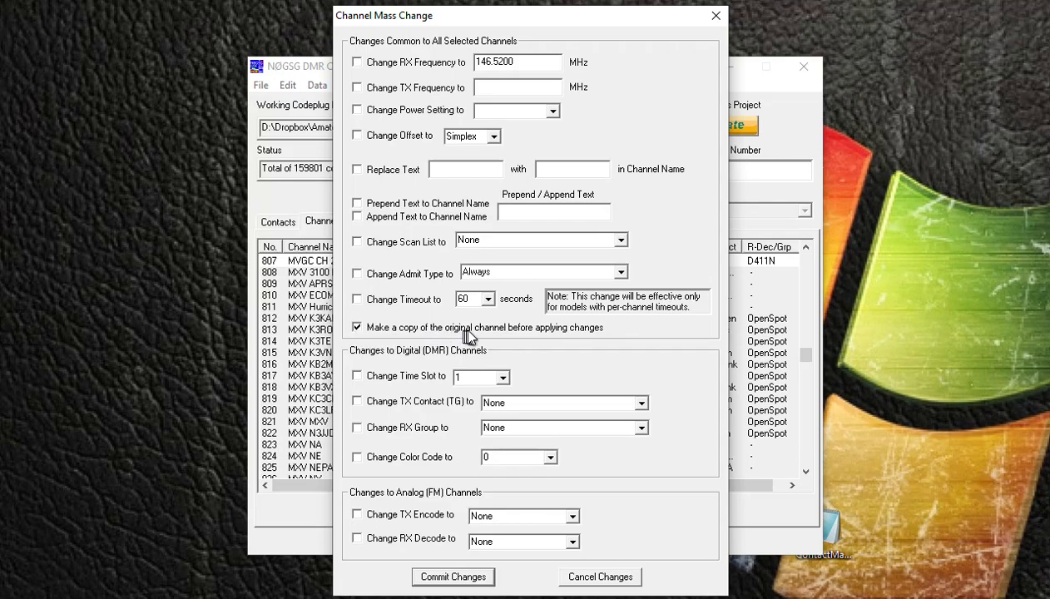
{"action": "mouse_move", "coordinate": [563, 341]}
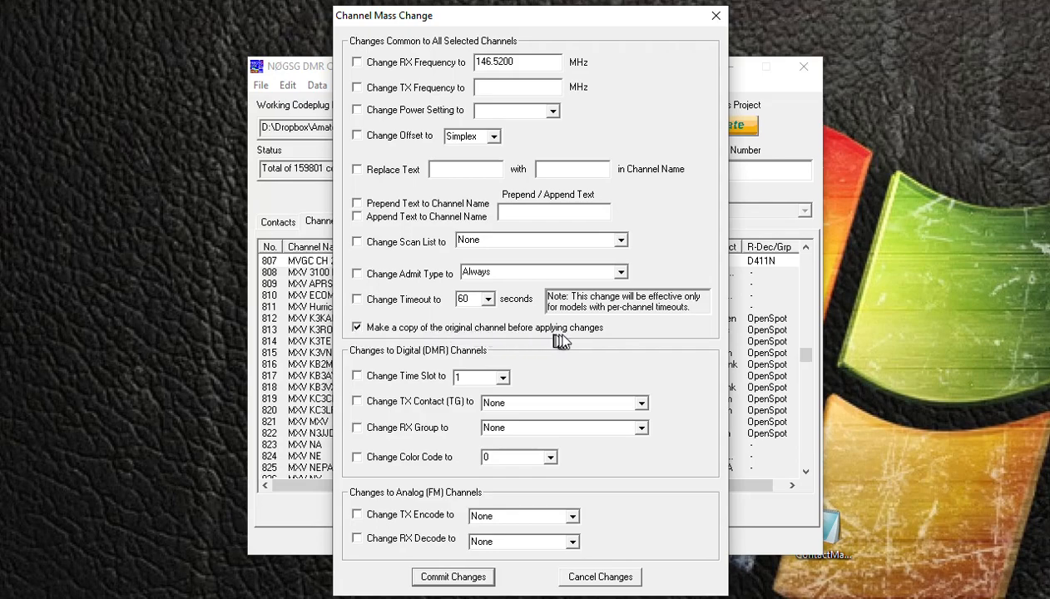
{"action": "mouse_move", "coordinate": [361, 336]}
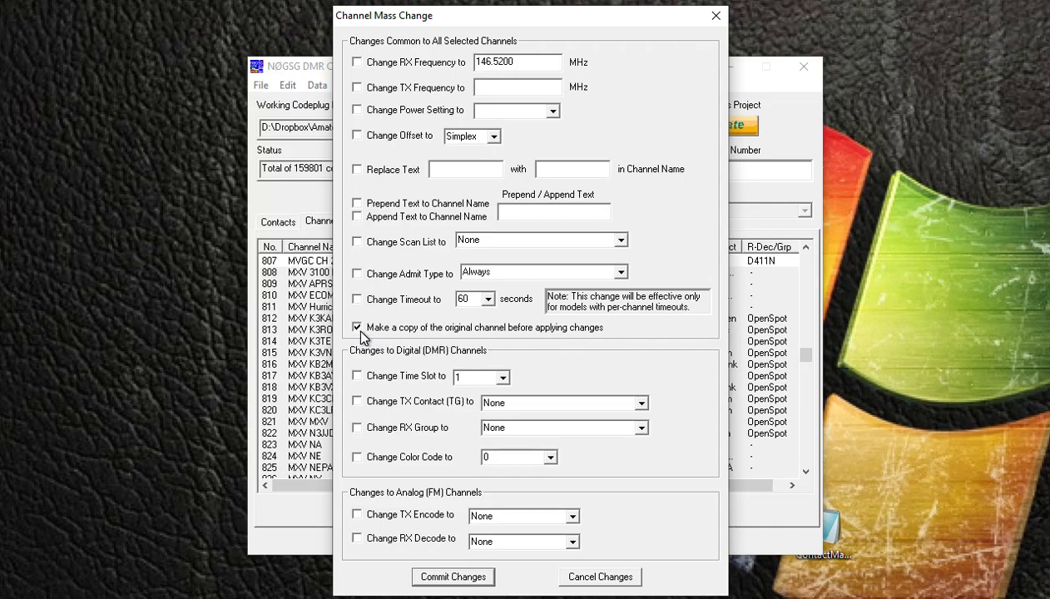
{"action": "mouse_move", "coordinate": [563, 80]}
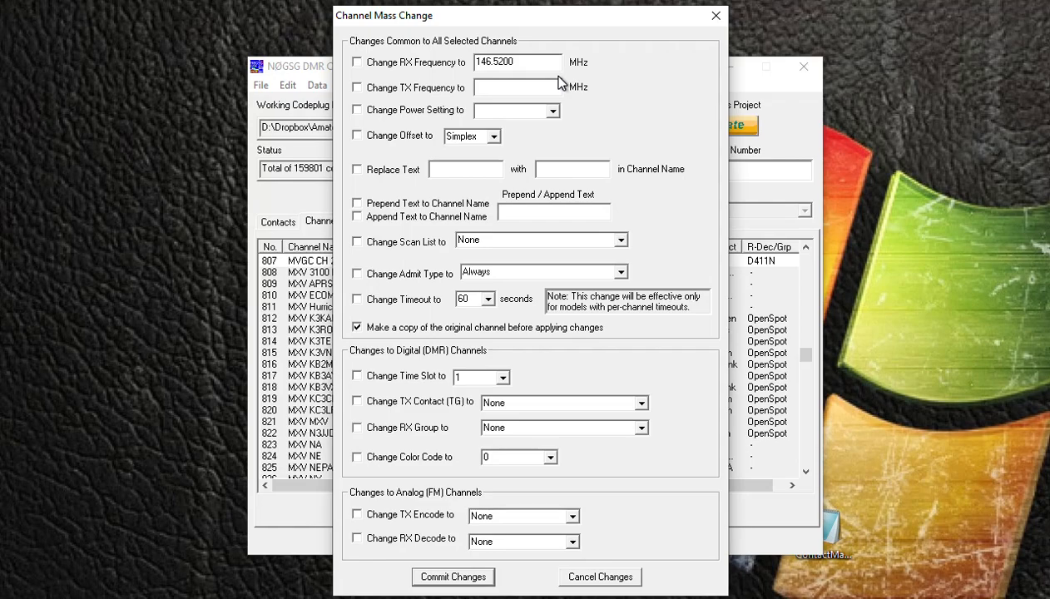
{"action": "mouse_move", "coordinate": [546, 85]}
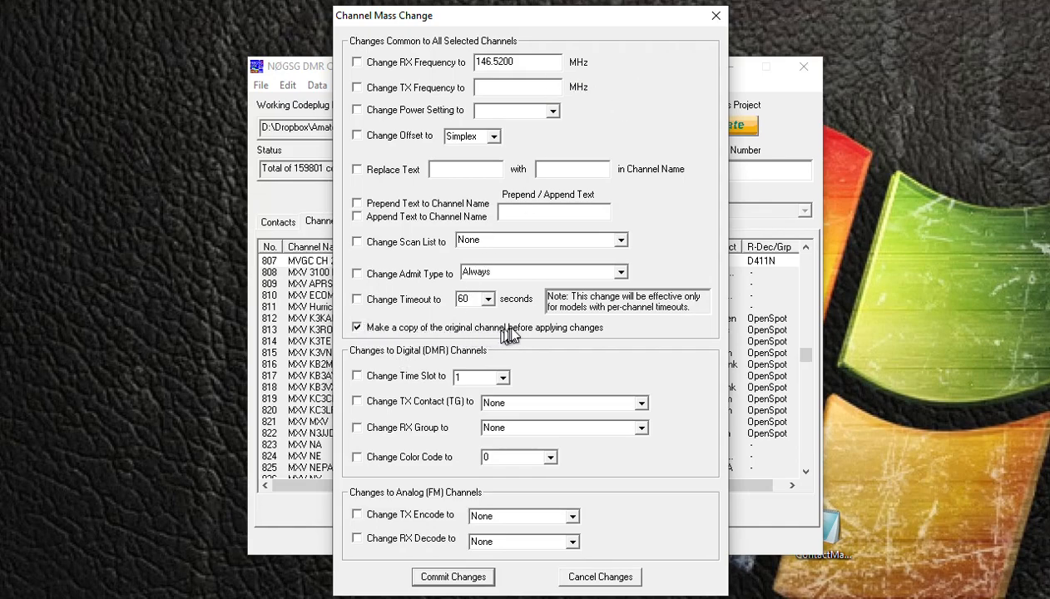
{"action": "mouse_move", "coordinate": [569, 336]}
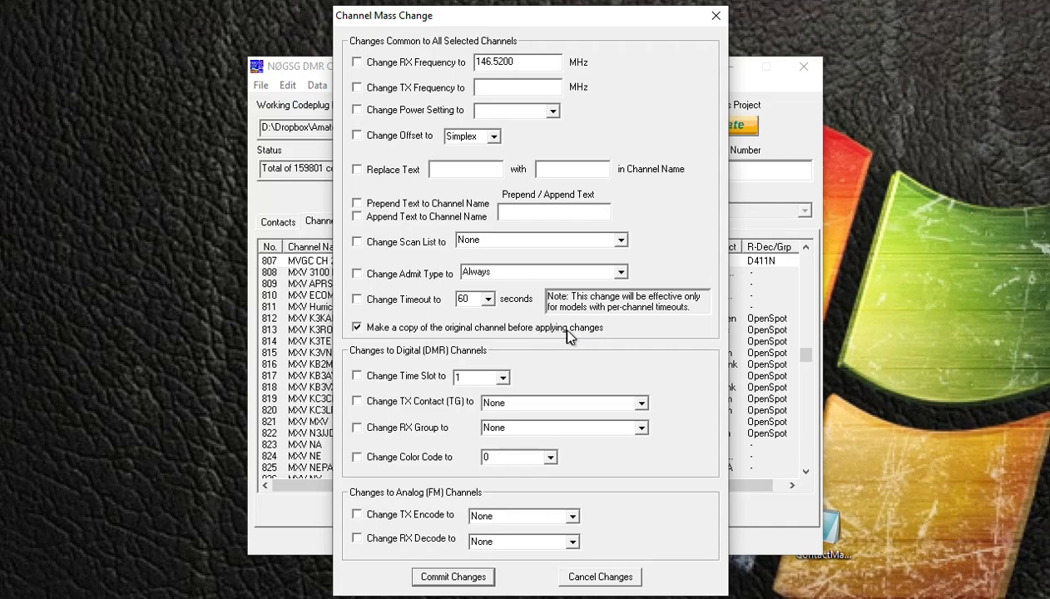
{"action": "mouse_move", "coordinate": [407, 84]}
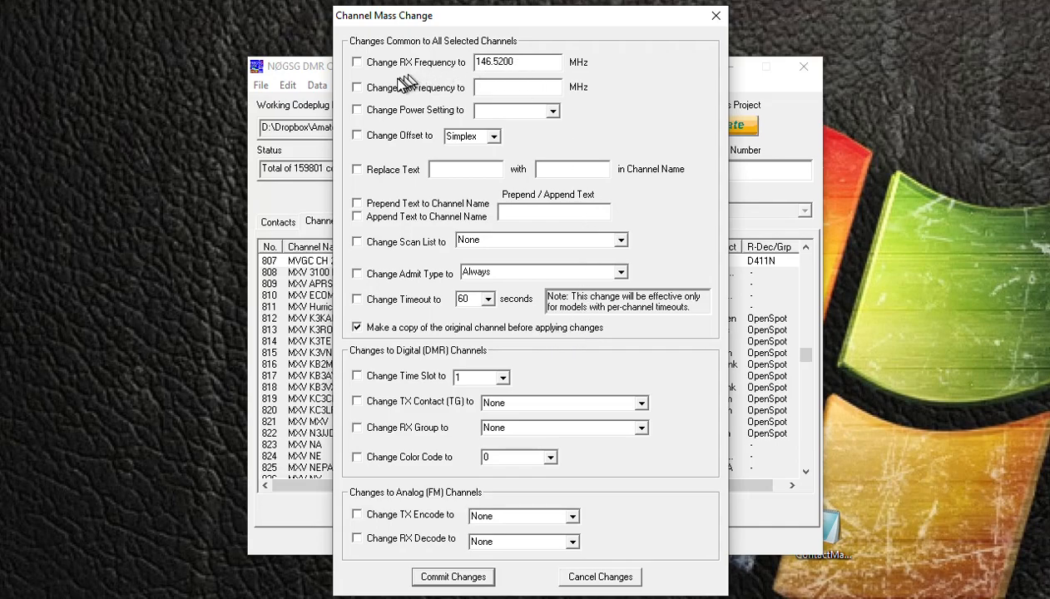
Set the mass change RX frequency to 440 and TX frequency to 445.000 MHz
{"action": "left_click", "coordinate": [356, 62]}
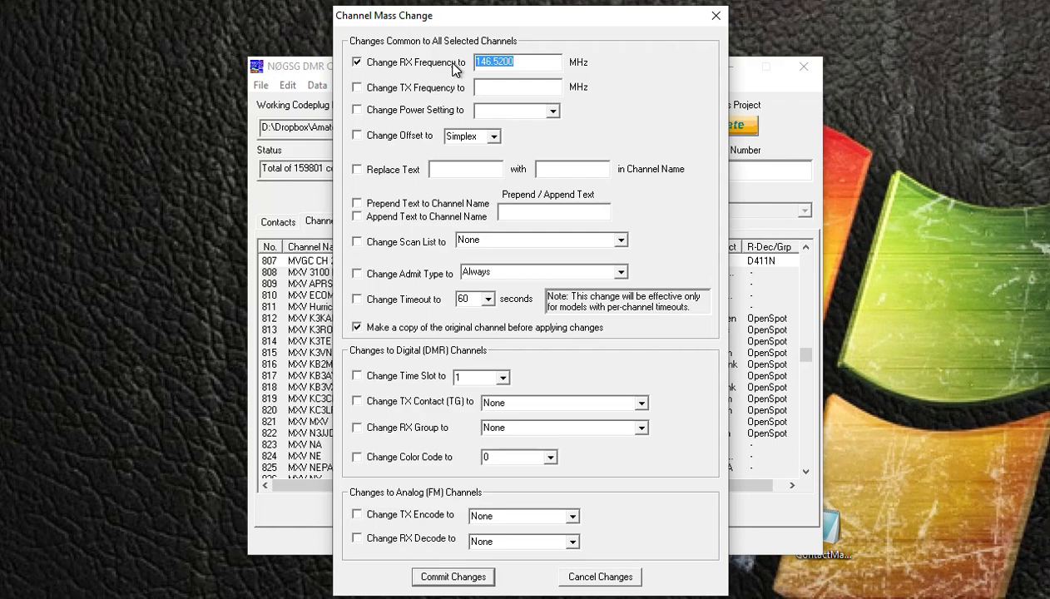
{"action": "type", "text": "440"}
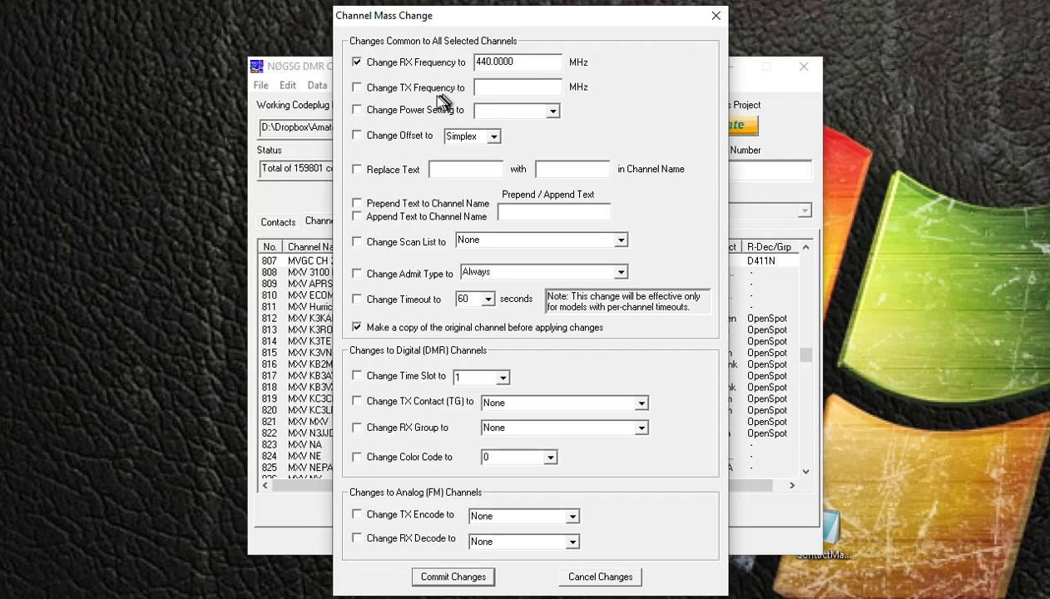
{"action": "mouse_move", "coordinate": [446, 100]}
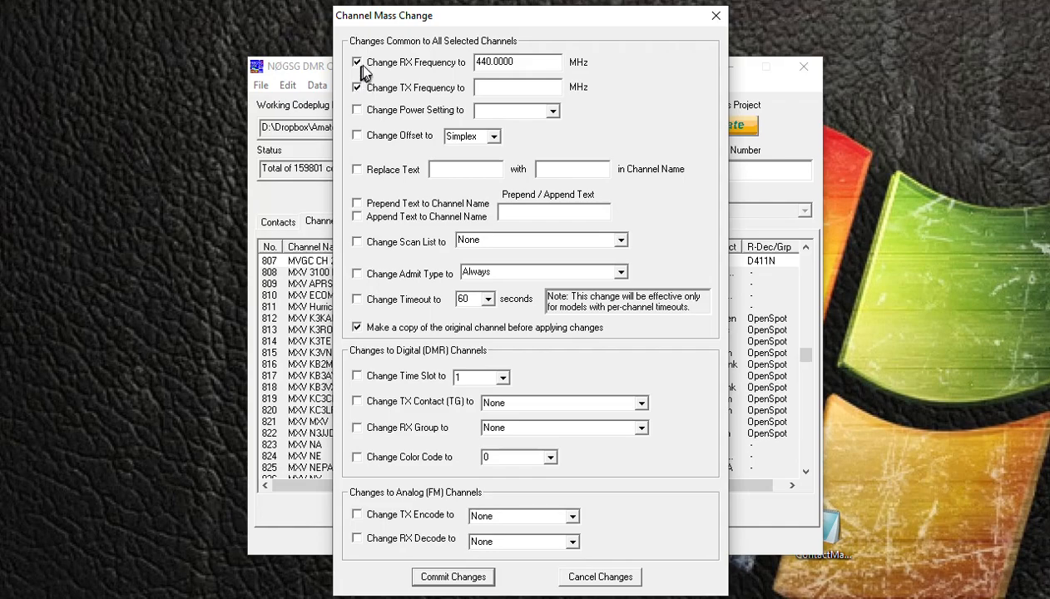
{"action": "left_click", "coordinate": [357, 86]}
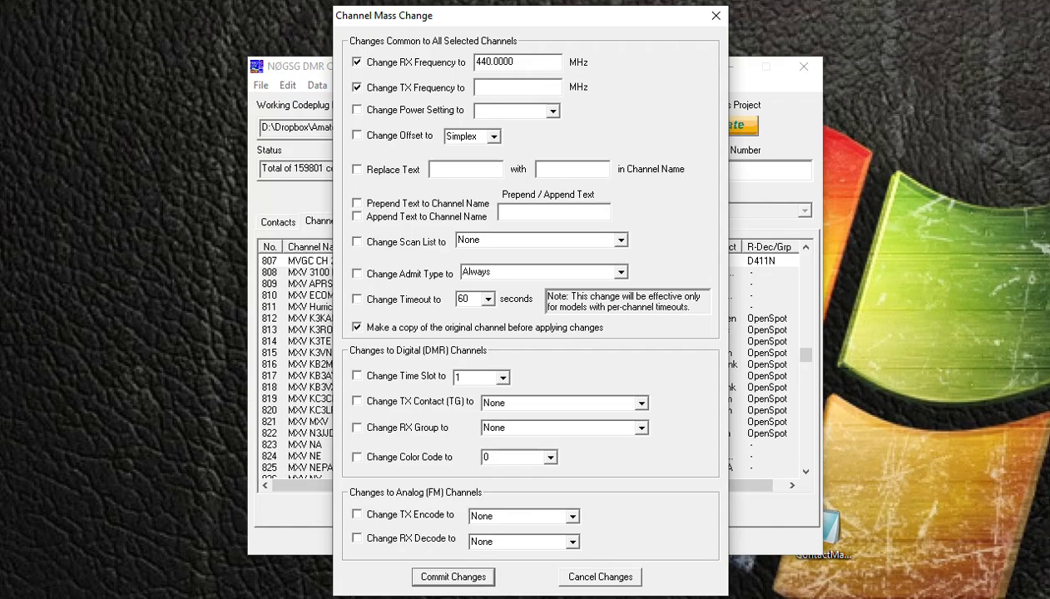
{"action": "type", "text": "445"}
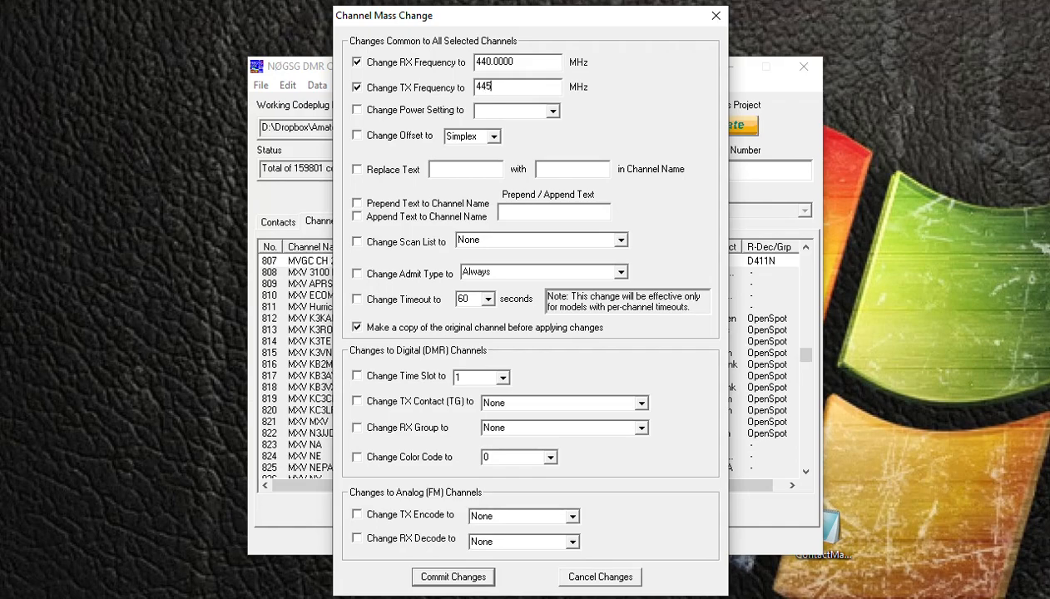
{"action": "type", "text": ".0000"}
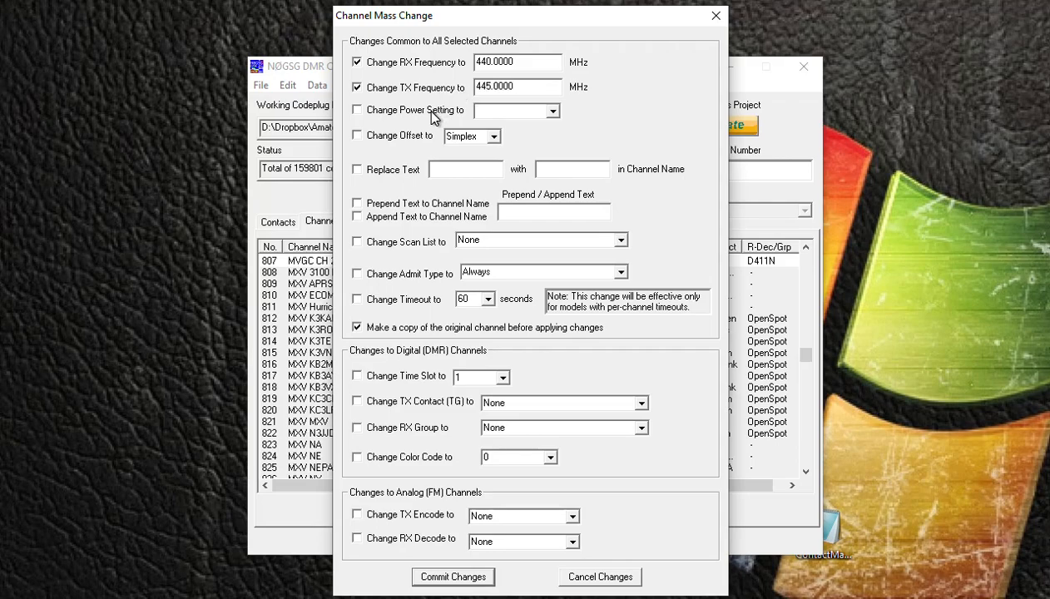
Set the mass change power to Mid and offset to +, and enable text replacement
{"action": "left_click", "coordinate": [356, 110]}
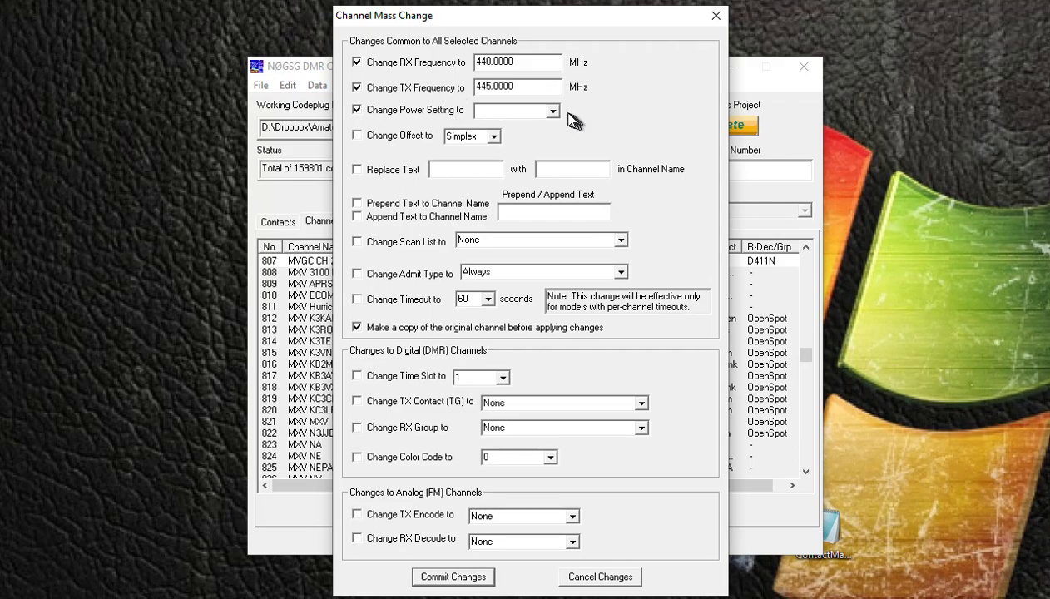
{"action": "left_click", "coordinate": [551, 110]}
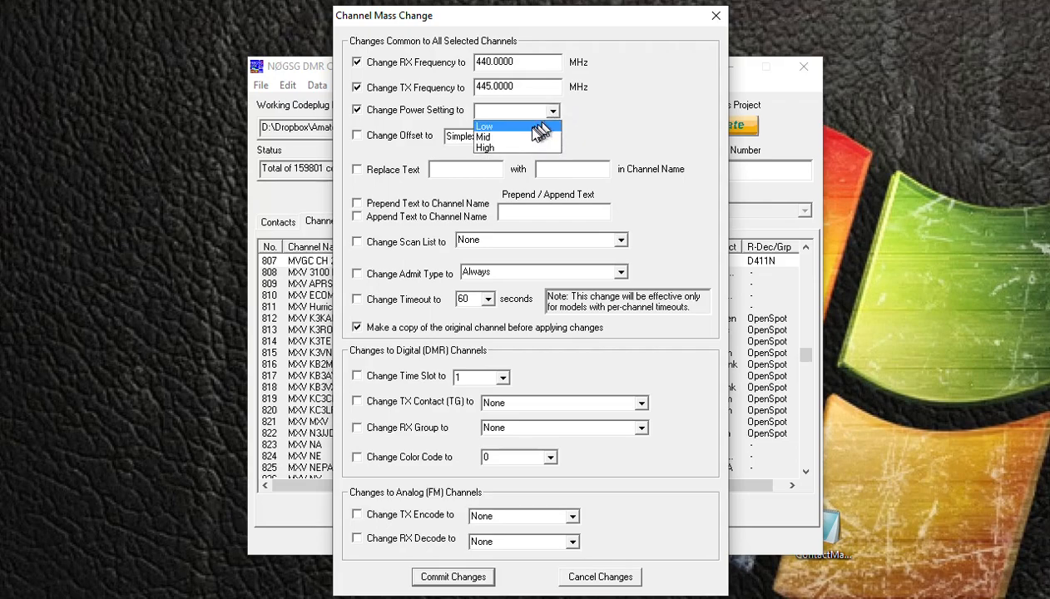
{"action": "left_click", "coordinate": [486, 136]}
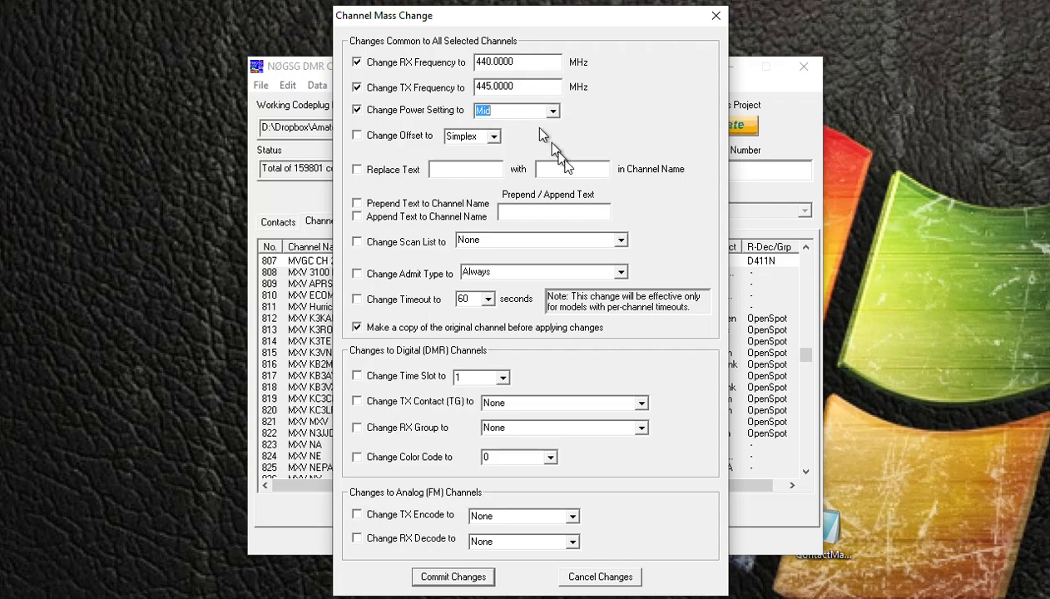
{"action": "mouse_move", "coordinate": [466, 153]}
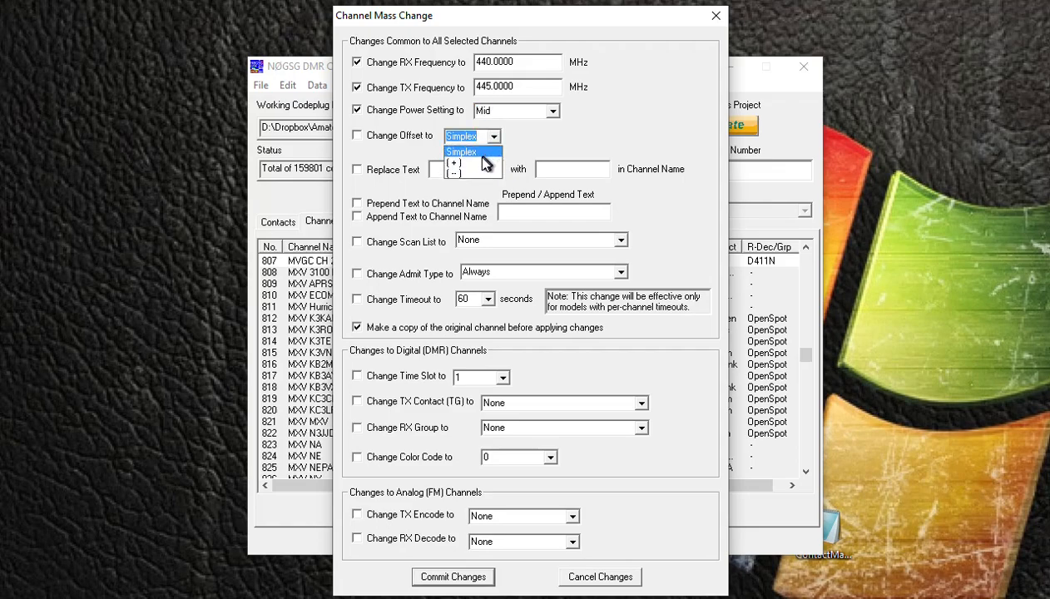
{"action": "left_click", "coordinate": [453, 163]}
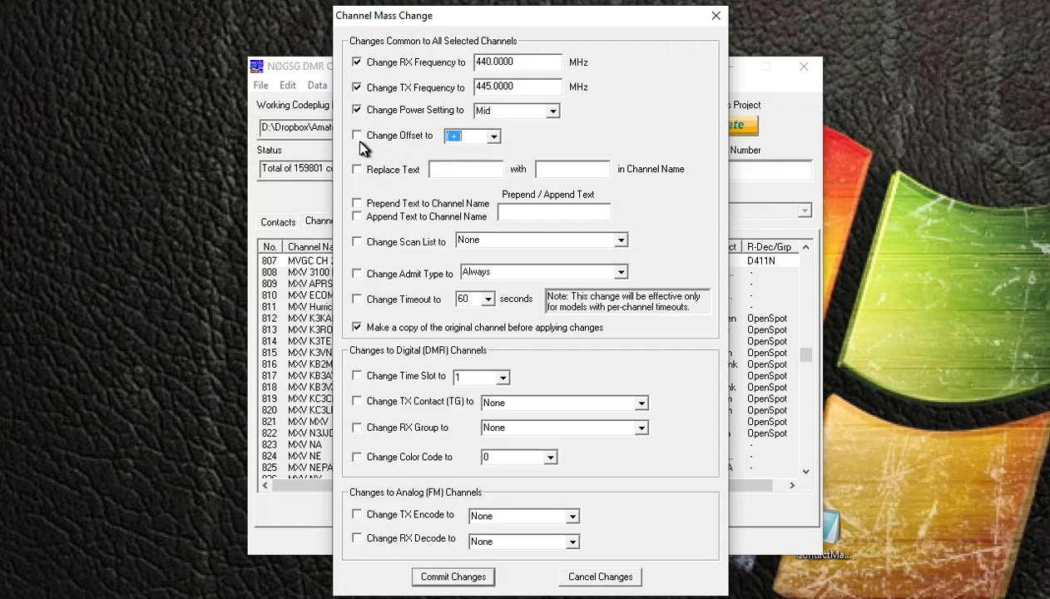
{"action": "left_click", "coordinate": [356, 135]}
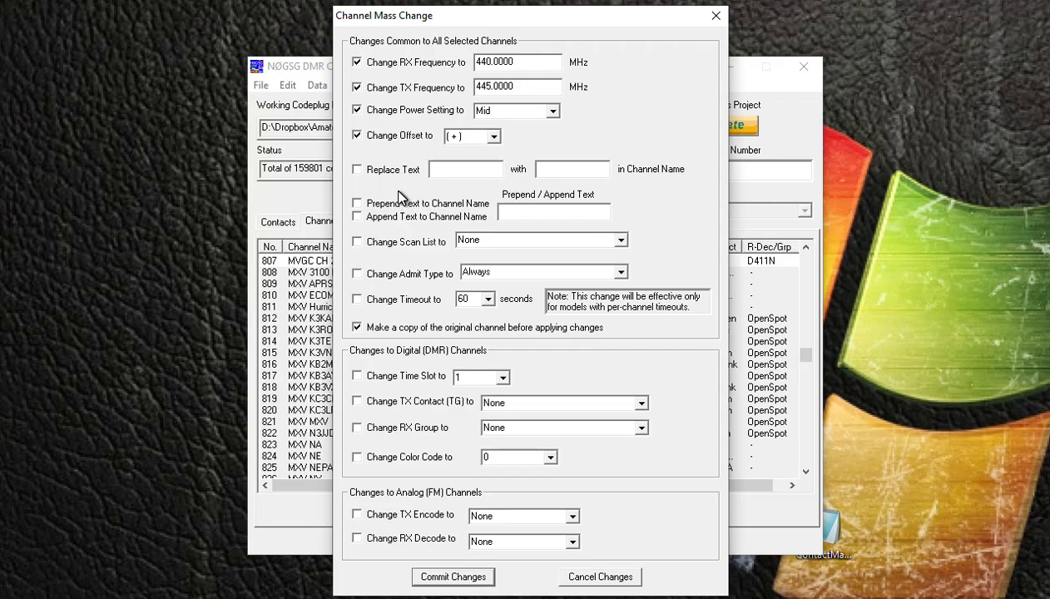
{"action": "mouse_move", "coordinate": [408, 197]}
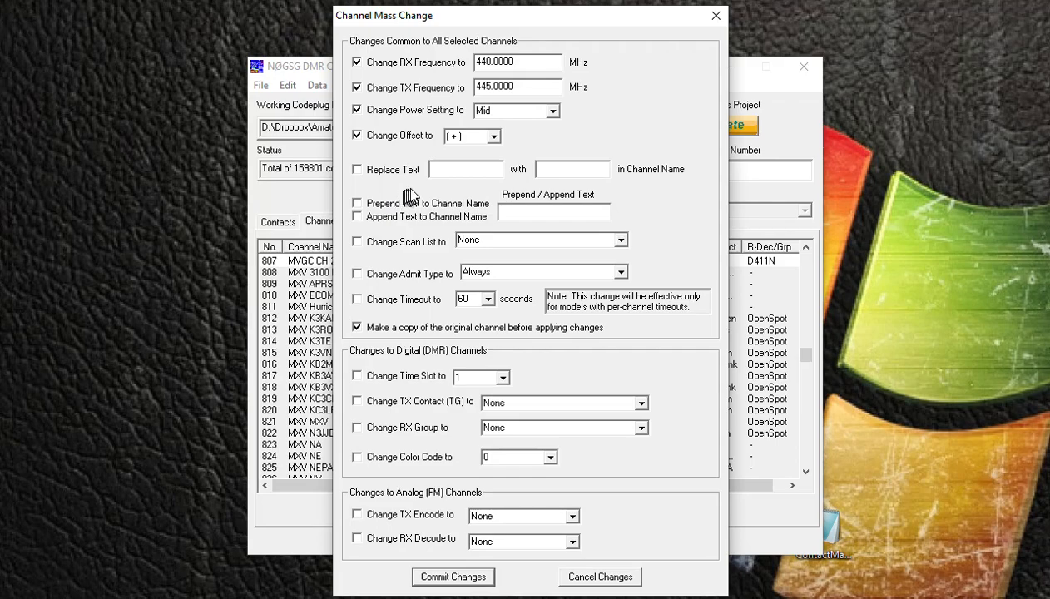
{"action": "mouse_move", "coordinate": [463, 32]}
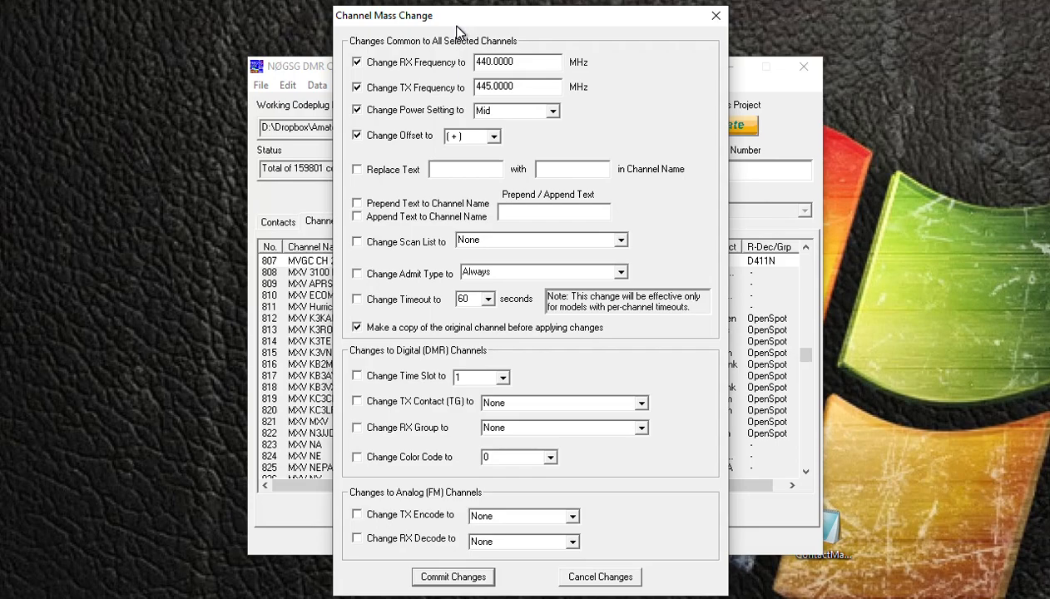
{"action": "mouse_move", "coordinate": [392, 180]}
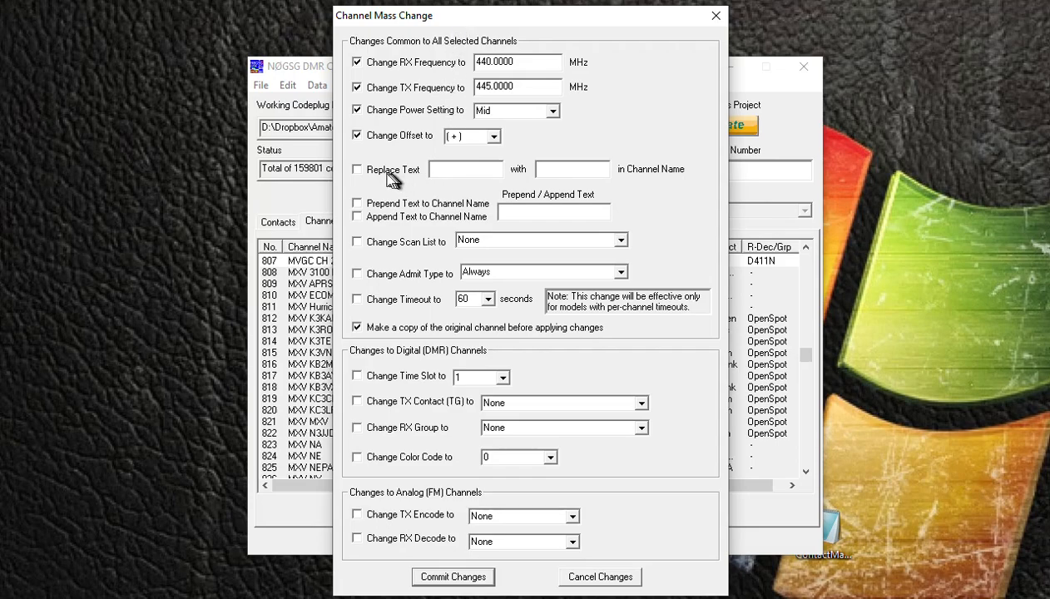
{"action": "left_click", "coordinate": [357, 170]}
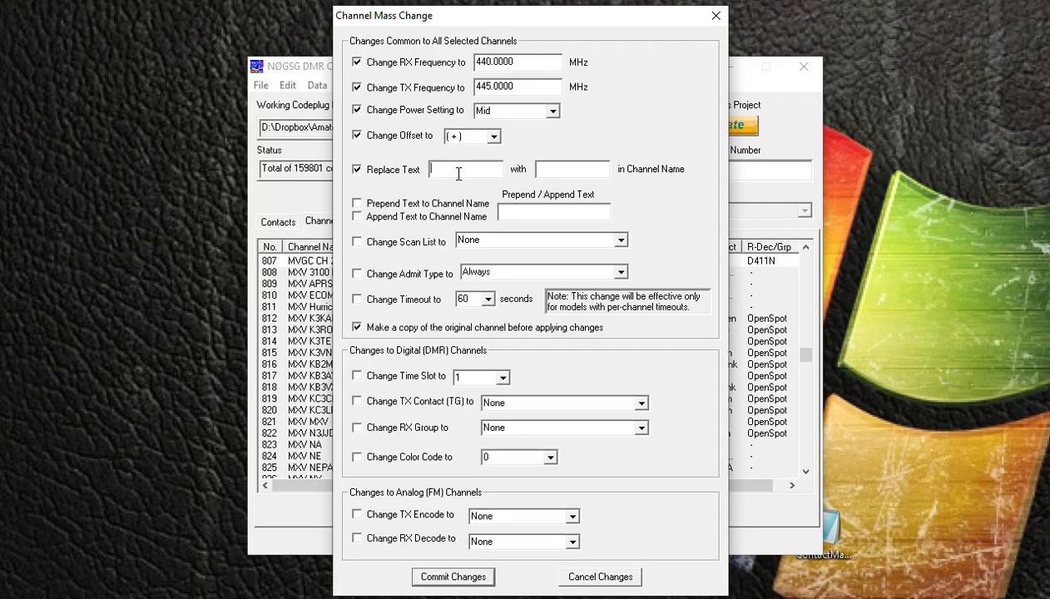
Enter MXV as the text to replace and XYZ as its replacement in channel names
{"action": "type", "text": "M"}
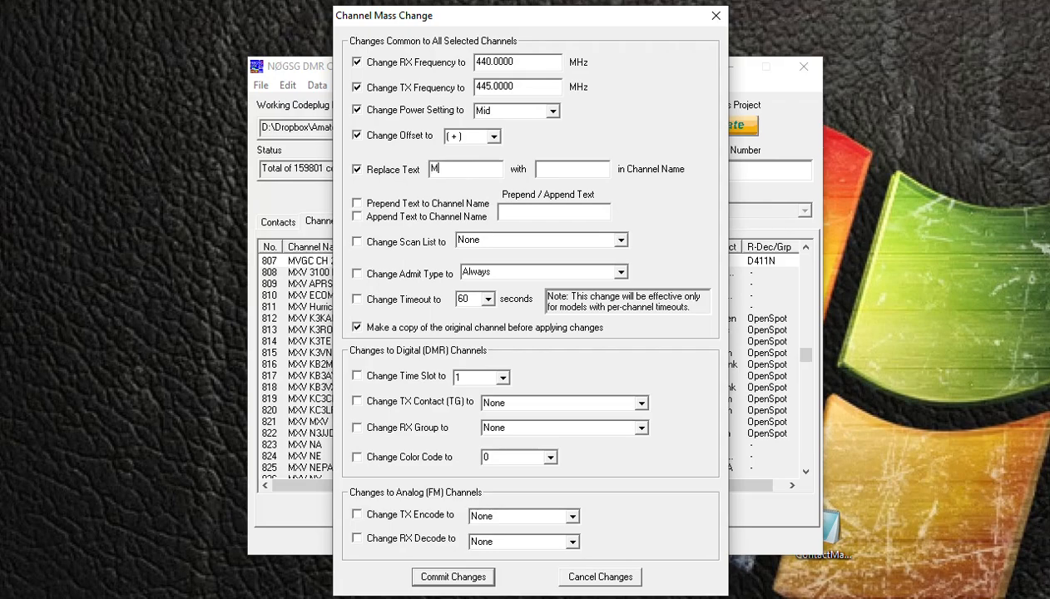
{"action": "type", "text": "XV"}
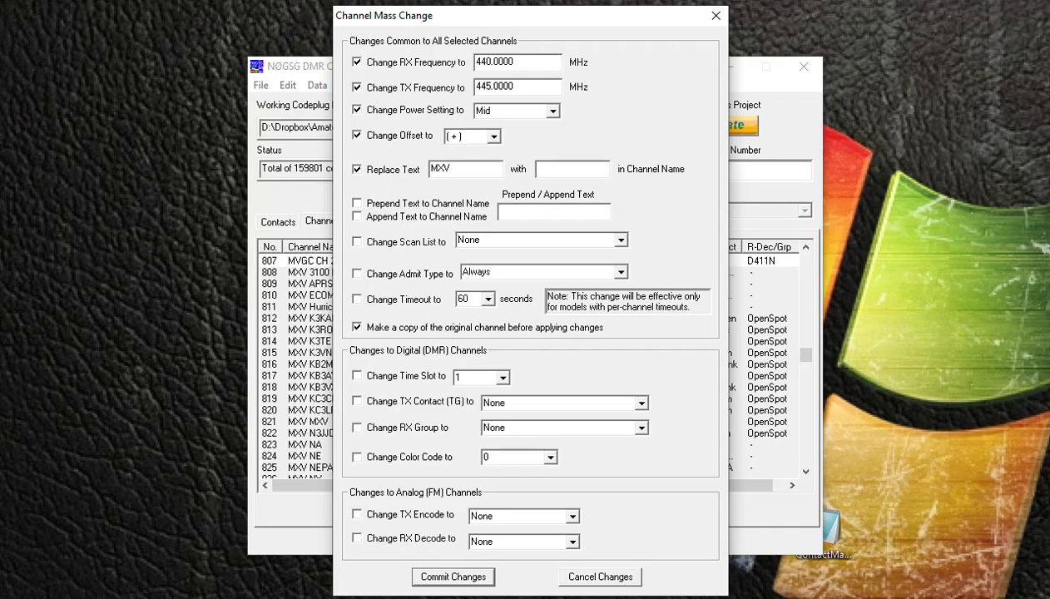
{"action": "type", "text": "X"}
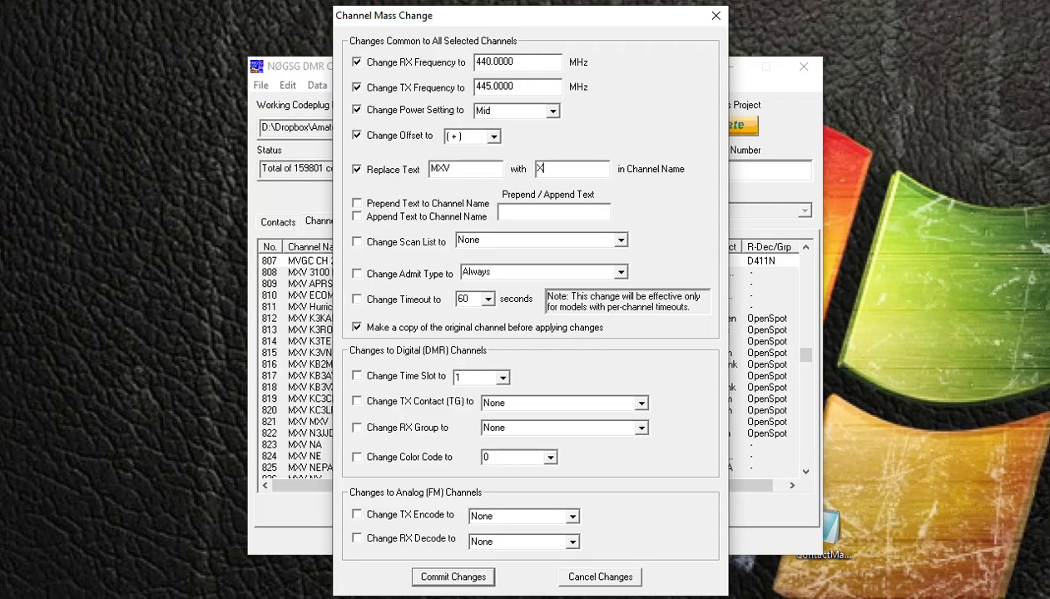
{"action": "type", "text": "YZ"}
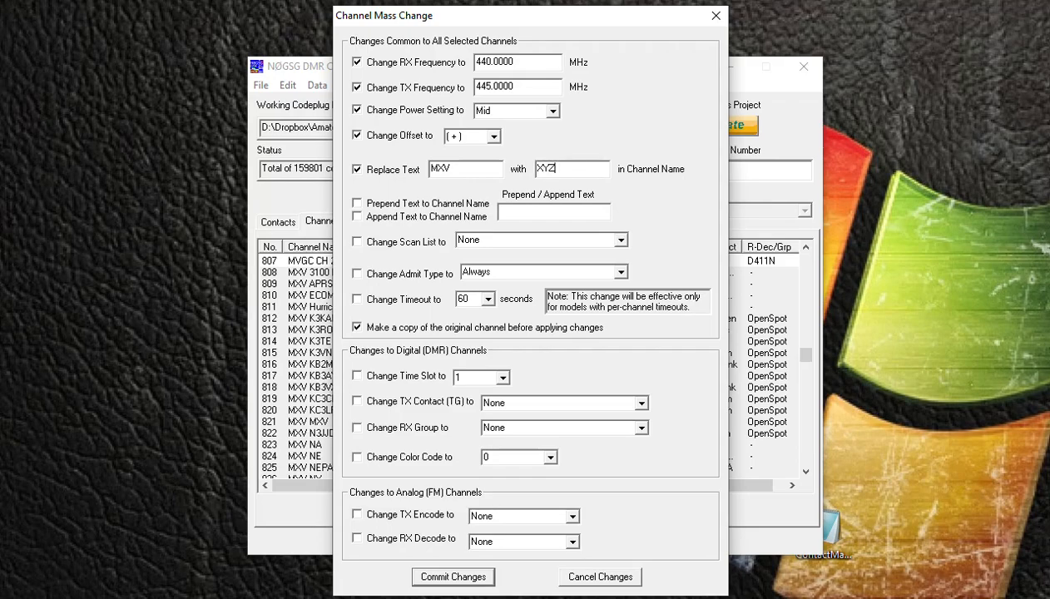
{"action": "mouse_move", "coordinate": [403, 214]}
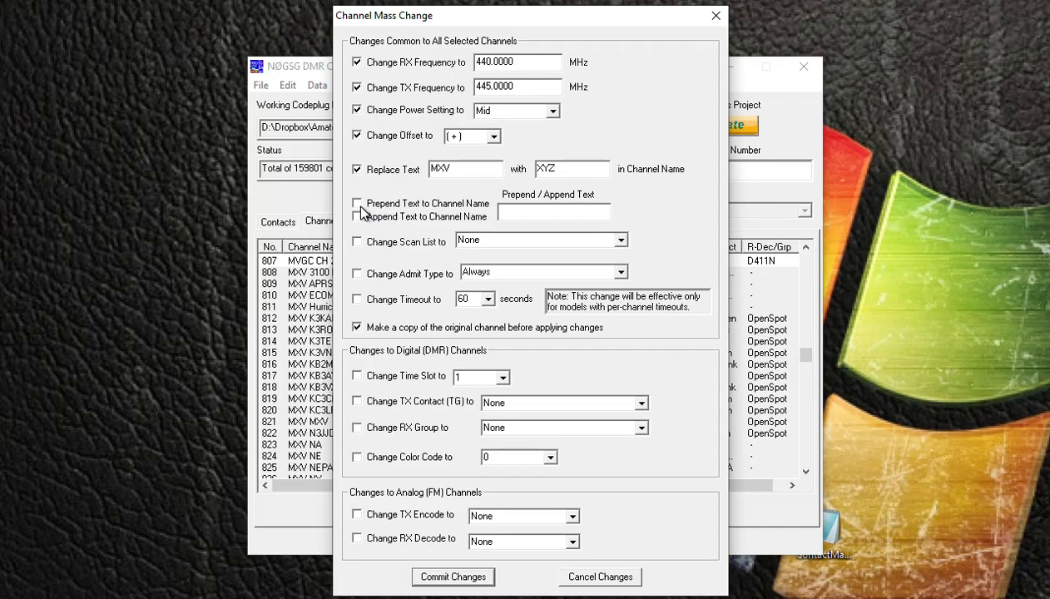
{"action": "mouse_move", "coordinate": [545, 219]}
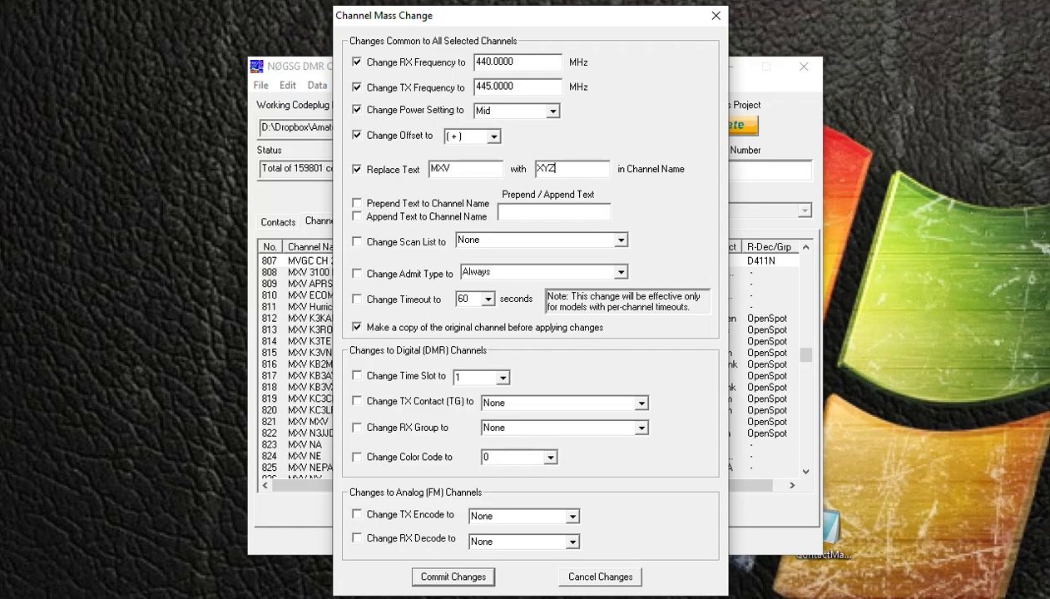
{"action": "mouse_move", "coordinate": [535, 228]}
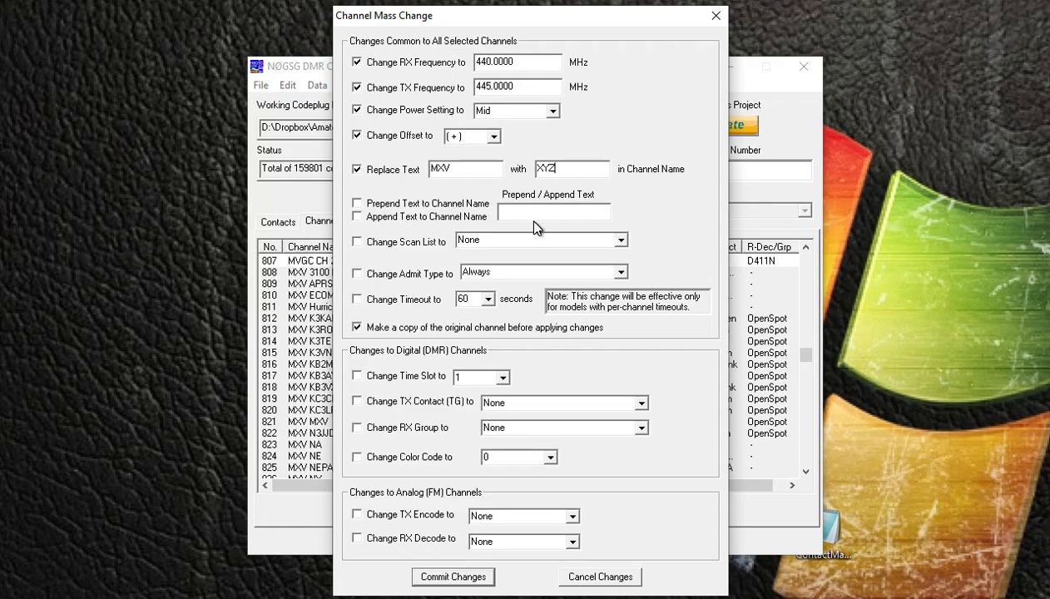
{"action": "mouse_move", "coordinate": [374, 233]}
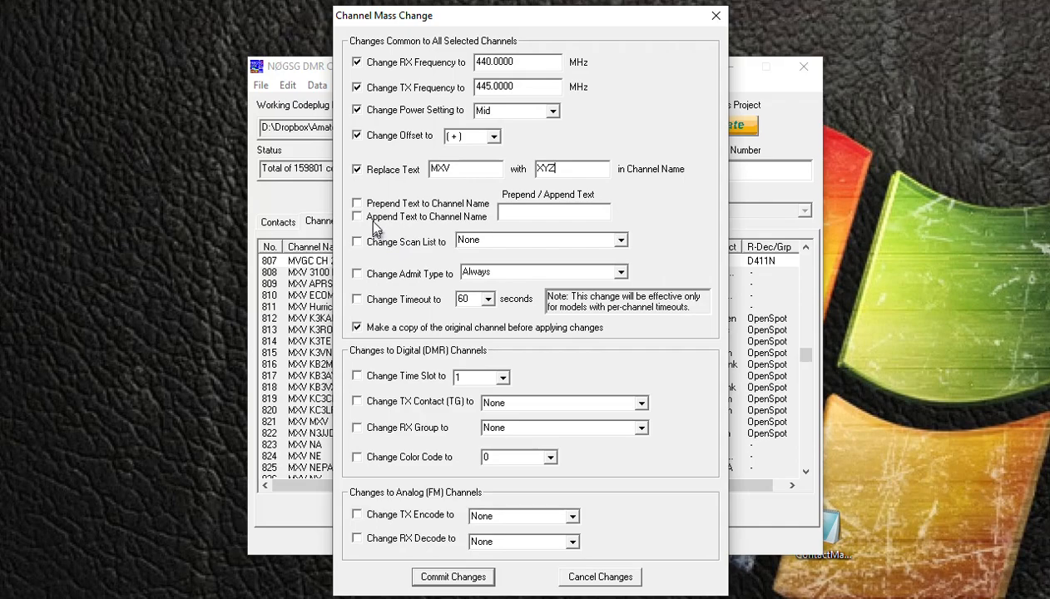
{"action": "mouse_move", "coordinate": [398, 260]}
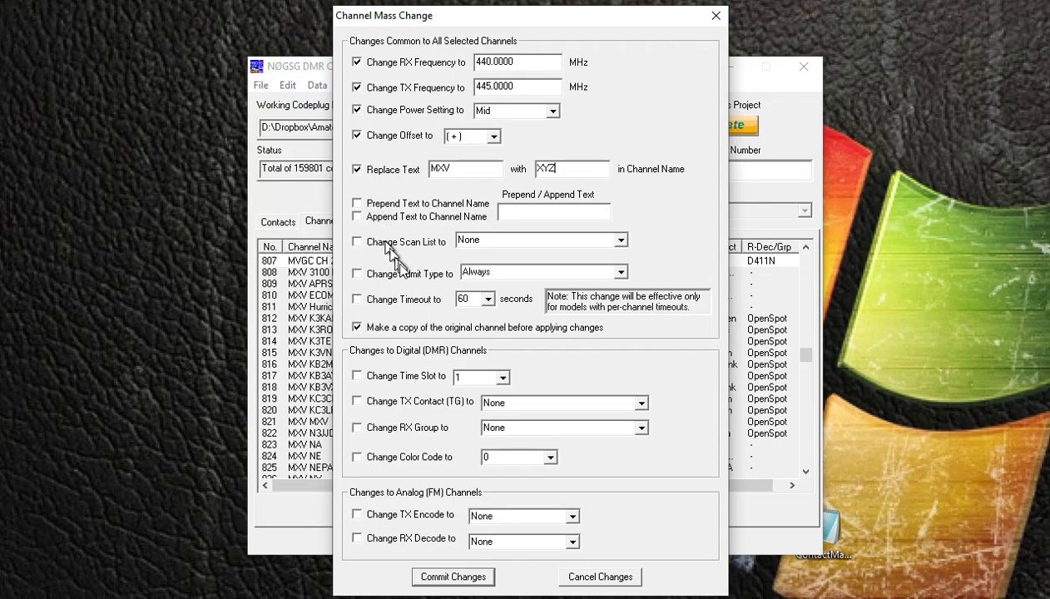
{"action": "mouse_move", "coordinate": [399, 253]}
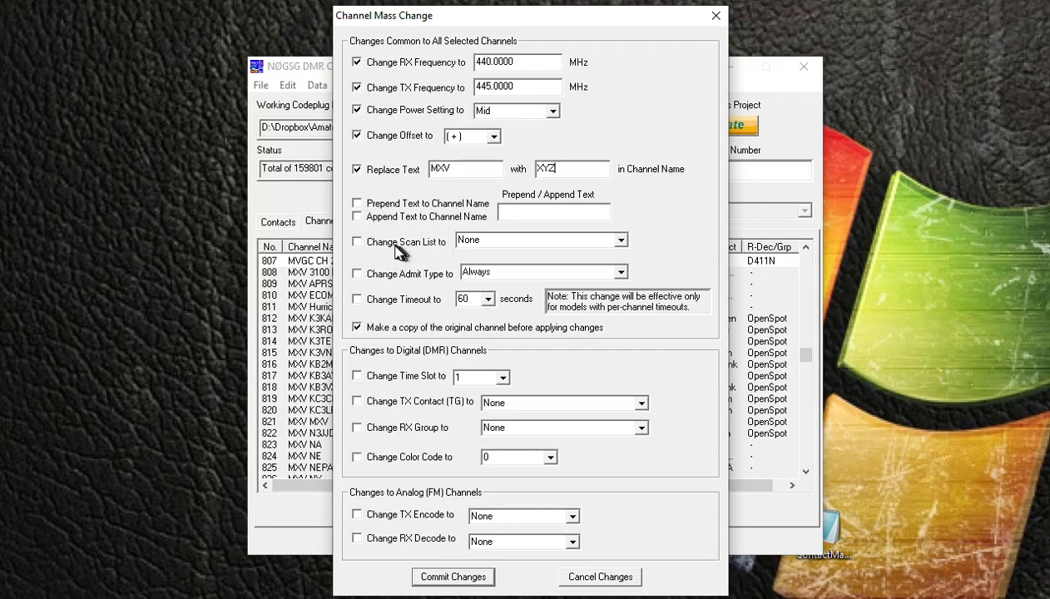
{"action": "mouse_move", "coordinate": [399, 252]}
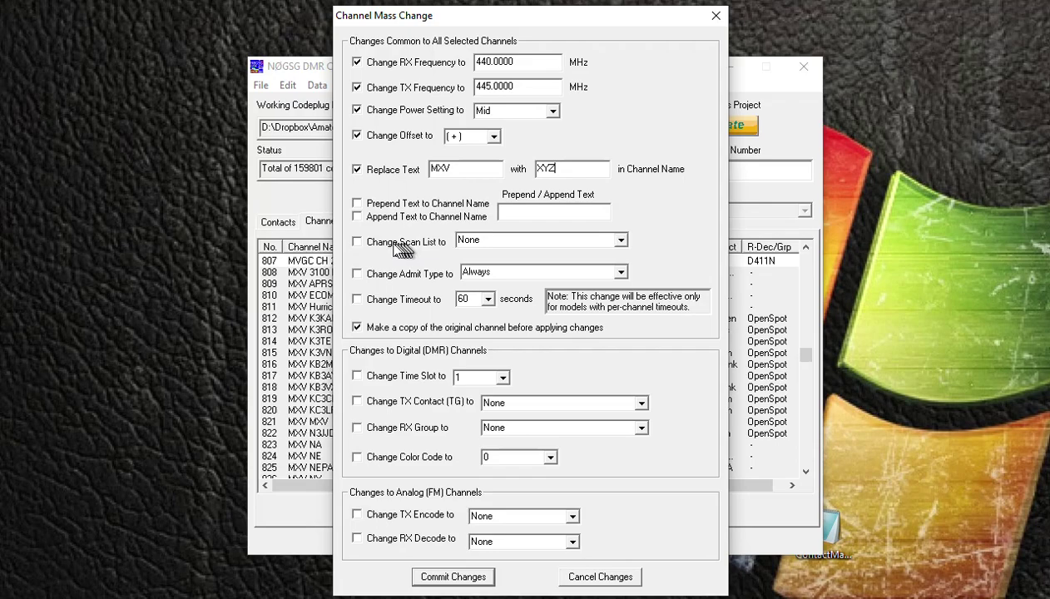
Set scan list None, admit type Color Code Free and a new timeout duration for the channels
{"action": "left_click", "coordinate": [356, 244]}
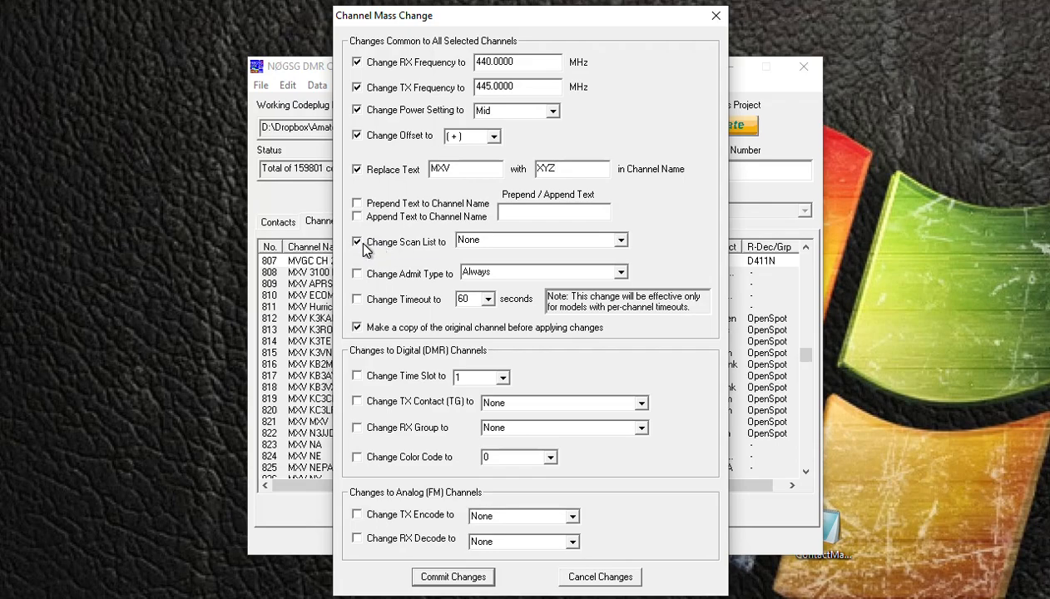
{"action": "left_click", "coordinate": [619, 240]}
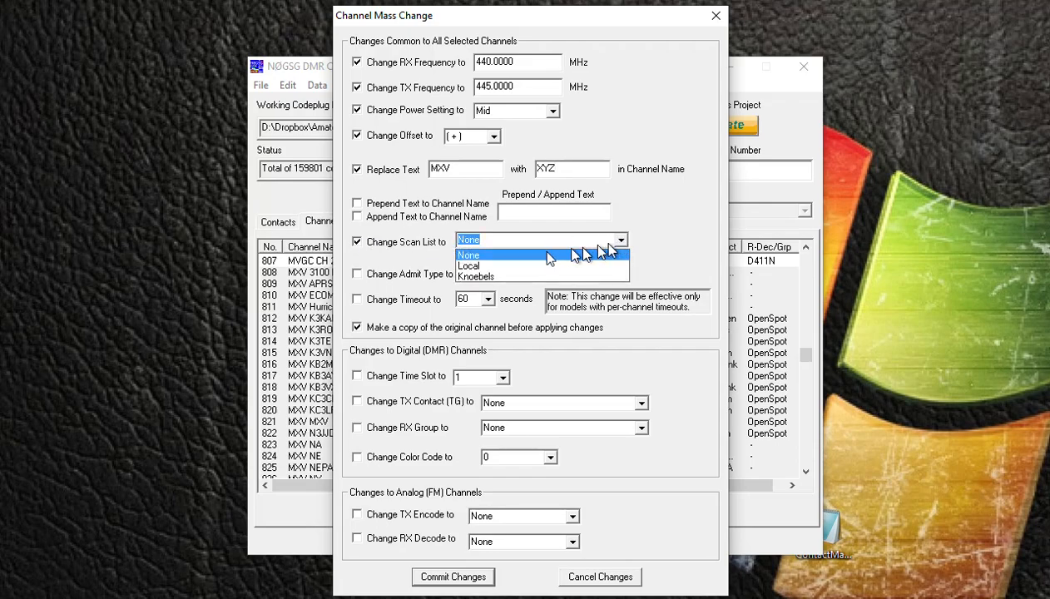
{"action": "left_click", "coordinate": [467, 255]}
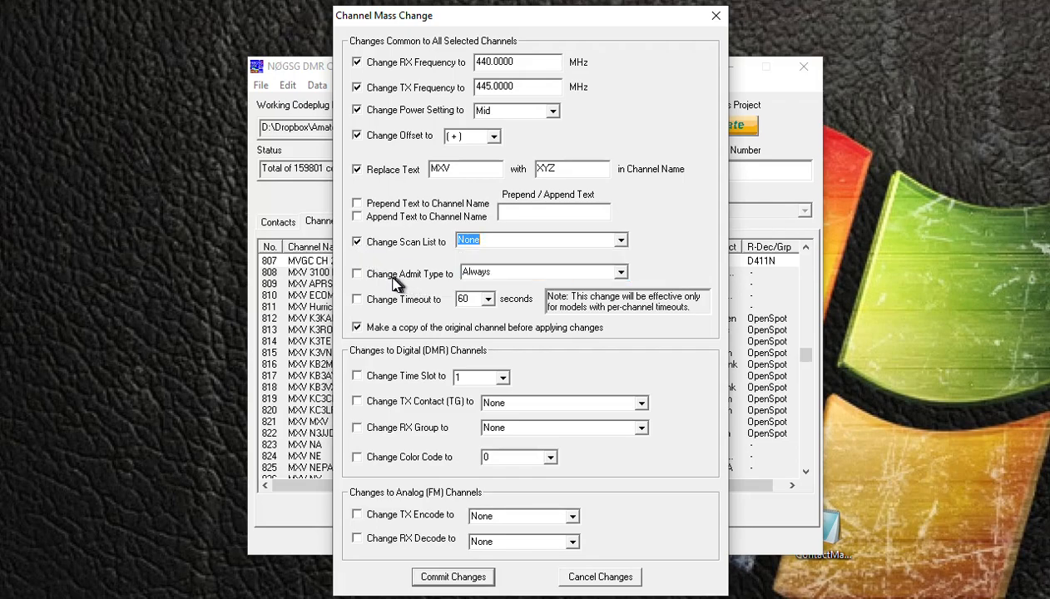
{"action": "left_click", "coordinate": [356, 273]}
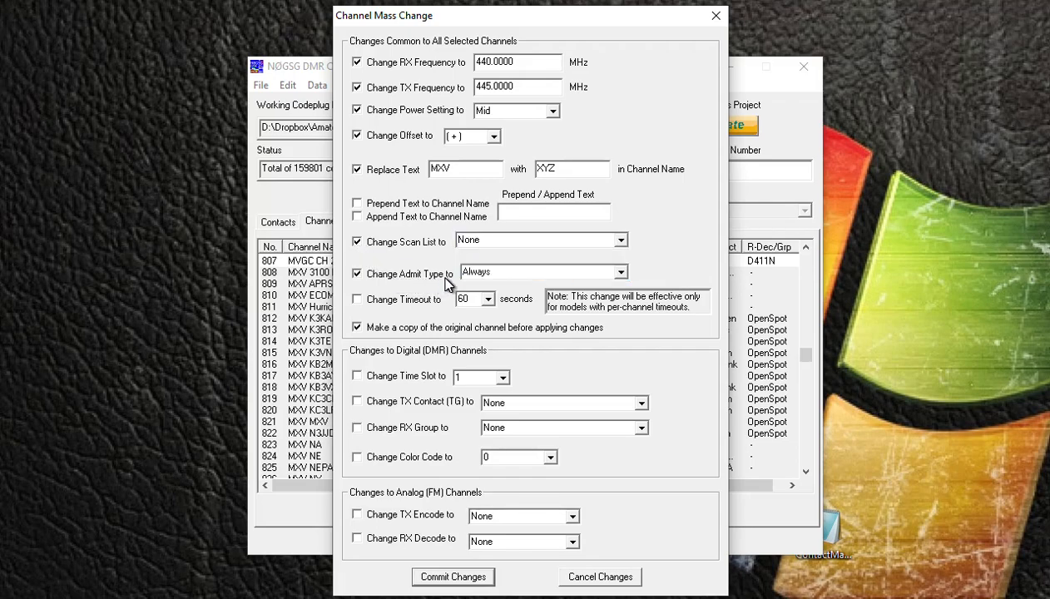
{"action": "mouse_move", "coordinate": [624, 279]}
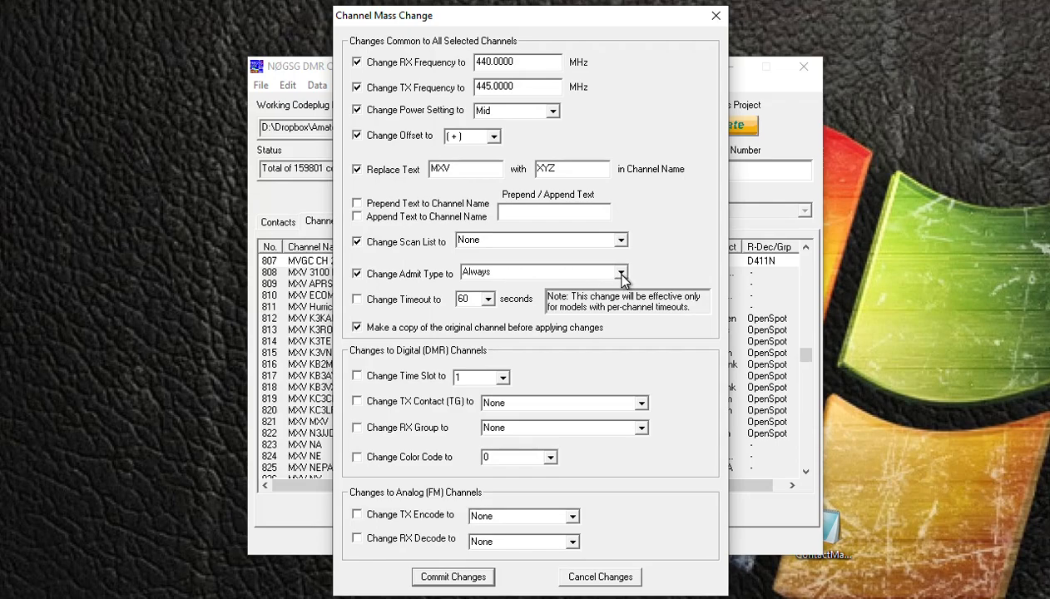
{"action": "left_click", "coordinate": [621, 273]}
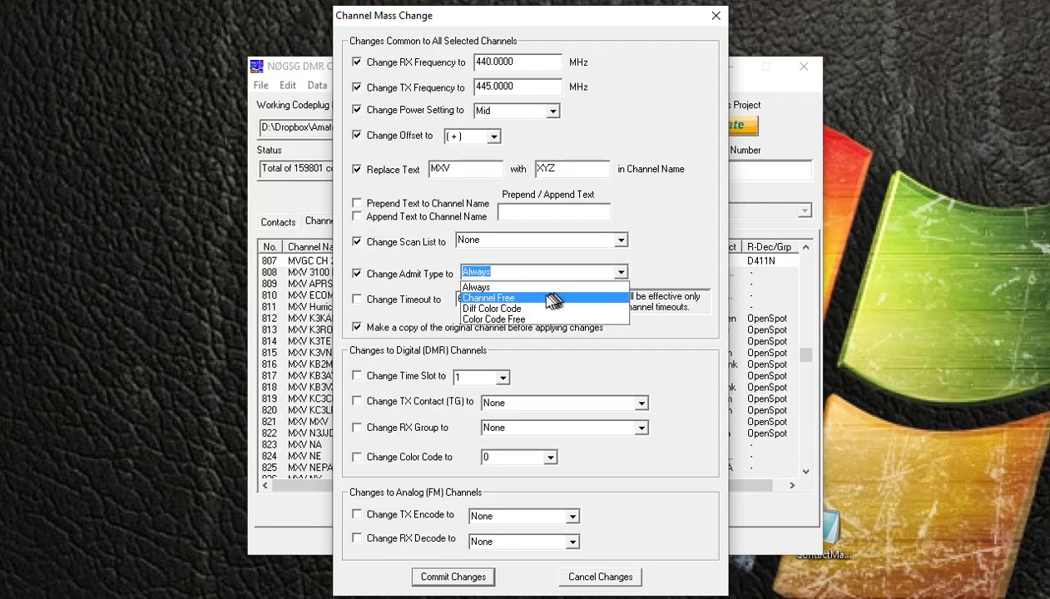
{"action": "mouse_move", "coordinate": [516, 324]}
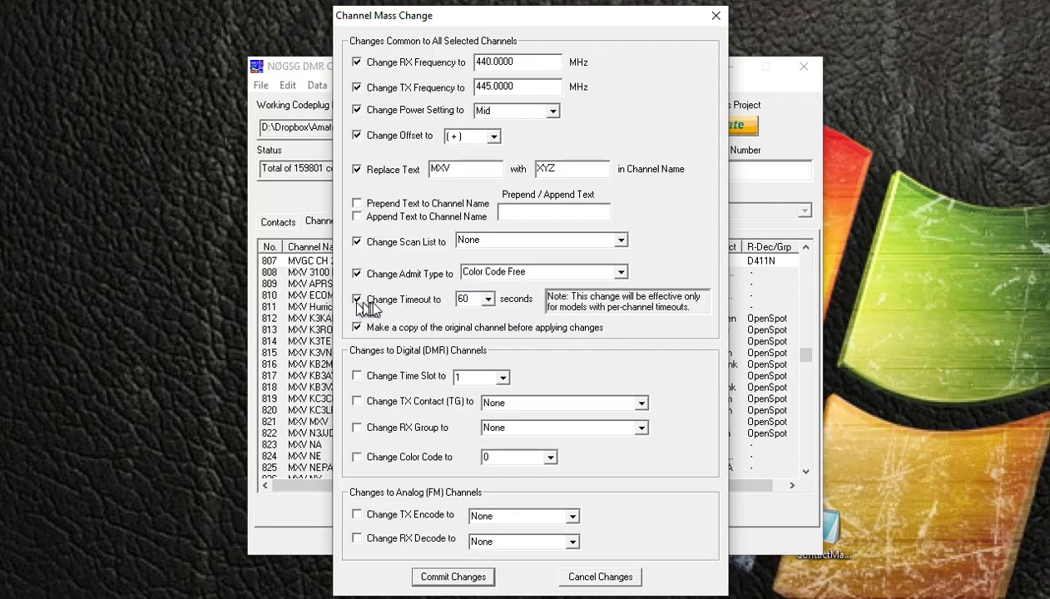
{"action": "left_click", "coordinate": [490, 300]}
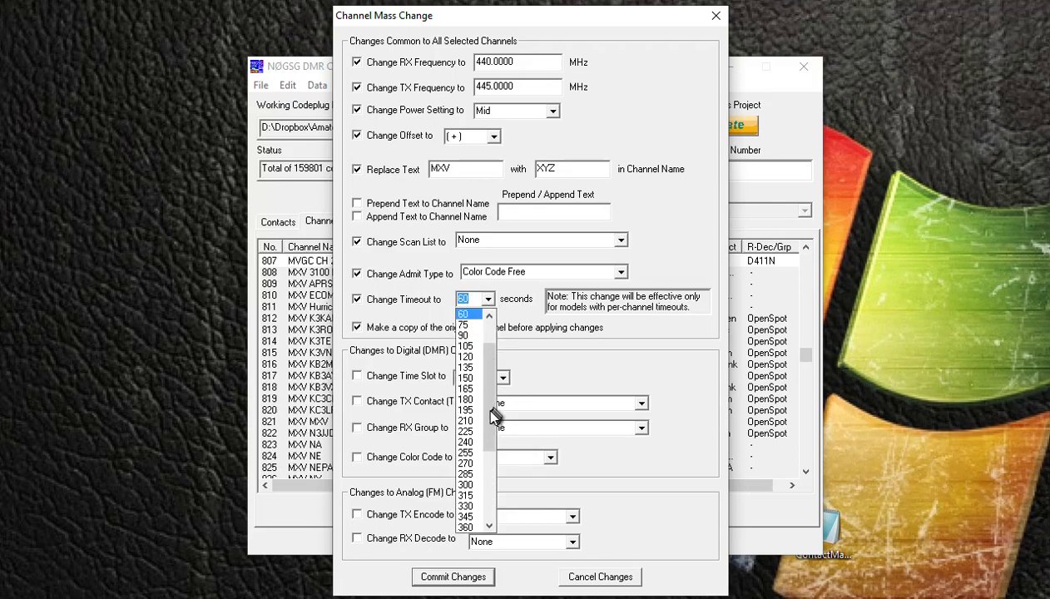
{"action": "left_click", "coordinate": [466, 400]}
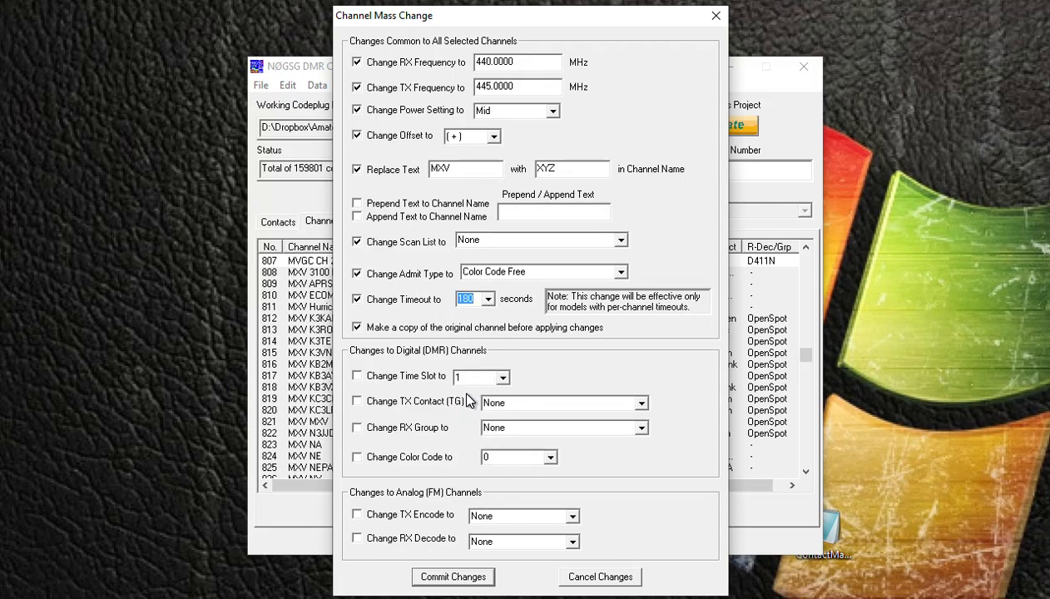
{"action": "mouse_move", "coordinate": [619, 363]}
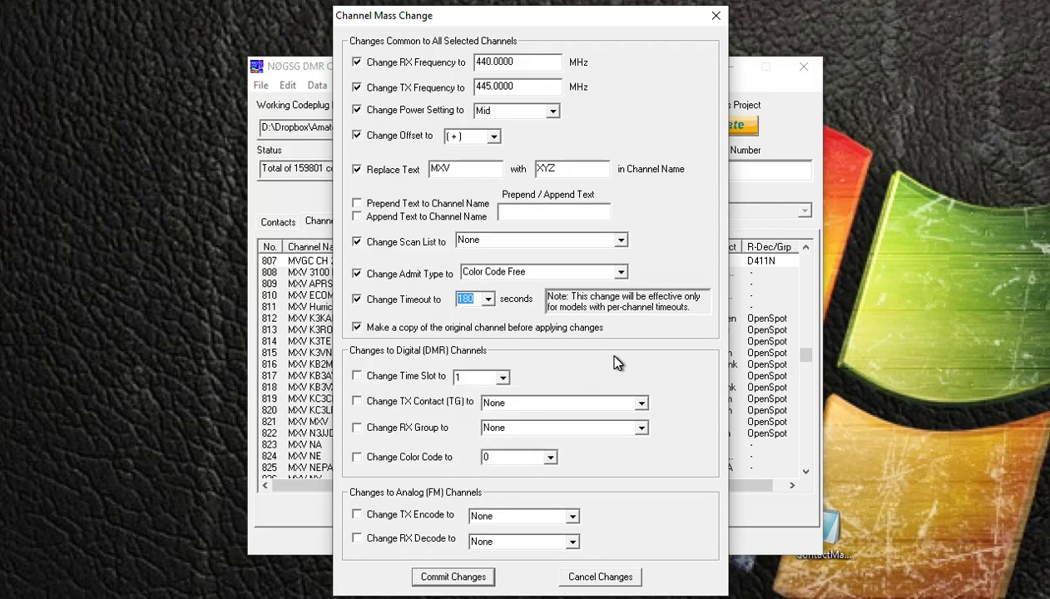
{"action": "mouse_move", "coordinate": [416, 286]}
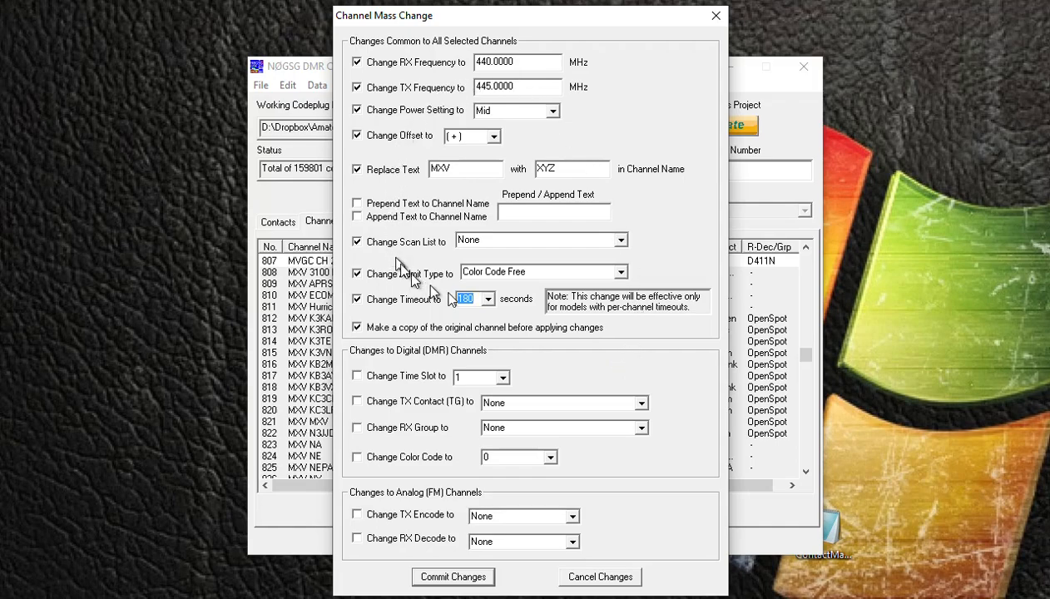
{"action": "mouse_move", "coordinate": [658, 133]}
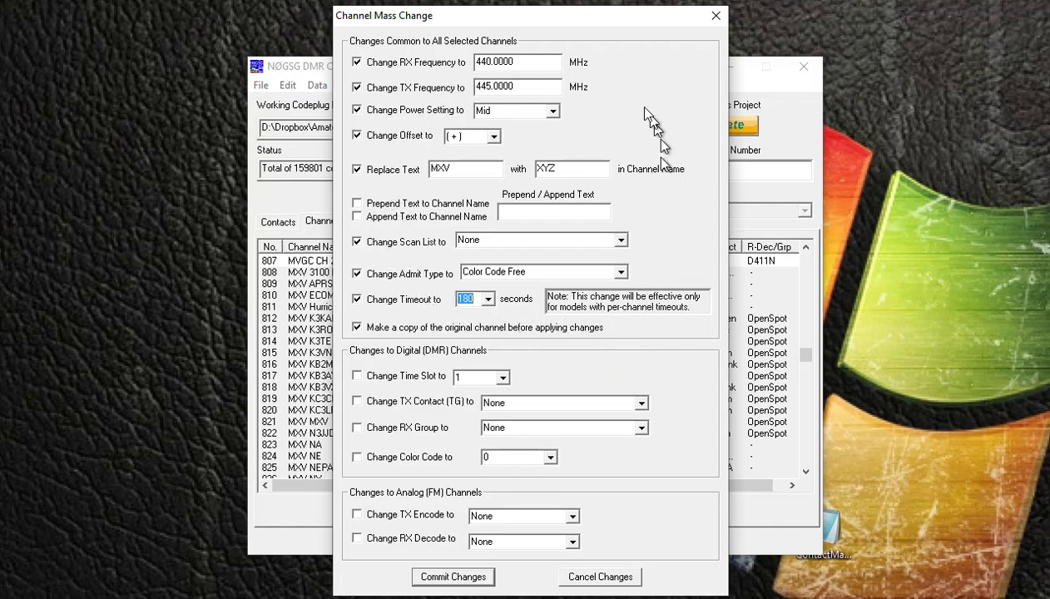
{"action": "mouse_move", "coordinate": [400, 358]}
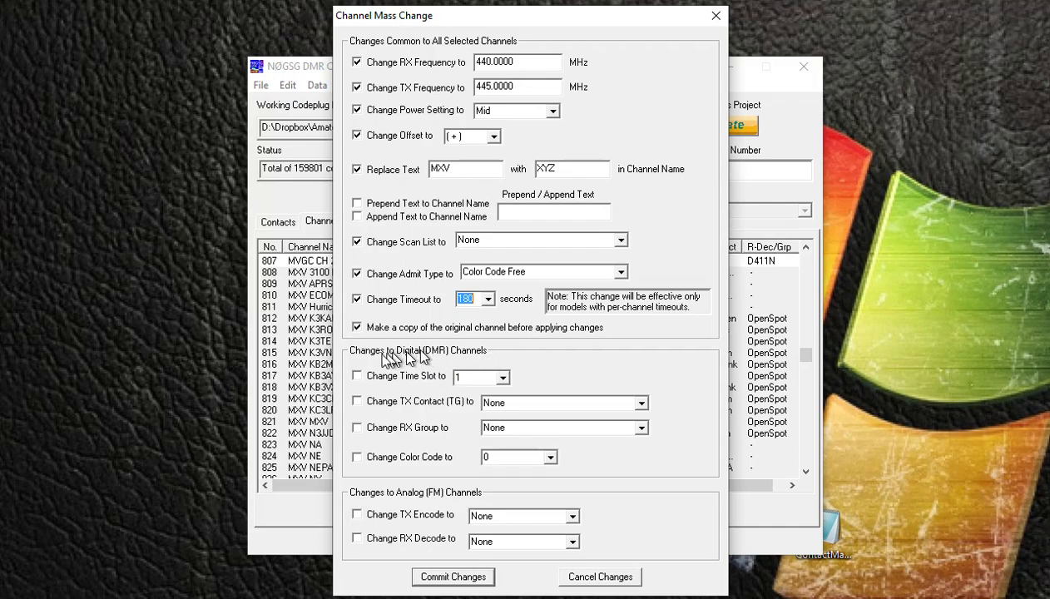
{"action": "mouse_move", "coordinate": [446, 363]}
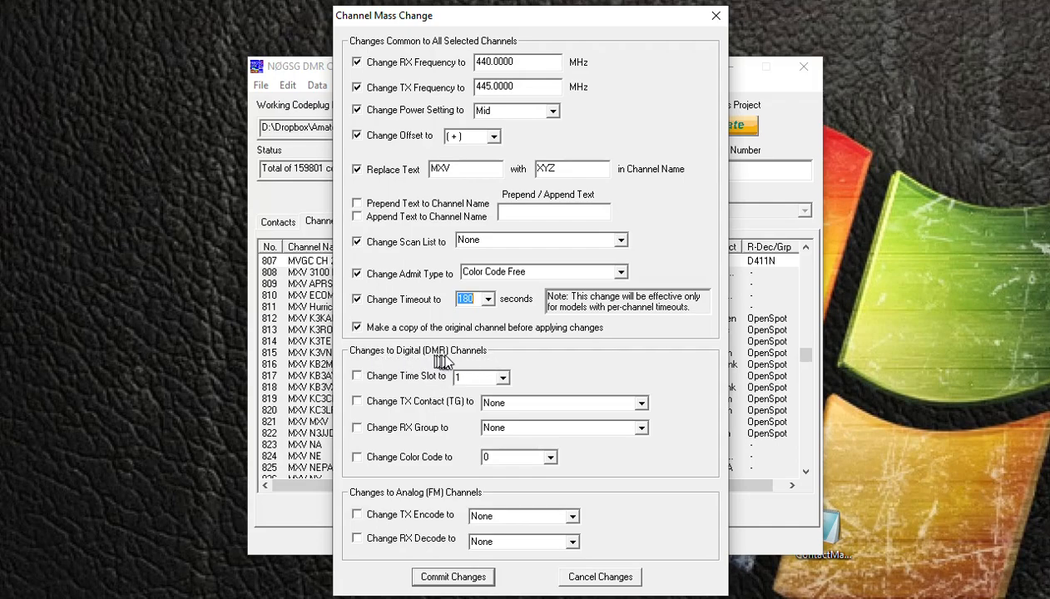
{"action": "mouse_move", "coordinate": [503, 391]}
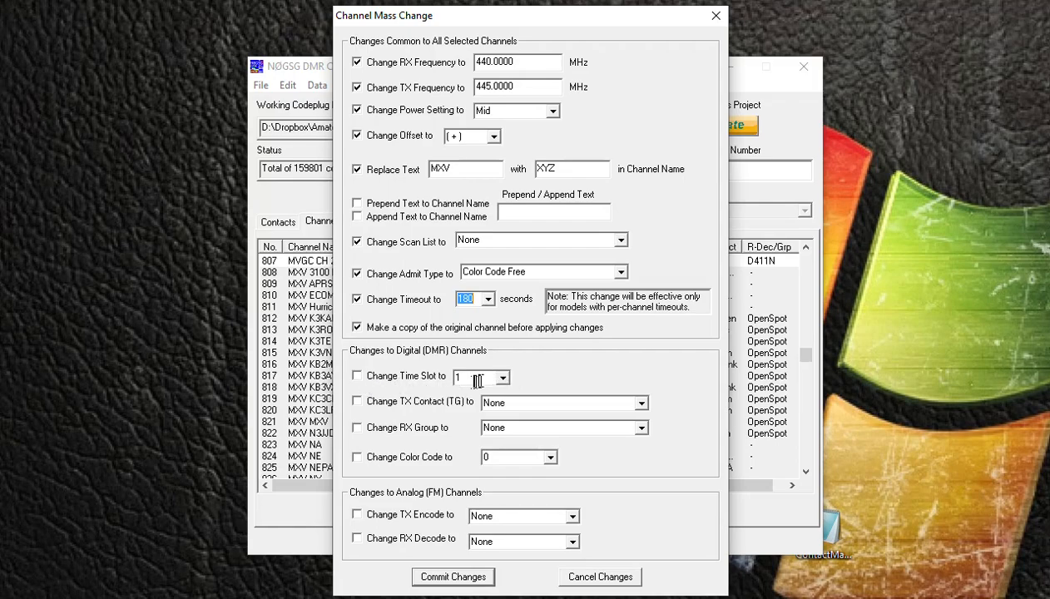
{"action": "mouse_move", "coordinate": [441, 462]}
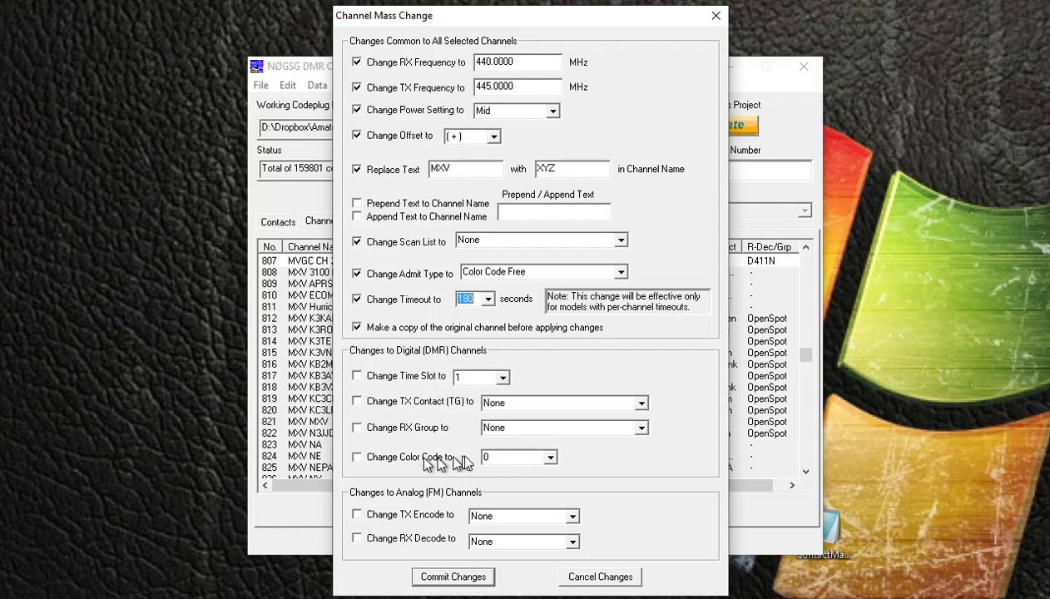
{"action": "mouse_move", "coordinate": [491, 492]}
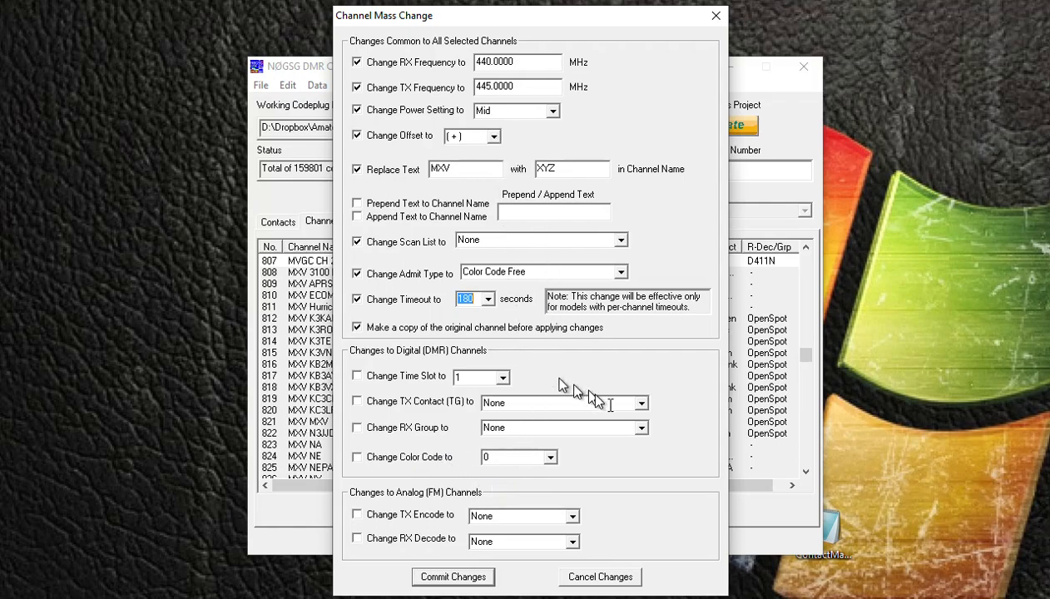
{"action": "mouse_move", "coordinate": [453, 576]}
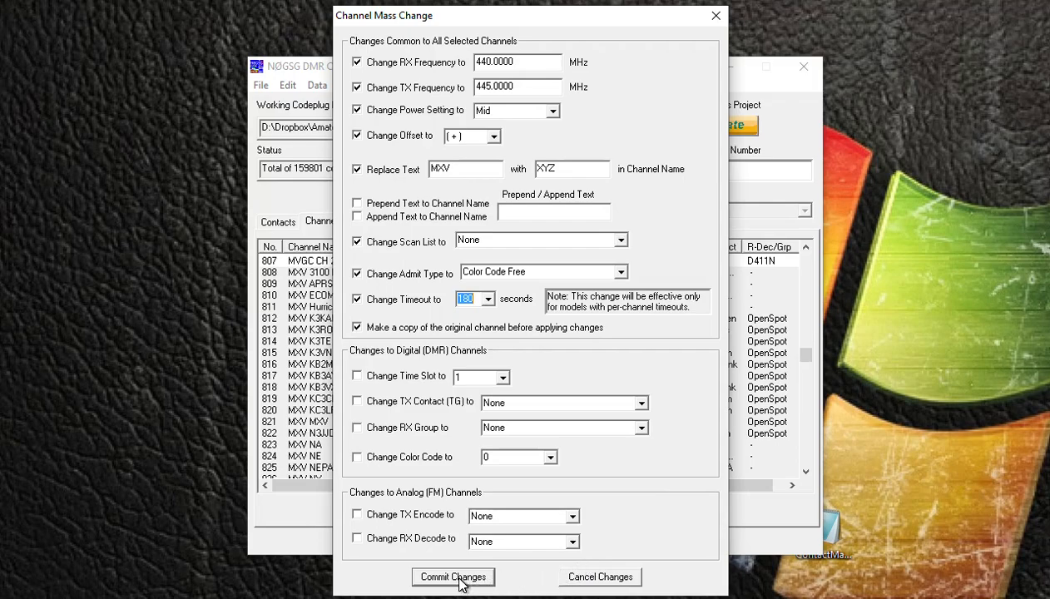
{"action": "left_click", "coordinate": [453, 576]}
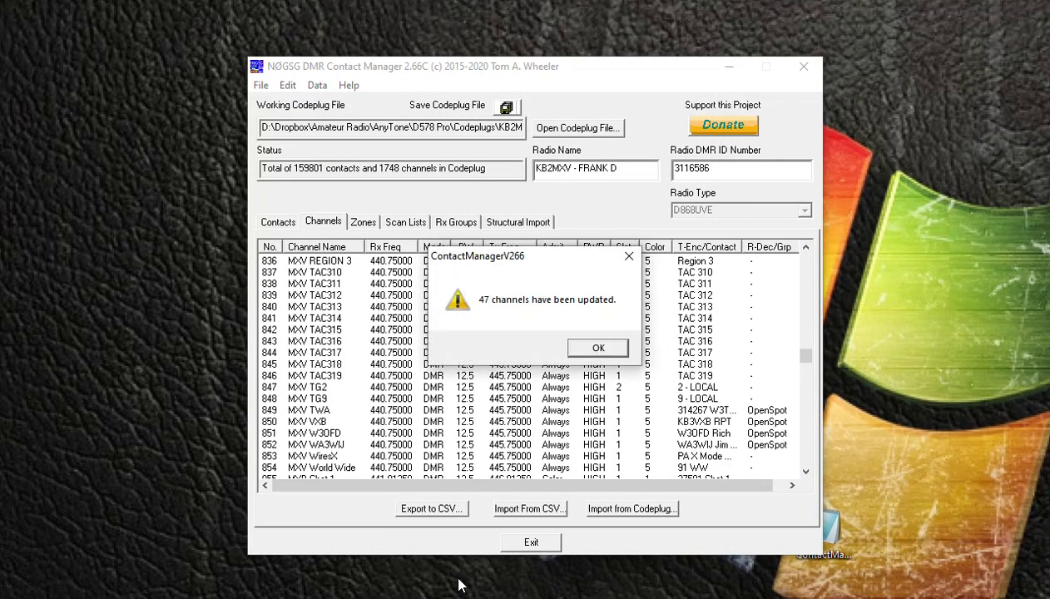
{"action": "mouse_move", "coordinate": [516, 313]}
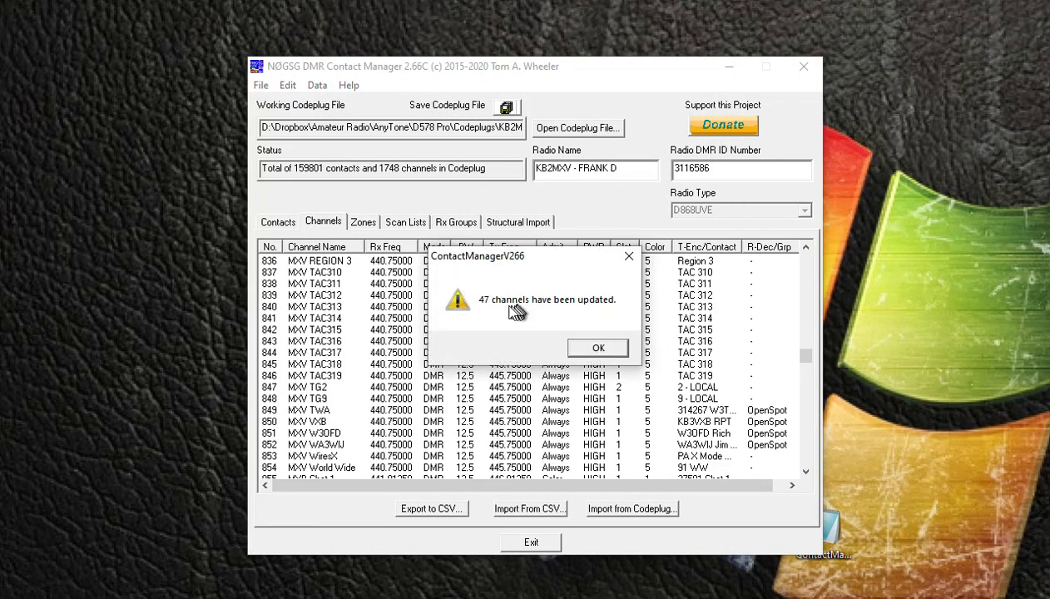
{"action": "mouse_move", "coordinate": [534, 310]}
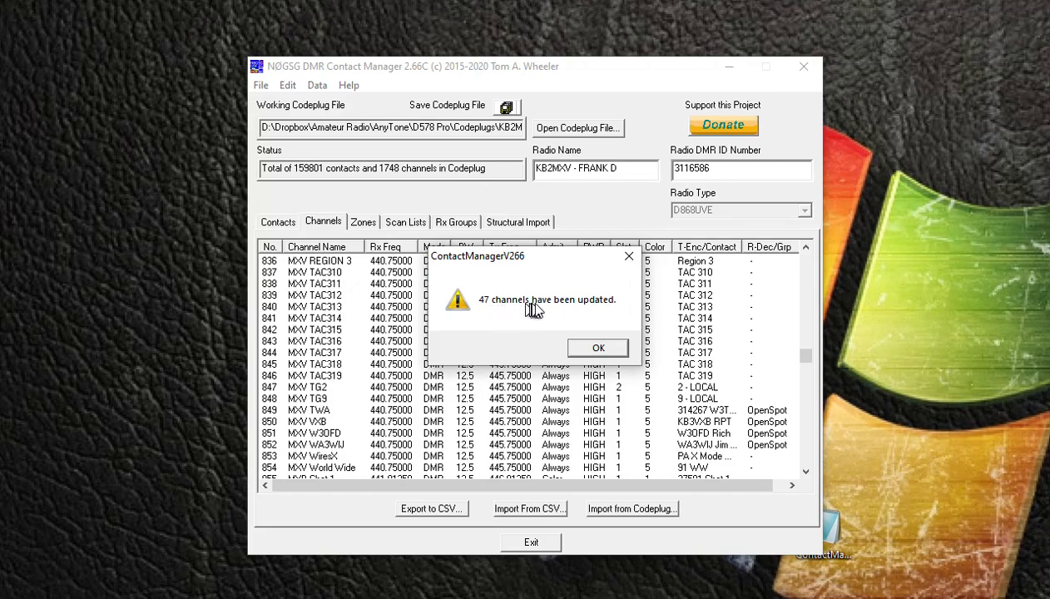
{"action": "mouse_move", "coordinate": [595, 313]}
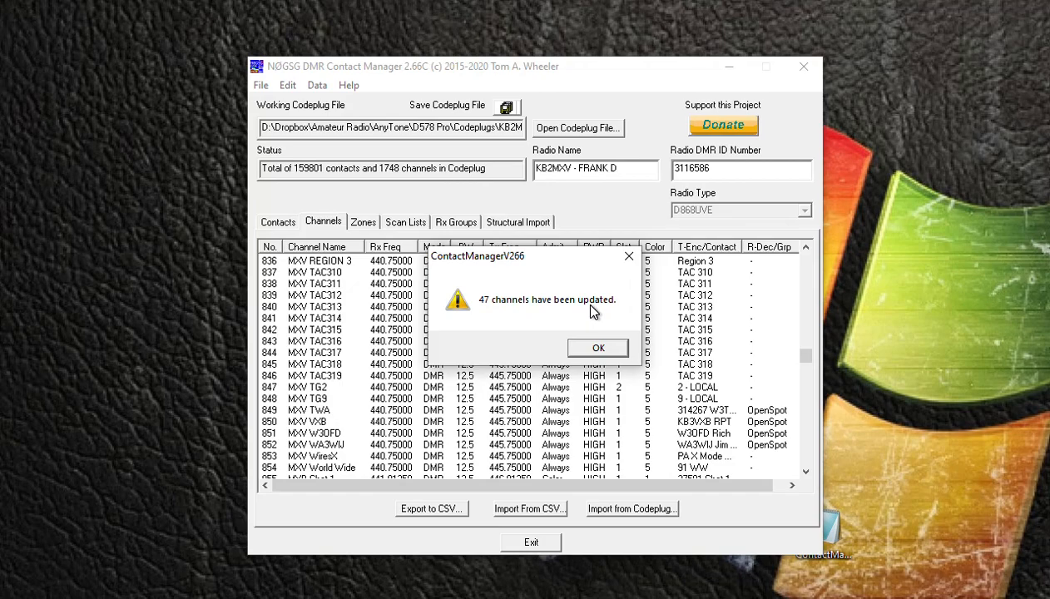
{"action": "left_click", "coordinate": [597, 348]}
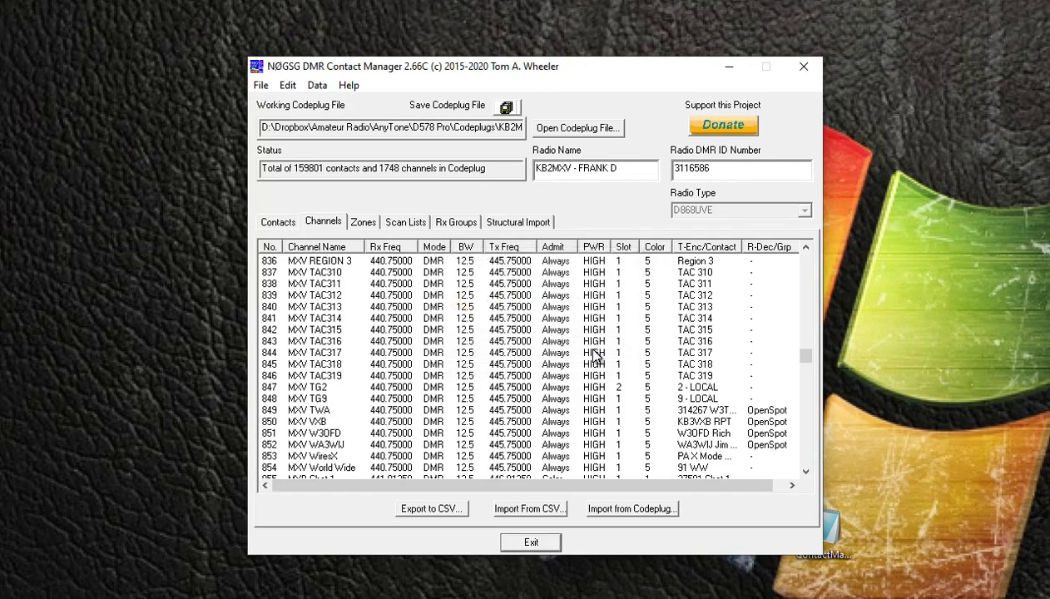
{"action": "mouse_move", "coordinate": [358, 330]}
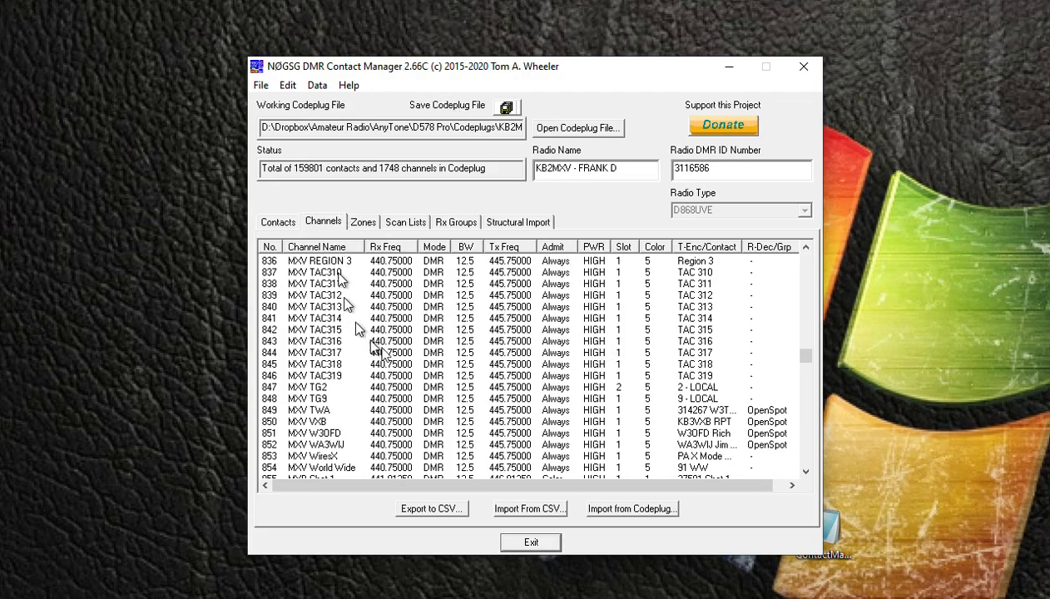
{"action": "mouse_move", "coordinate": [299, 270]}
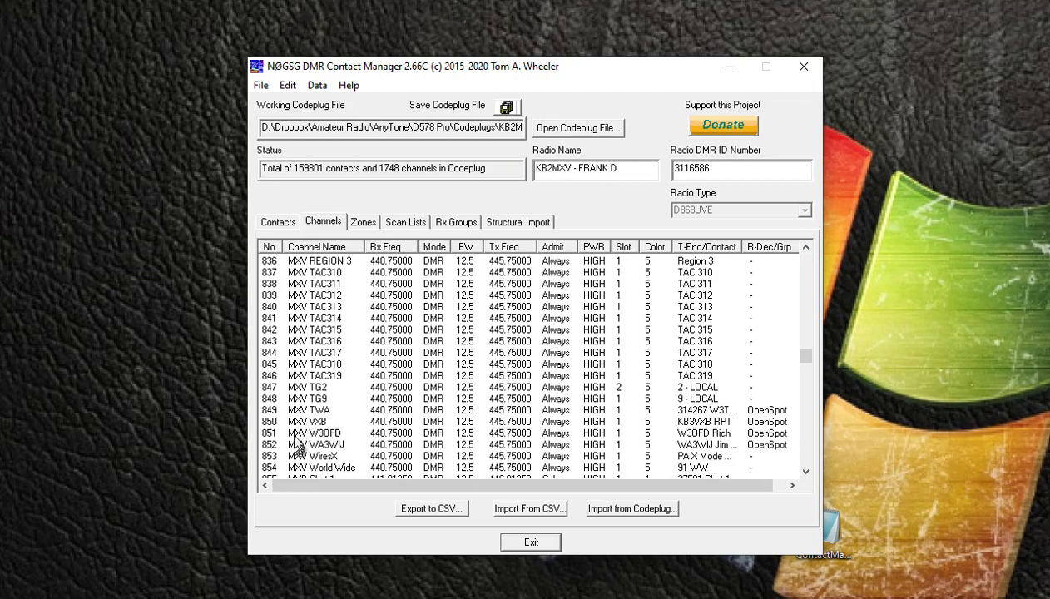
{"action": "mouse_move", "coordinate": [570, 341]}
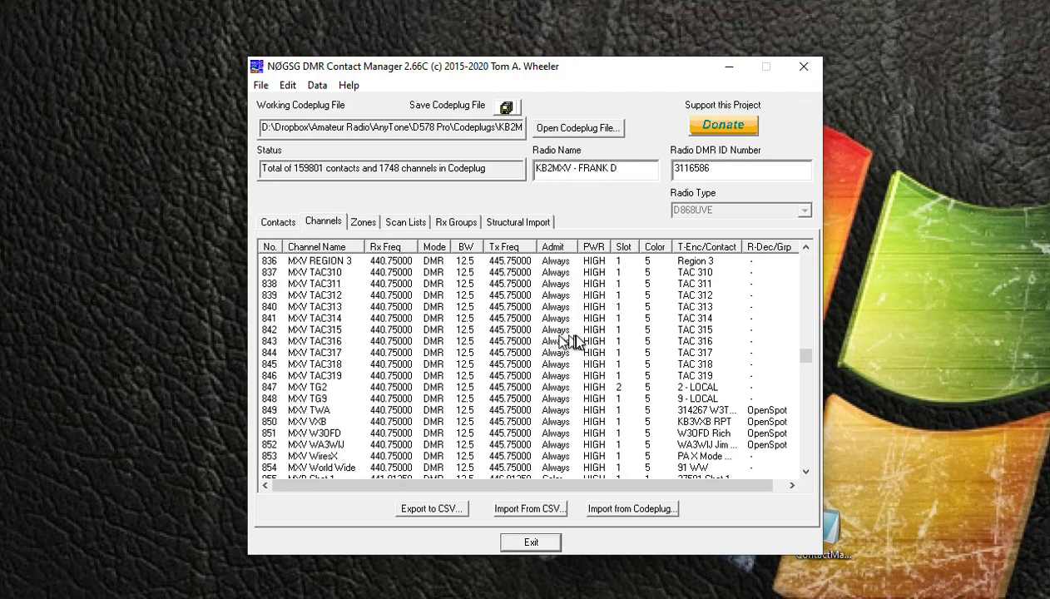
{"action": "mouse_move", "coordinate": [519, 352]}
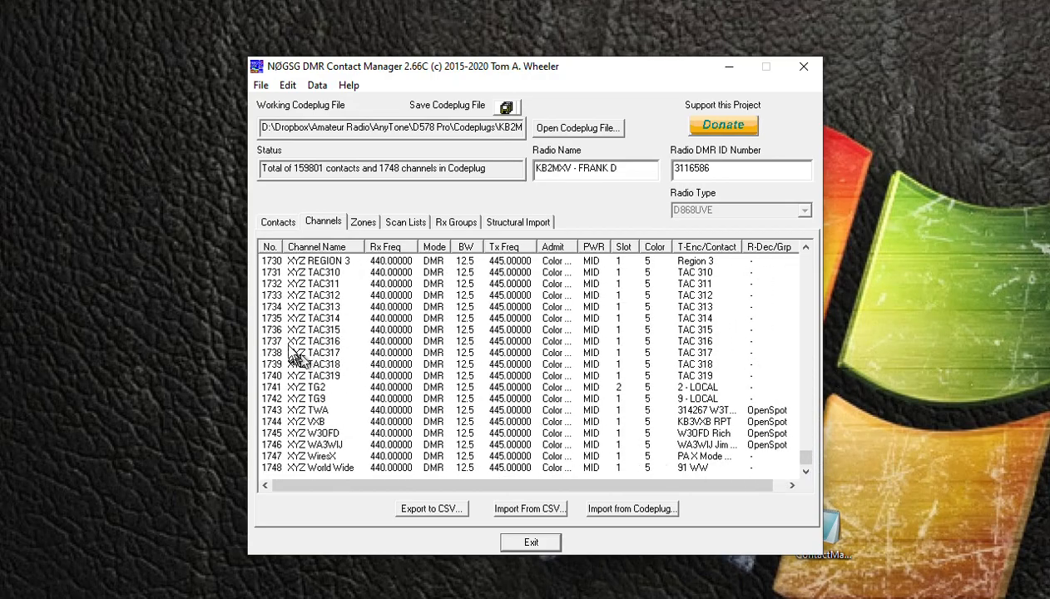
{"action": "mouse_move", "coordinate": [301, 291]}
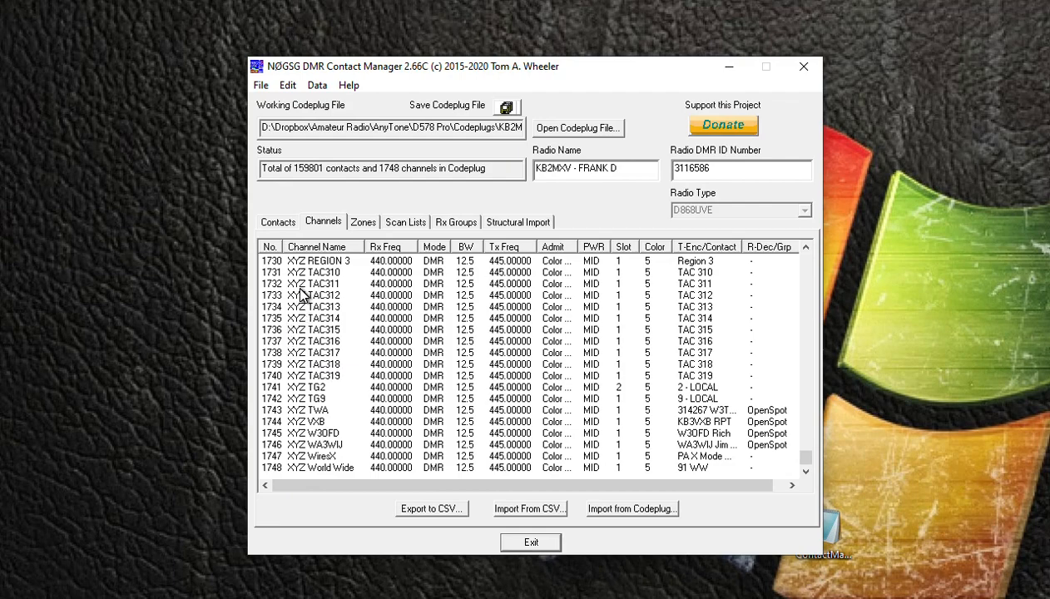
{"action": "mouse_move", "coordinate": [299, 329]}
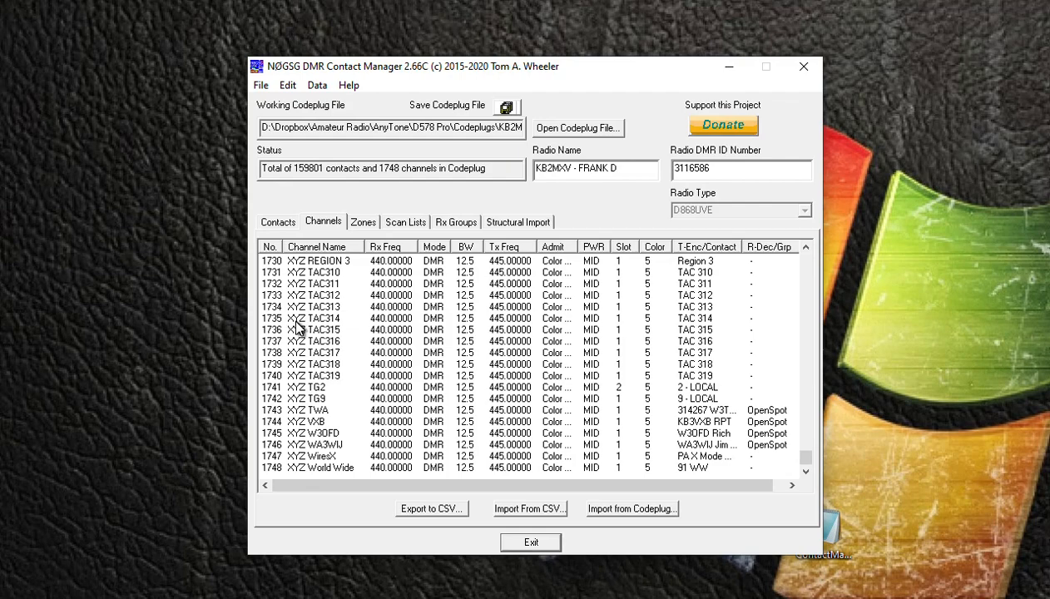
{"action": "mouse_move", "coordinate": [513, 370]}
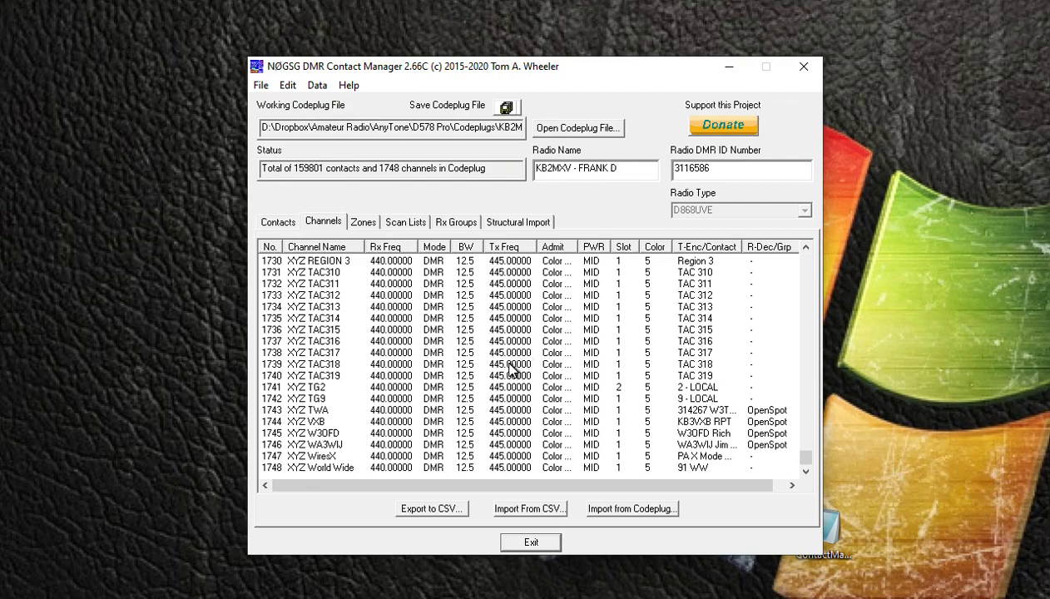
{"action": "mouse_move", "coordinate": [503, 356]}
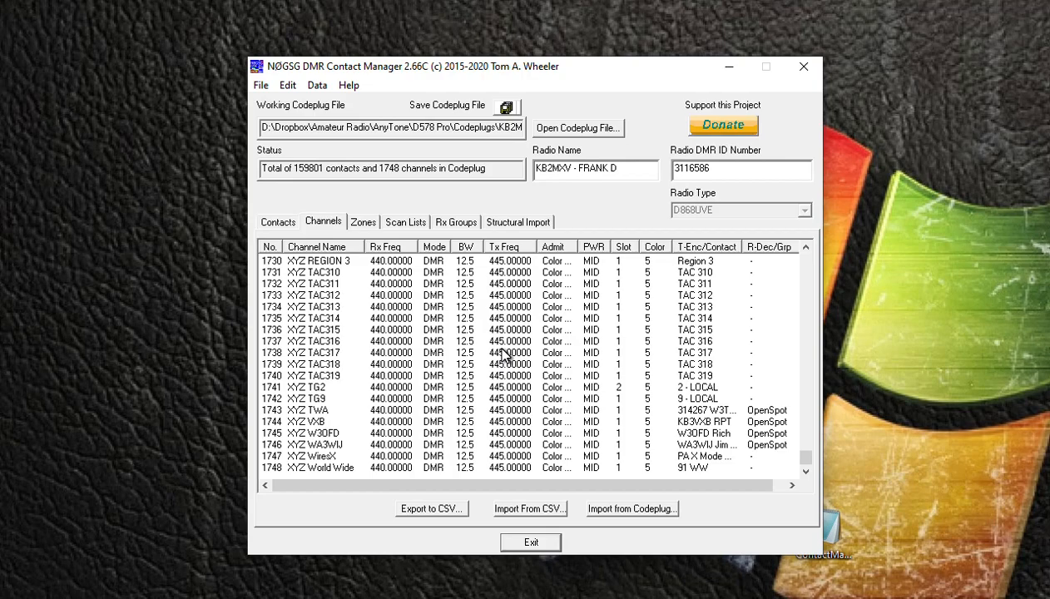
{"action": "mouse_move", "coordinate": [358, 231]}
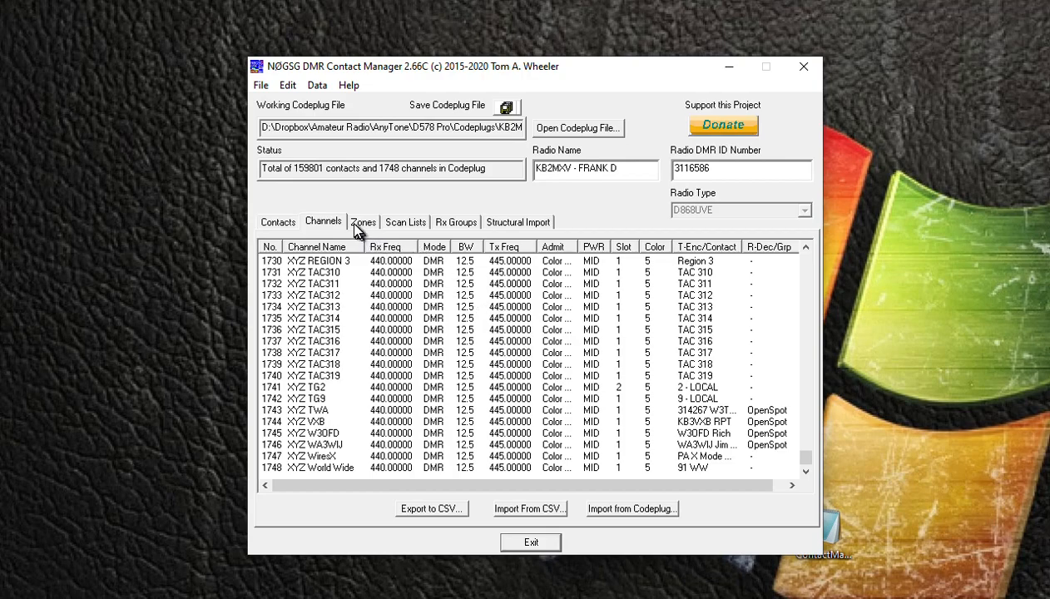
Create a new empty zone named XYZ in the Zones section
{"action": "left_click", "coordinate": [363, 222]}
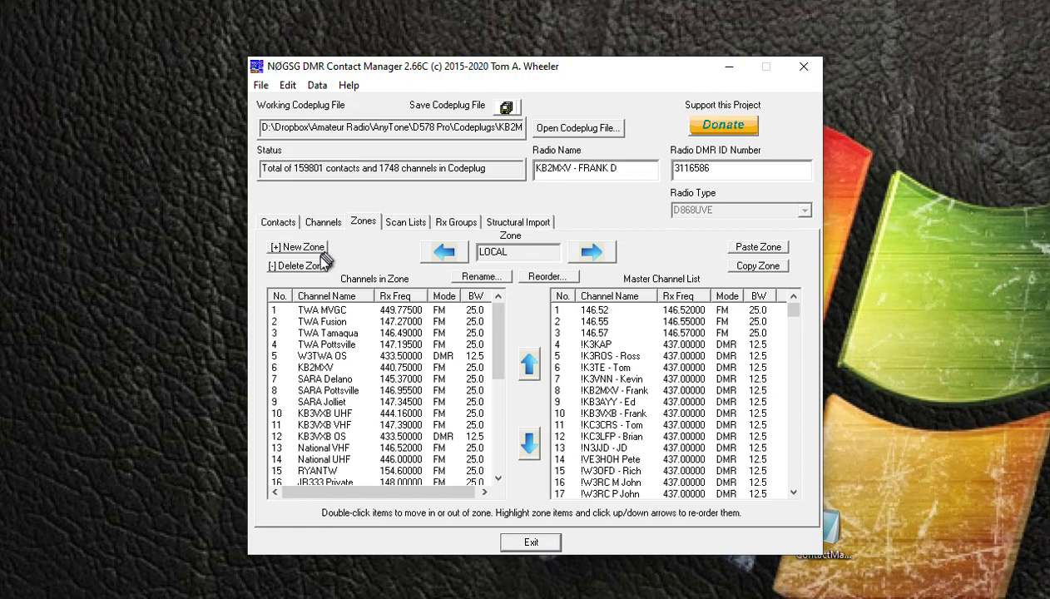
{"action": "mouse_move", "coordinate": [300, 263]}
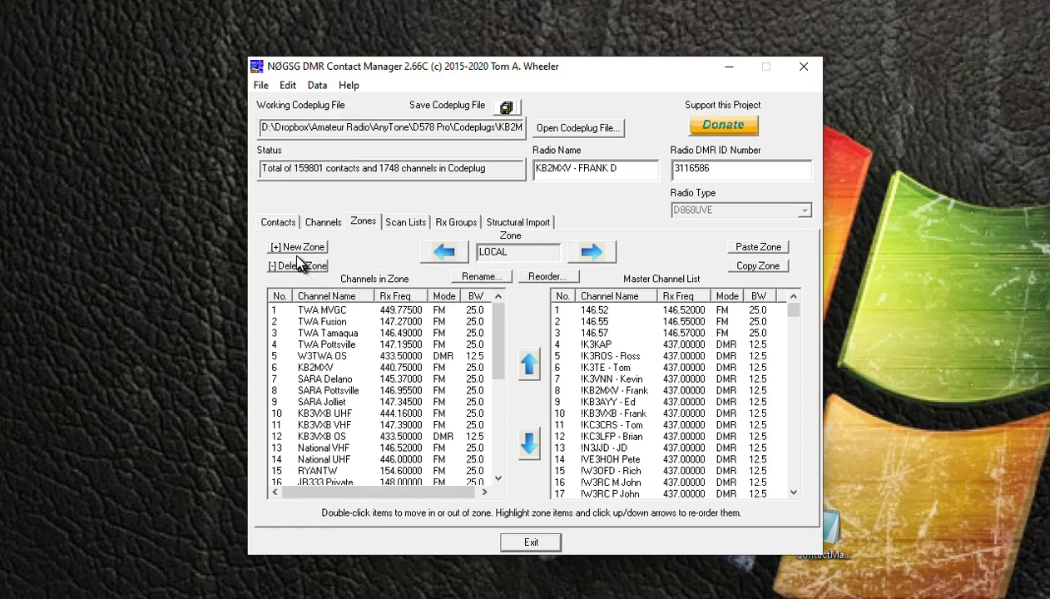
{"action": "left_click", "coordinate": [296, 246]}
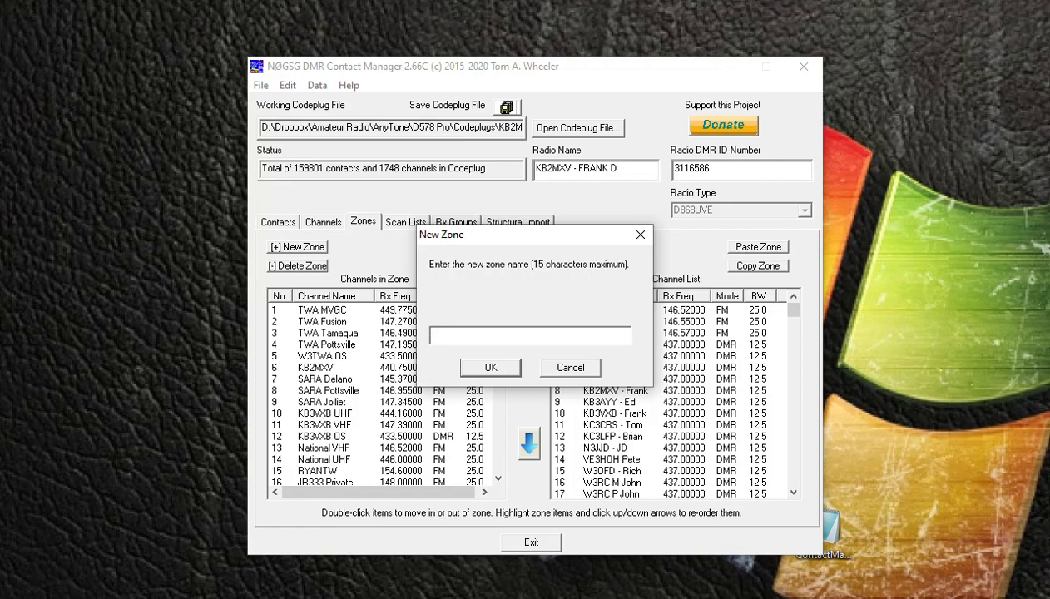
{"action": "type", "text": "XYZ"}
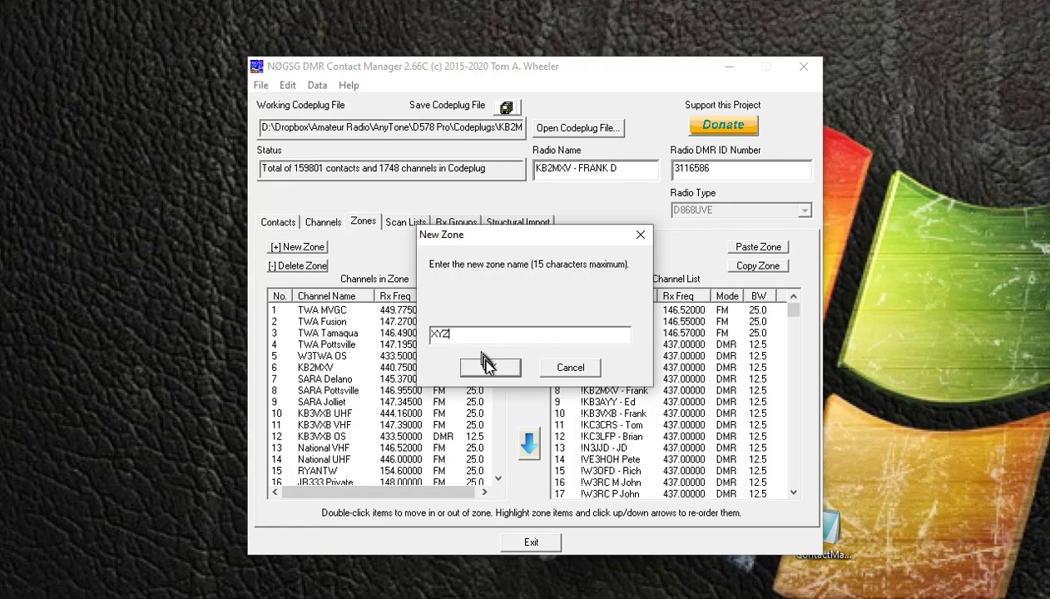
{"action": "left_click", "coordinate": [489, 368]}
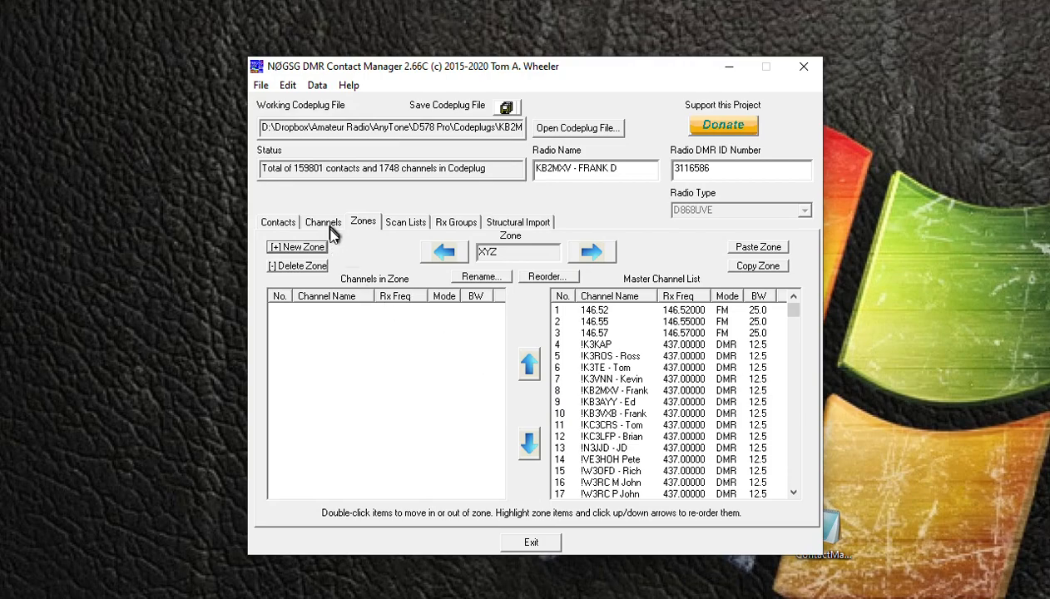
{"action": "mouse_move", "coordinate": [799, 319]}
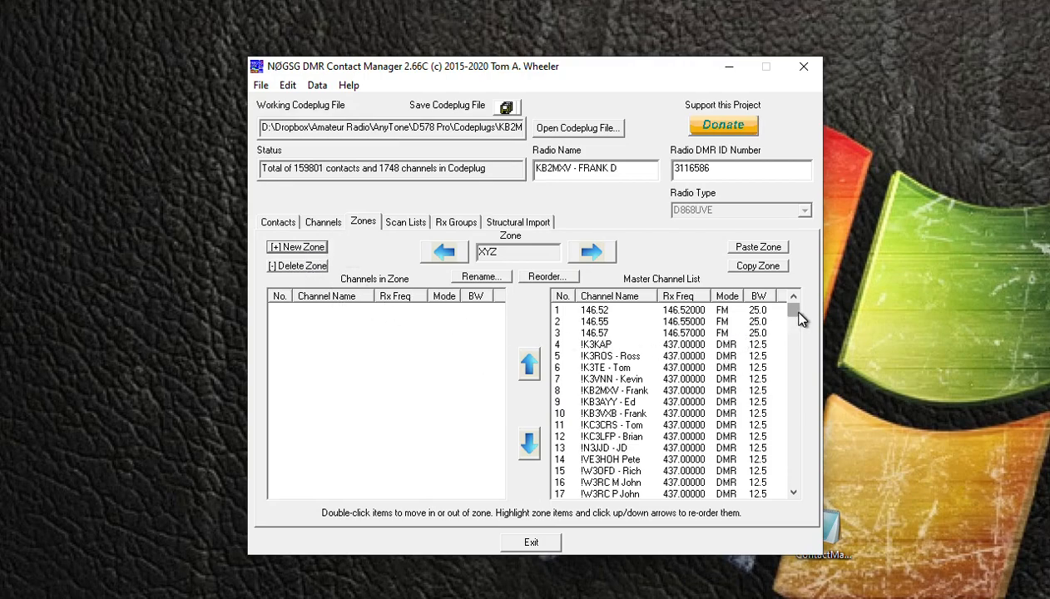
Add the XYZ channels, XYZ 3100 Bridge, XYZ APRS, XYZ ECOMM through XYZ PA LOCAL, to the zone
{"action": "scroll", "scroll_direction": "down", "scroll_amount": 3}
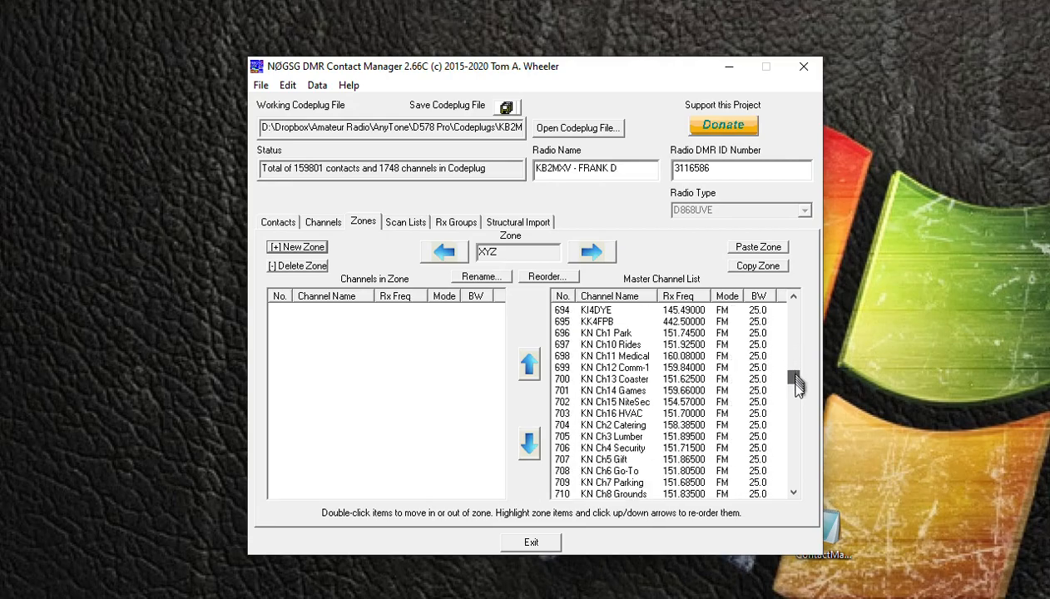
{"action": "scroll", "scroll_direction": "down", "scroll_amount": 3}
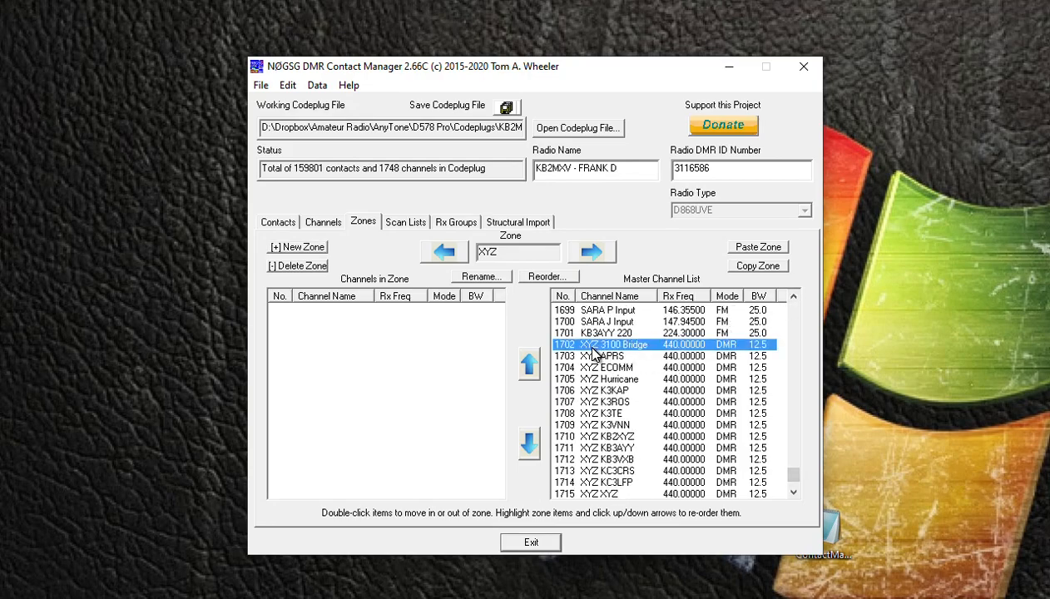
{"action": "double_click", "coordinate": [607, 344]}
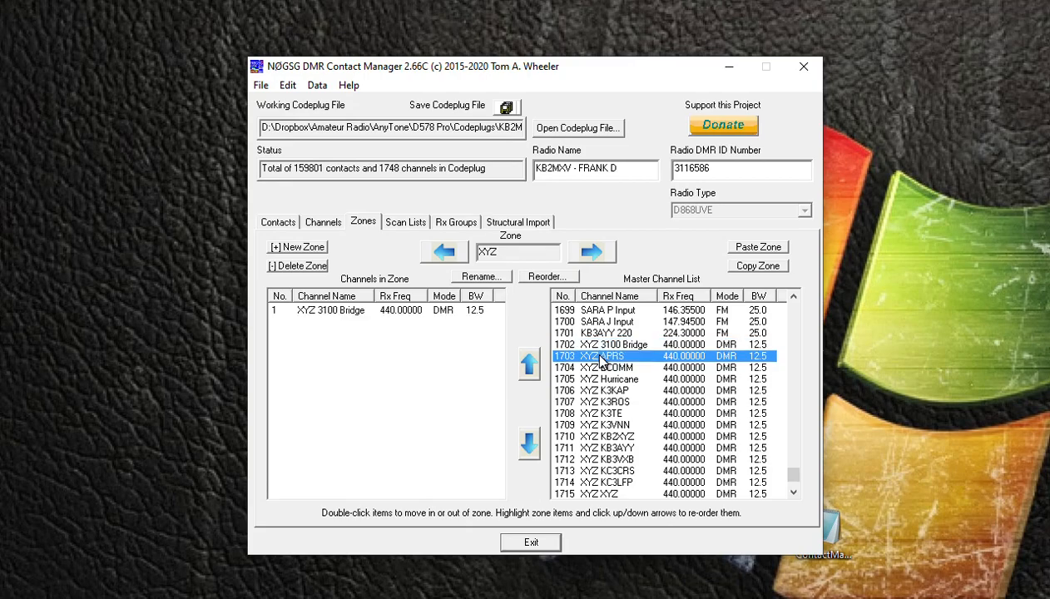
{"action": "double_click", "coordinate": [608, 368]}
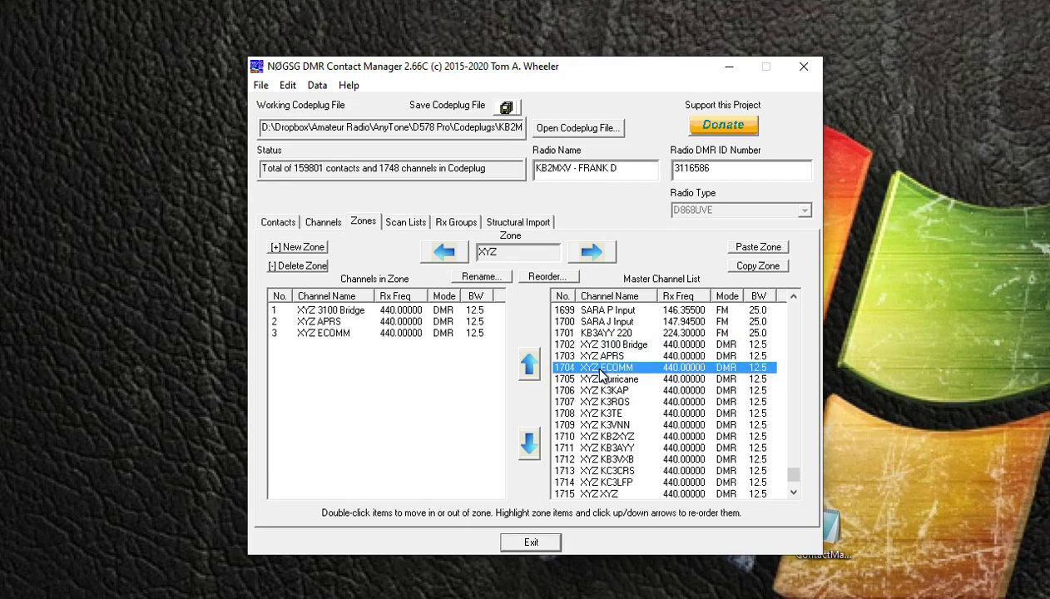
{"action": "double_click", "coordinate": [607, 379]}
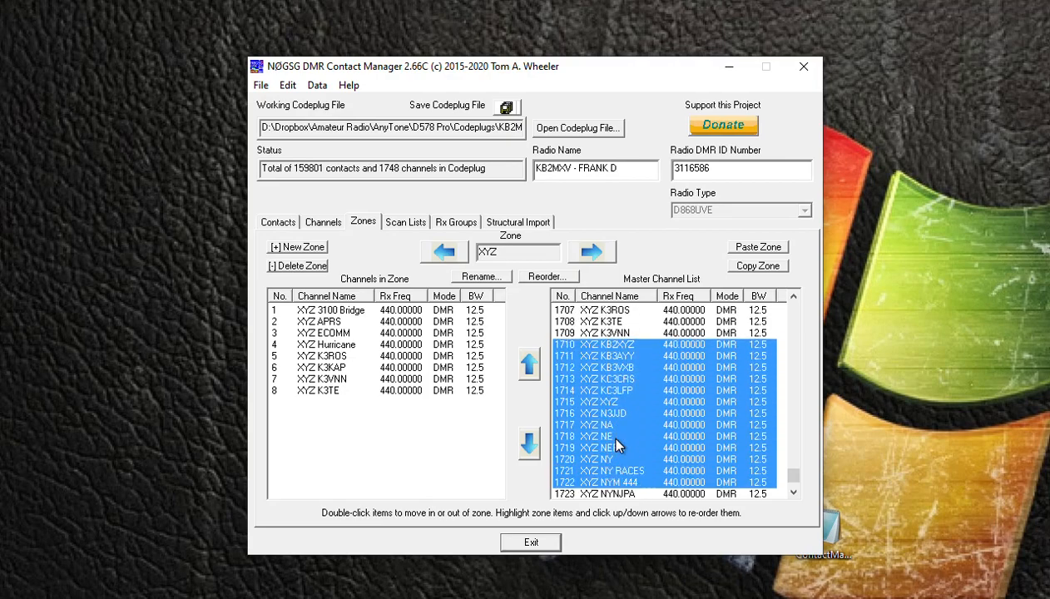
{"action": "scroll", "scroll_direction": "down", "scroll_amount": 3}
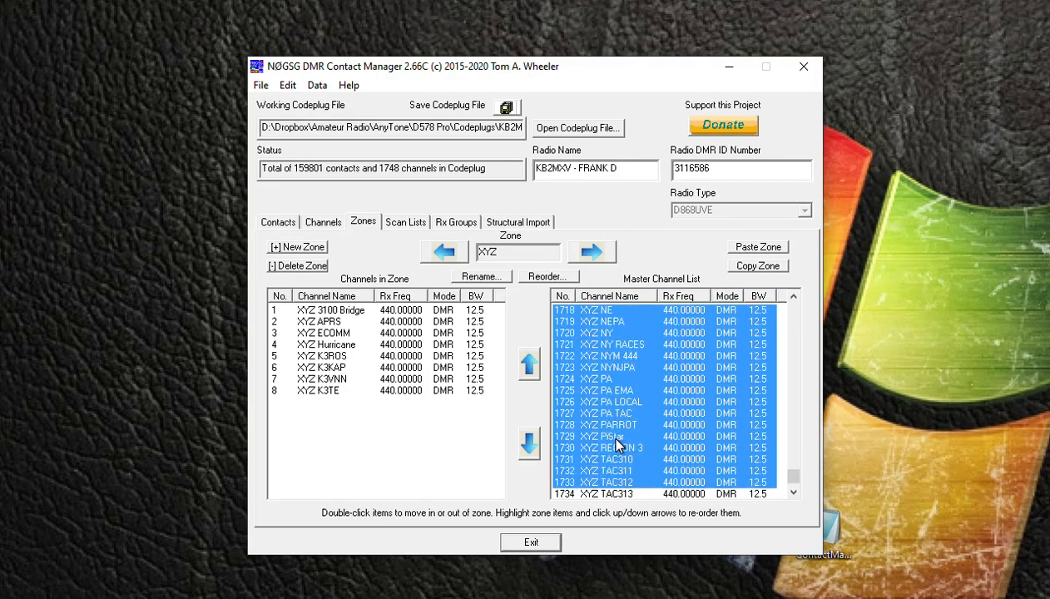
{"action": "double_click", "coordinate": [616, 401]}
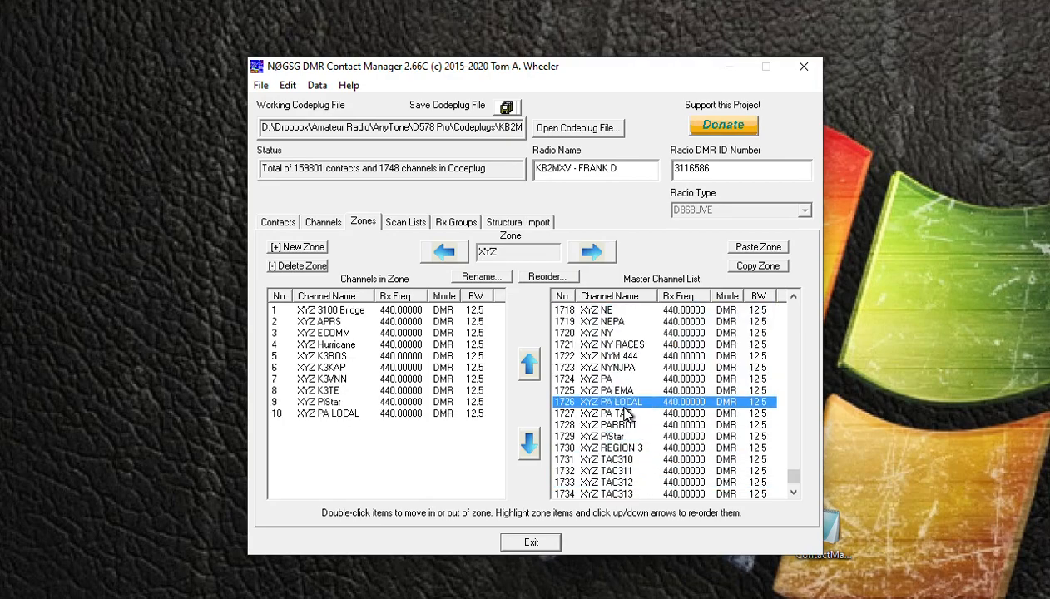
{"action": "mouse_move", "coordinate": [663, 413]}
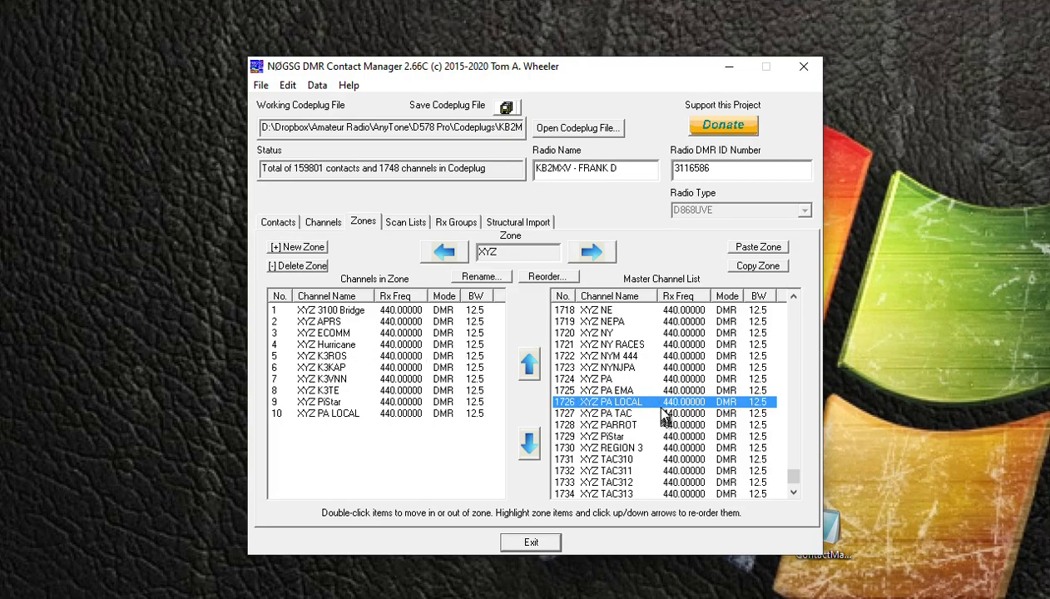
{"action": "mouse_move", "coordinate": [529, 125]}
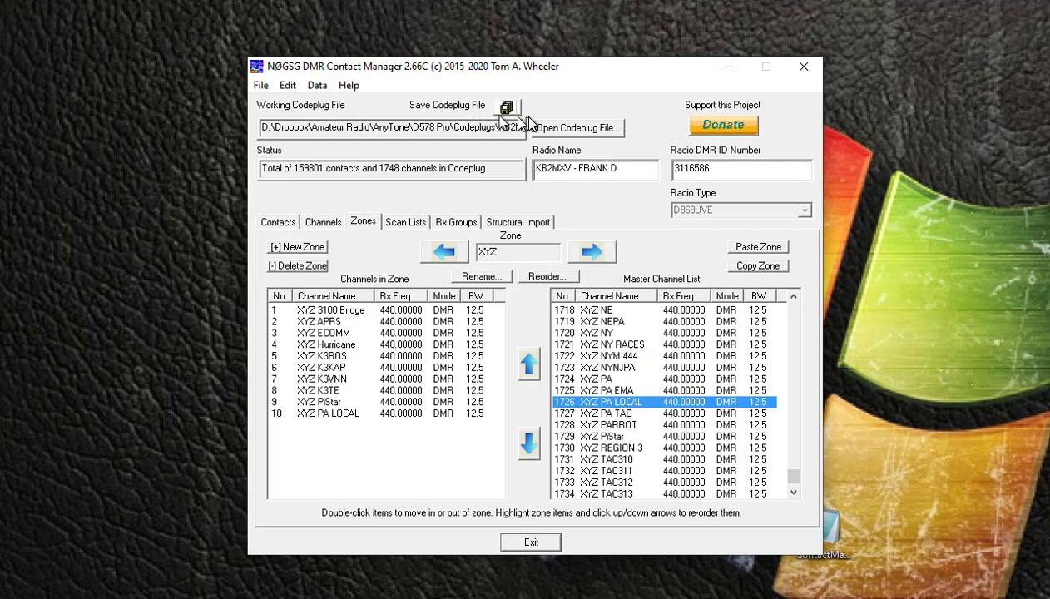
Save the codeplug with the new XYZ zone to disk and dismiss the success notice
{"action": "left_click", "coordinate": [506, 106]}
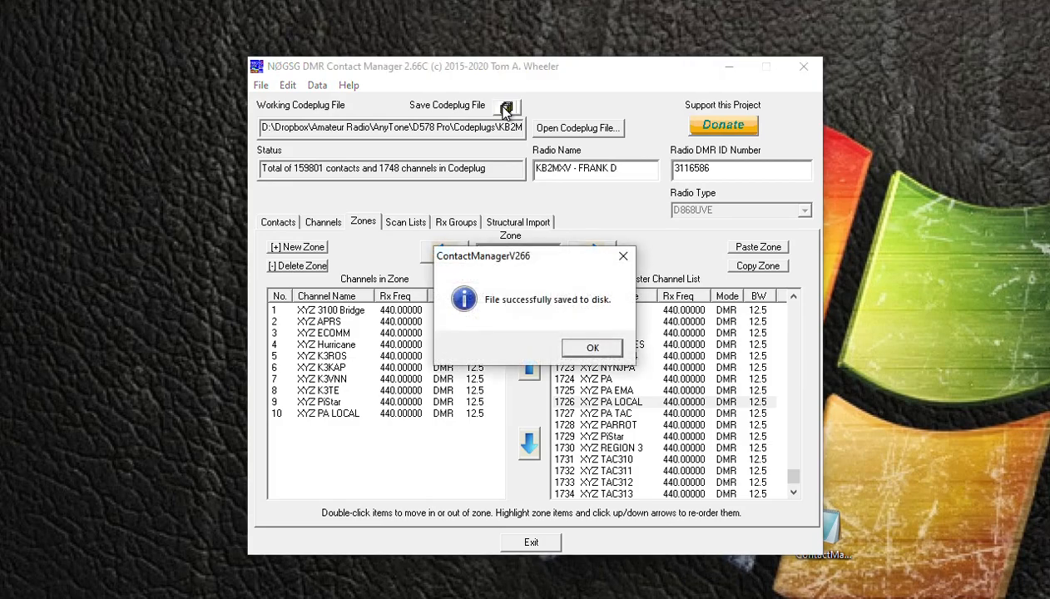
{"action": "mouse_move", "coordinate": [557, 153]}
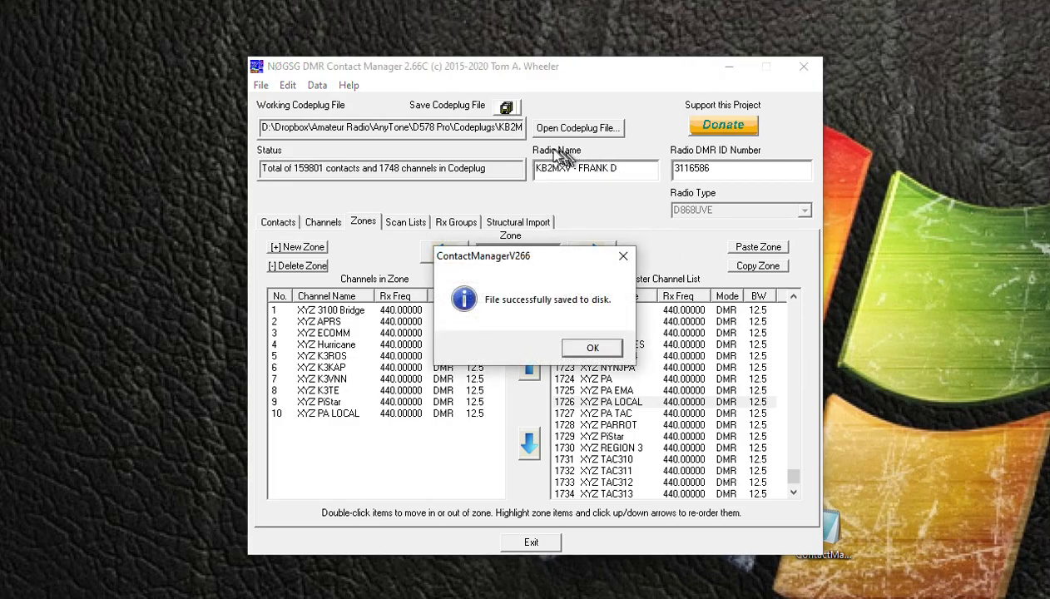
{"action": "mouse_move", "coordinate": [592, 348]}
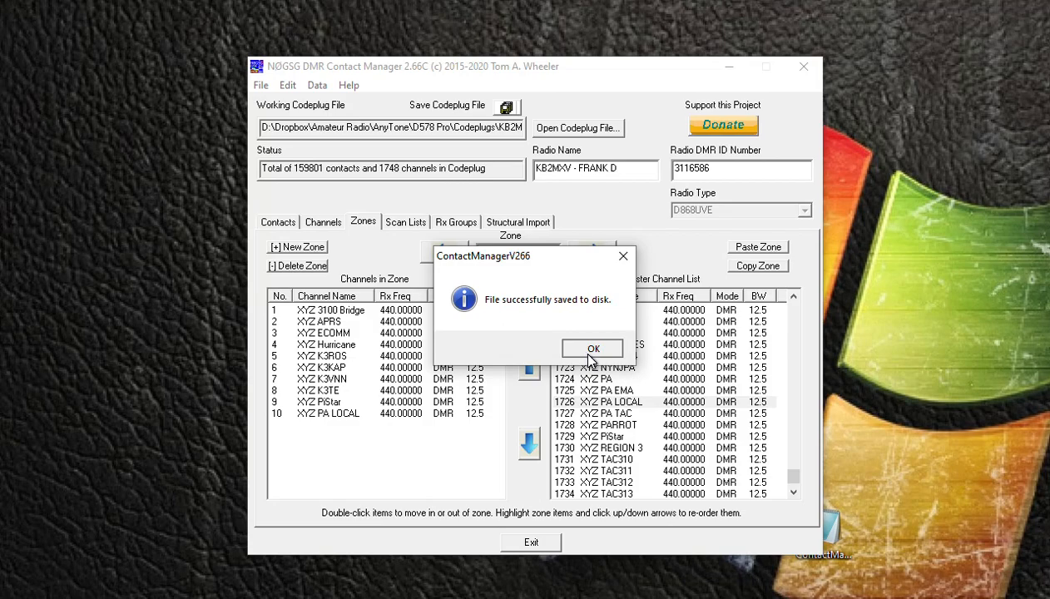
{"action": "left_click", "coordinate": [592, 348]}
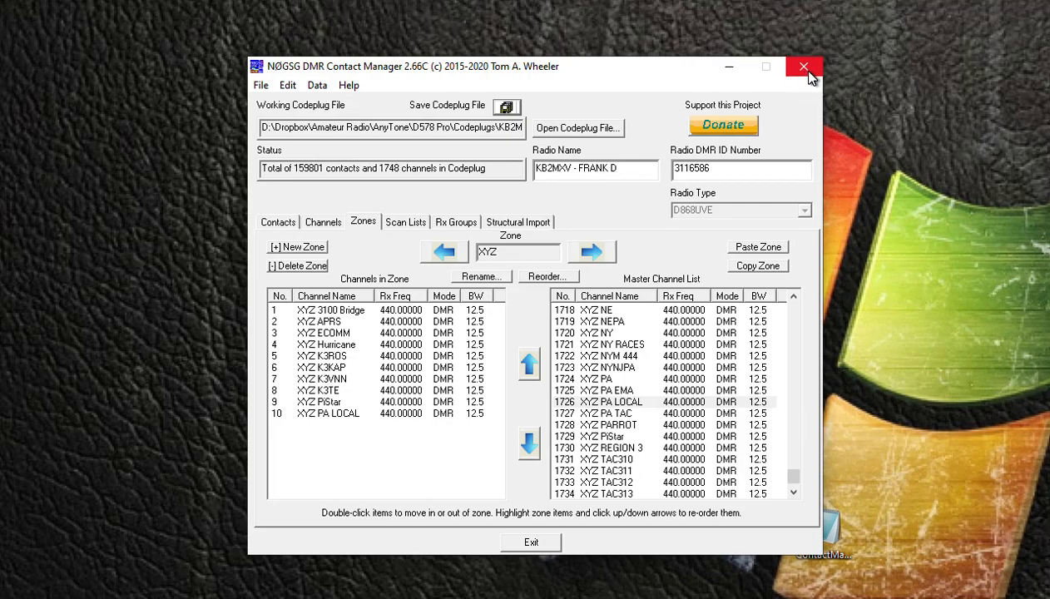
{"action": "mouse_move", "coordinate": [804, 67]}
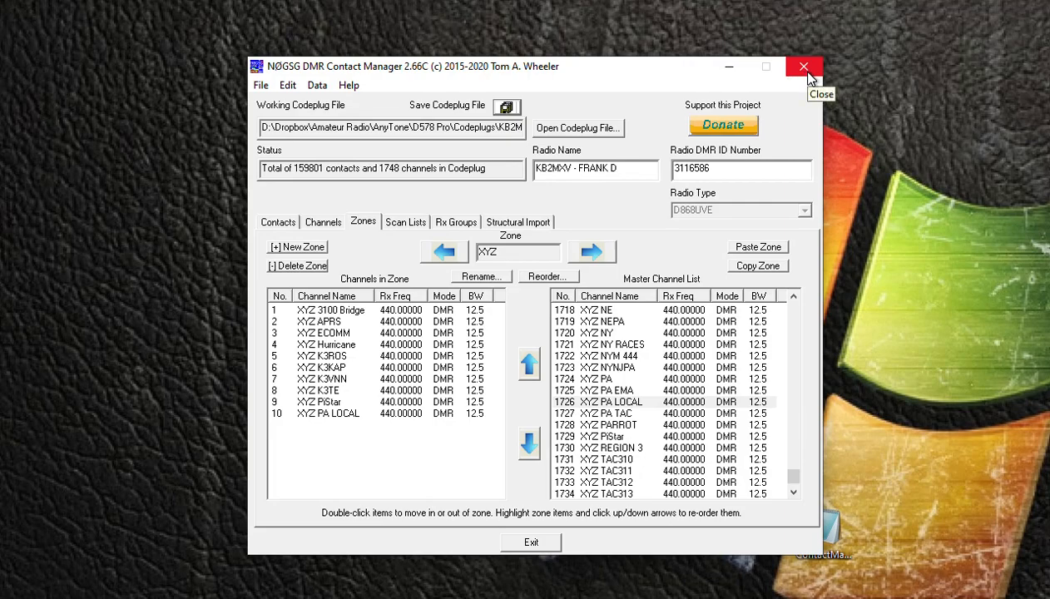